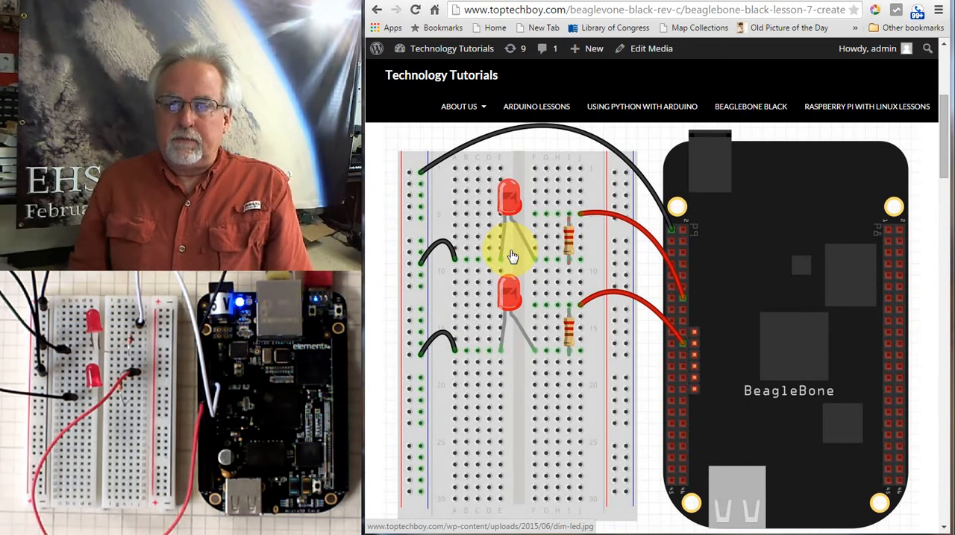
{"action": "mouse_move", "coordinate": [492, 265]}
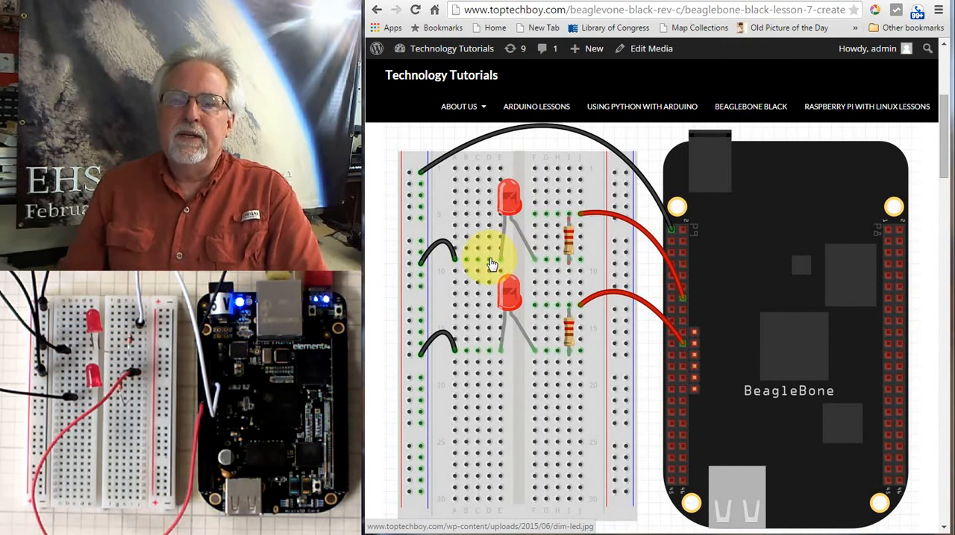
{"action": "mouse_move", "coordinate": [567, 291]}
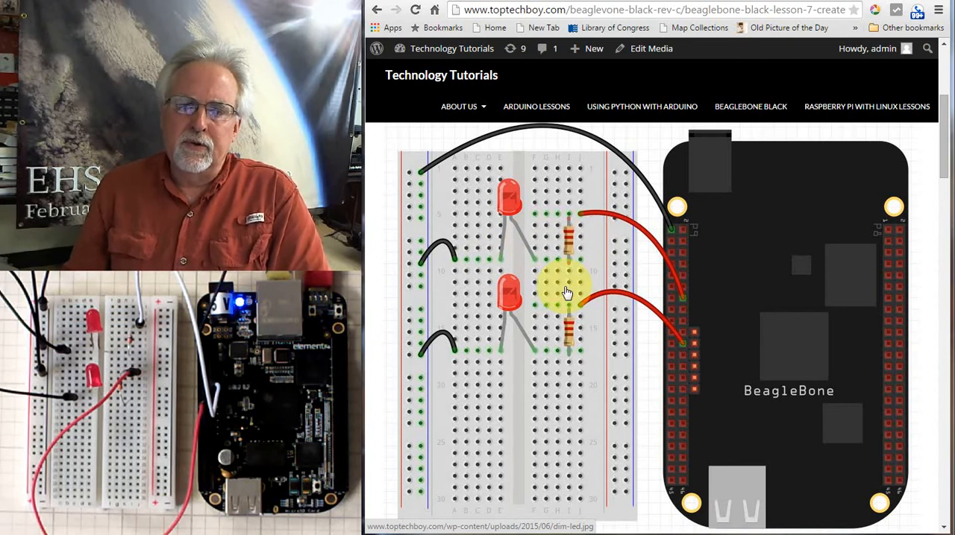
{"action": "mouse_move", "coordinate": [600, 250]}
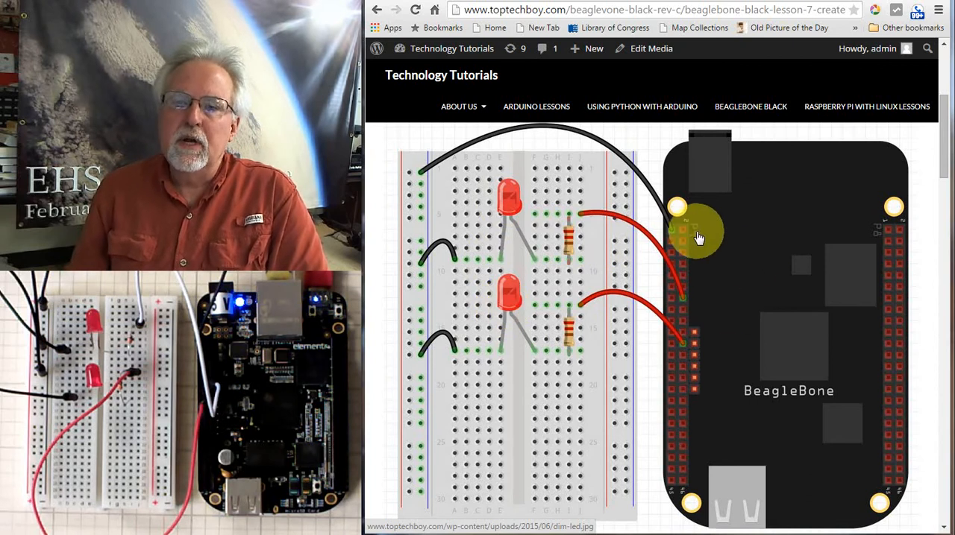
{"action": "mouse_move", "coordinate": [684, 304]}
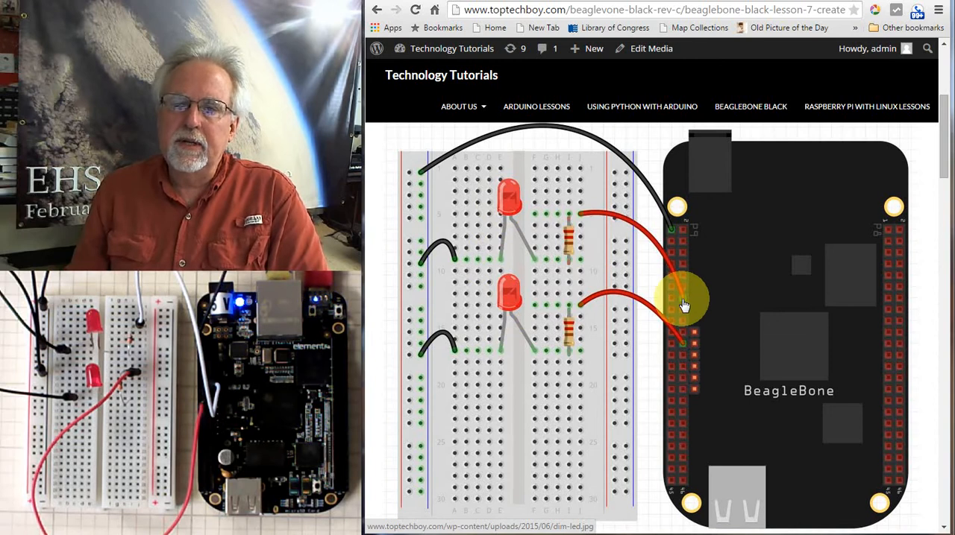
{"action": "mouse_move", "coordinate": [697, 238]}
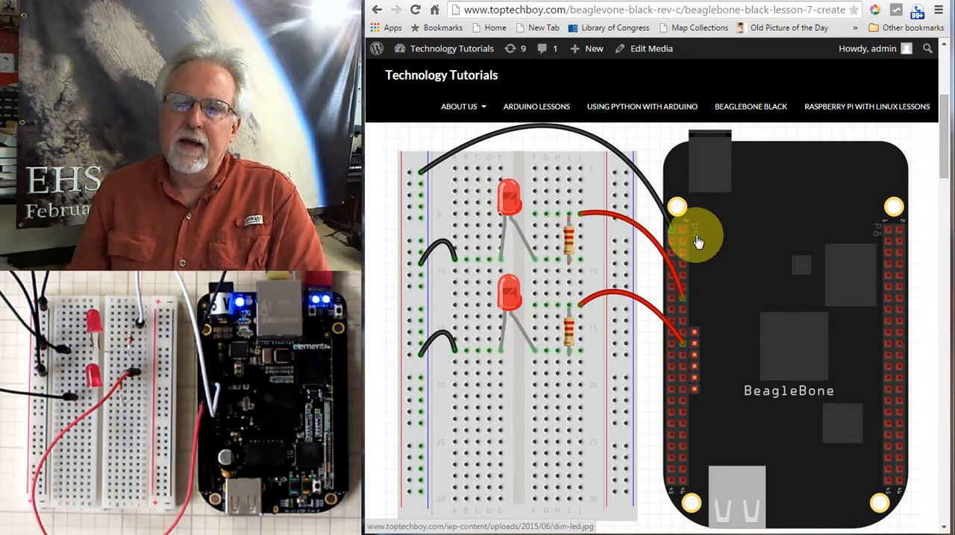
{"action": "mouse_move", "coordinate": [685, 304]}
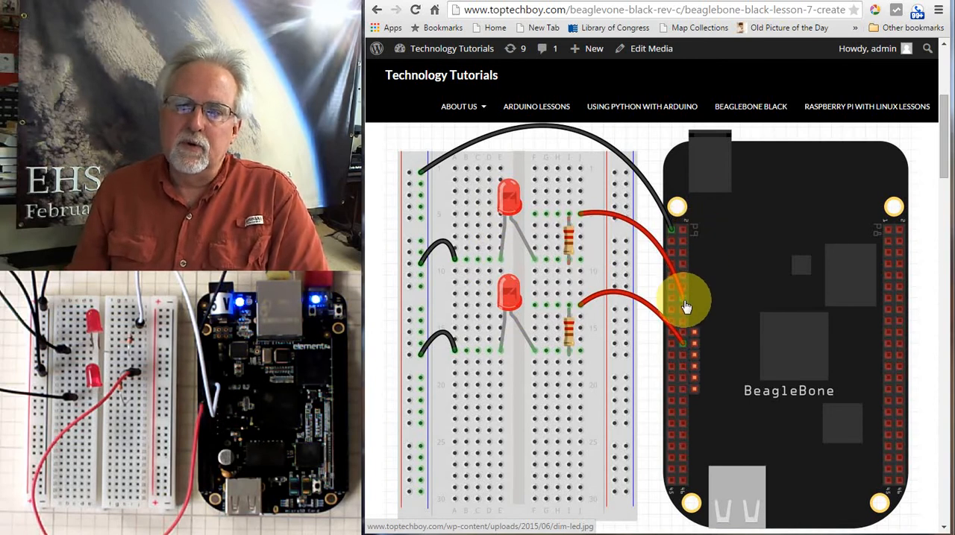
{"action": "mouse_move", "coordinate": [700, 321]}
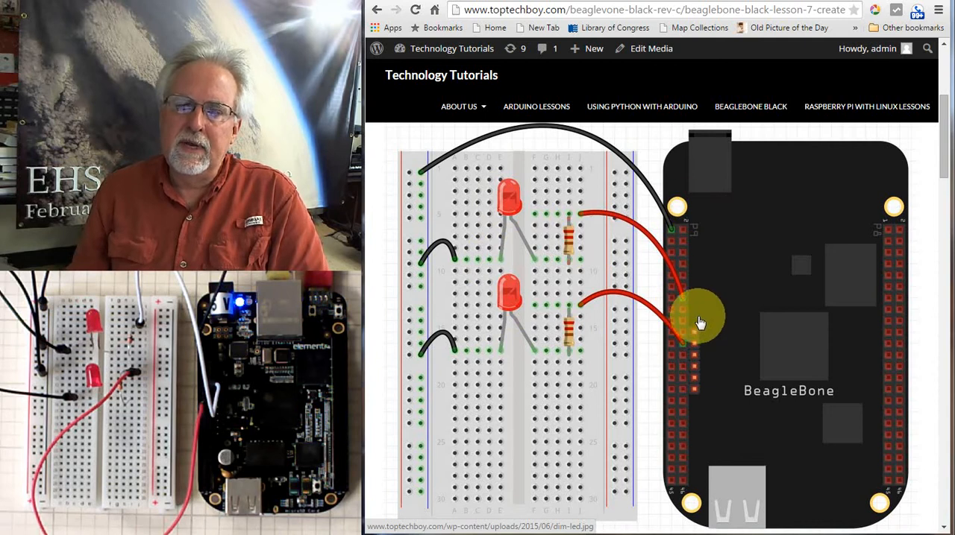
{"action": "mouse_move", "coordinate": [689, 309]}
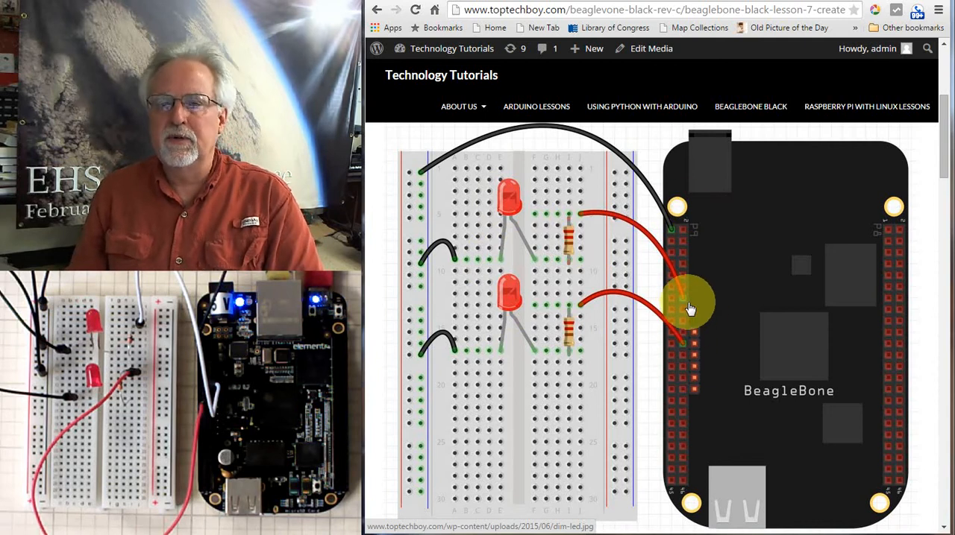
{"action": "mouse_move", "coordinate": [686, 355]}
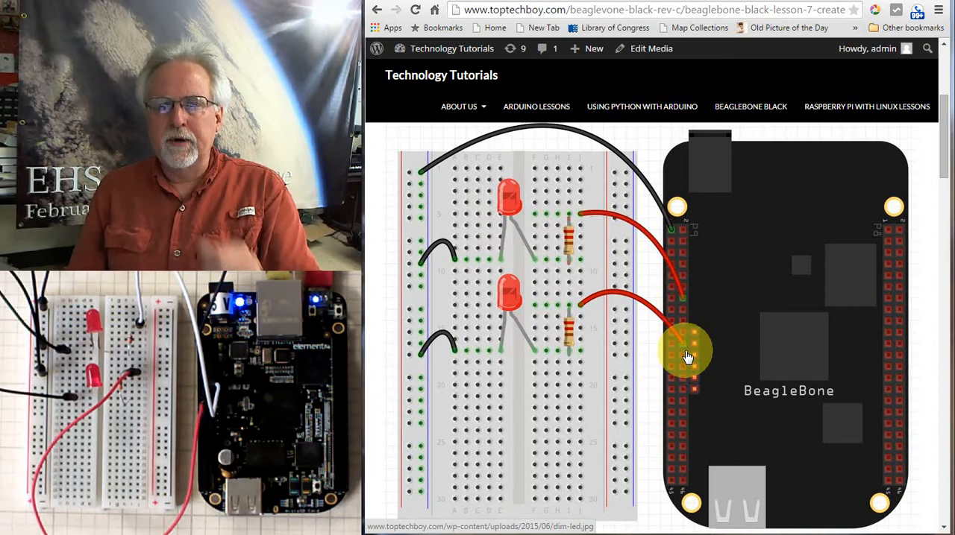
{"action": "mouse_move", "coordinate": [698, 239]}
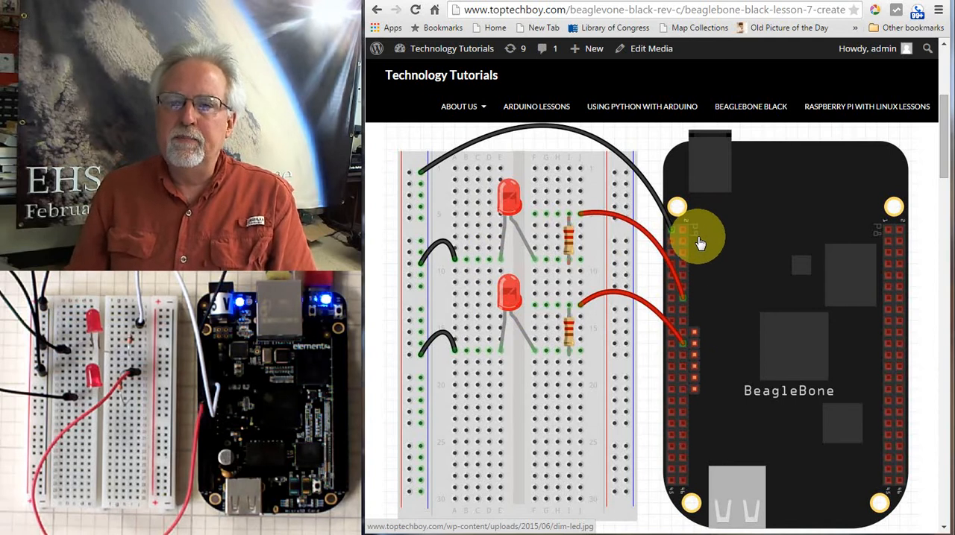
{"action": "mouse_move", "coordinate": [673, 238]}
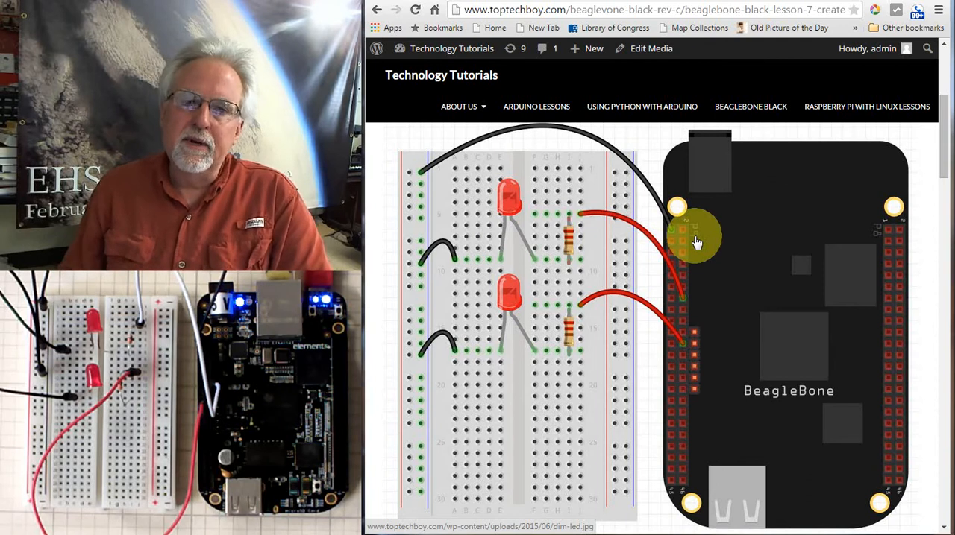
{"action": "mouse_move", "coordinate": [417, 268]}
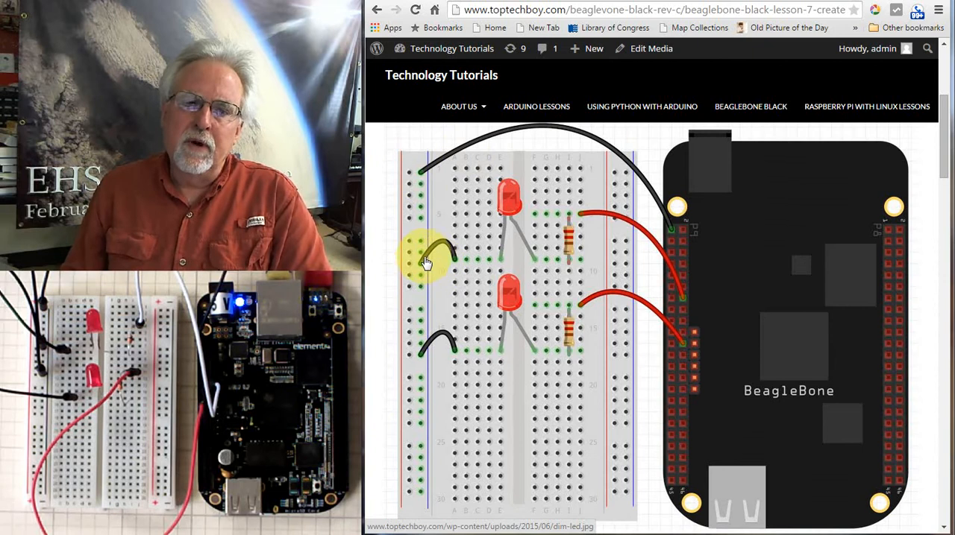
{"action": "mouse_move", "coordinate": [502, 264]}
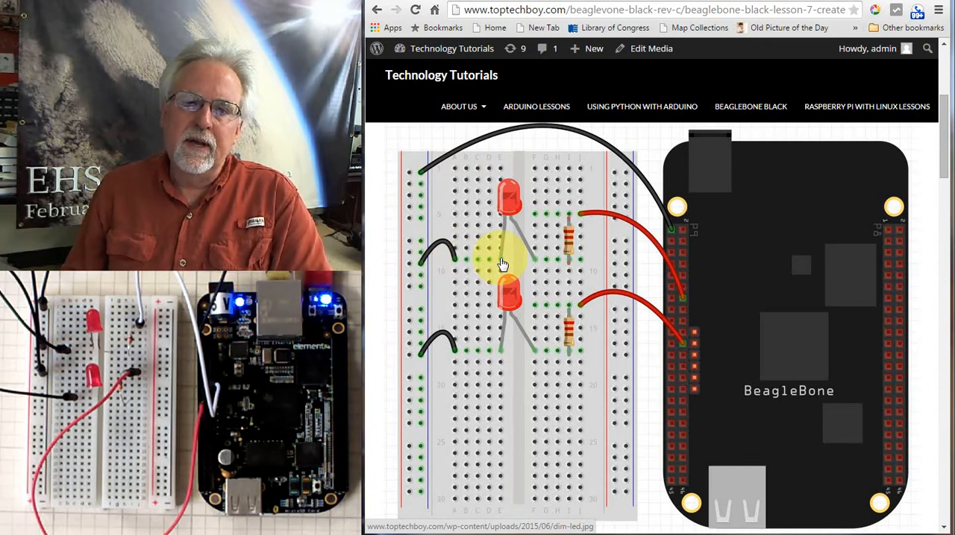
{"action": "mouse_move", "coordinate": [533, 266]}
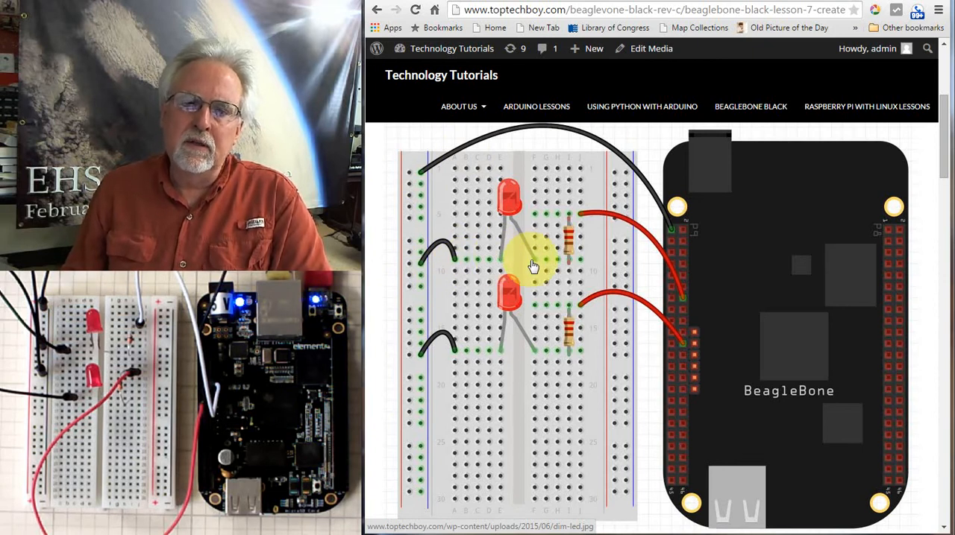
{"action": "mouse_move", "coordinate": [571, 239]}
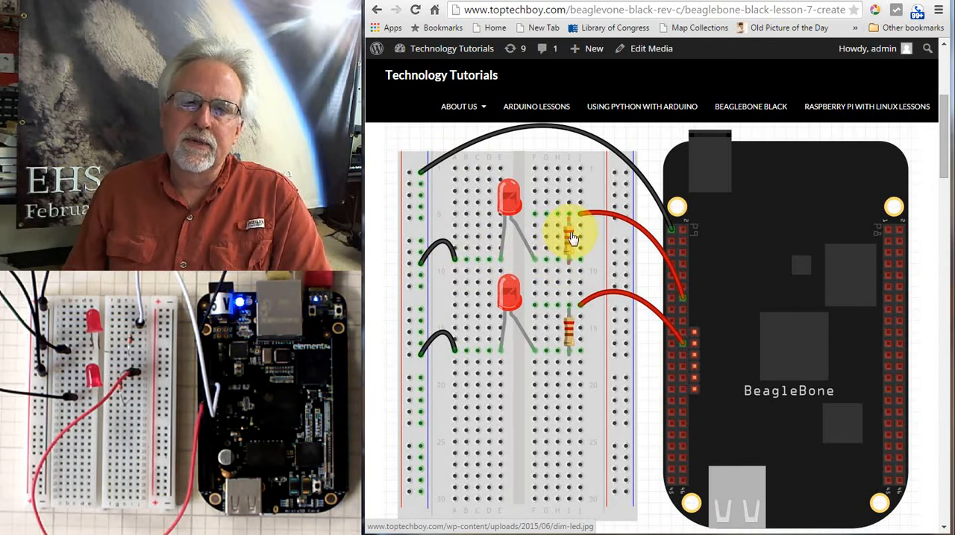
{"action": "mouse_move", "coordinate": [685, 298]}
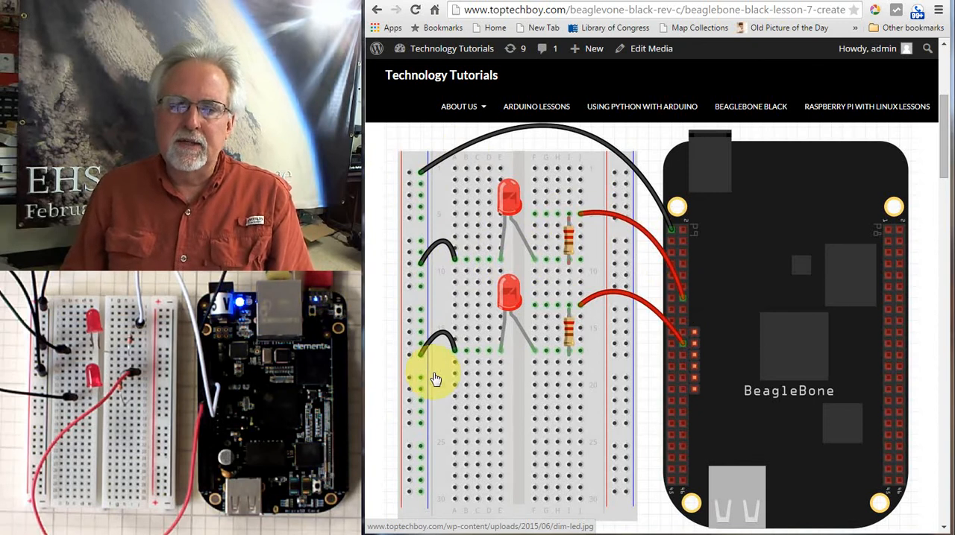
{"action": "mouse_move", "coordinate": [487, 353]}
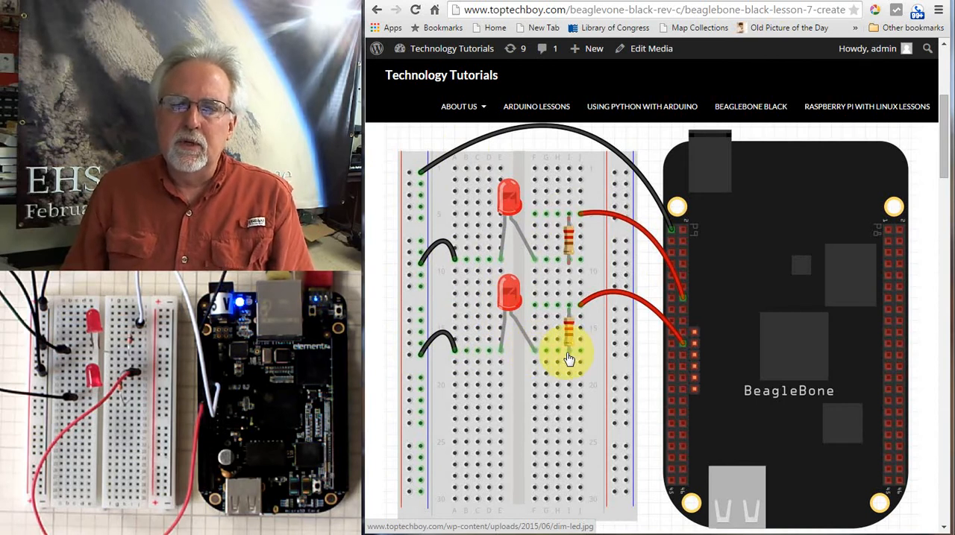
{"action": "mouse_move", "coordinate": [571, 310]}
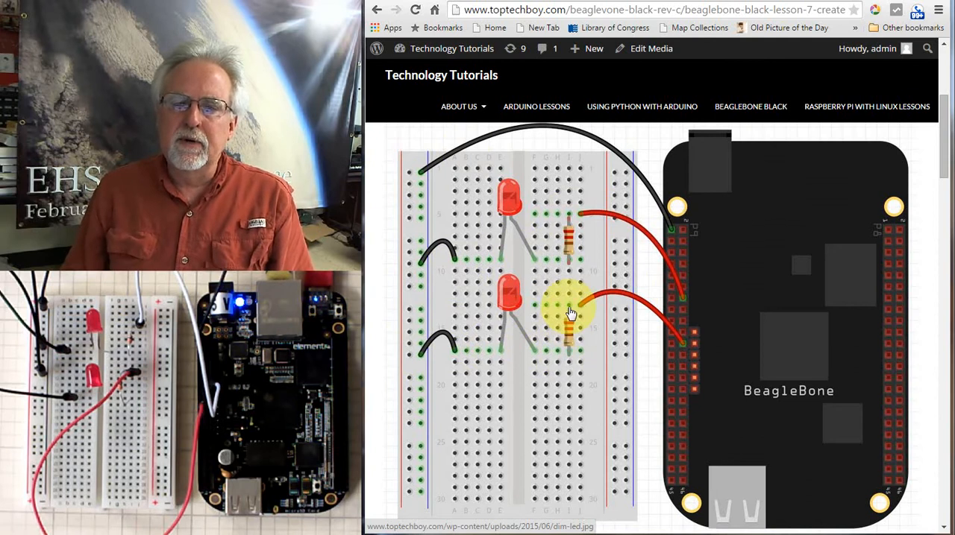
{"action": "mouse_move", "coordinate": [675, 343]}
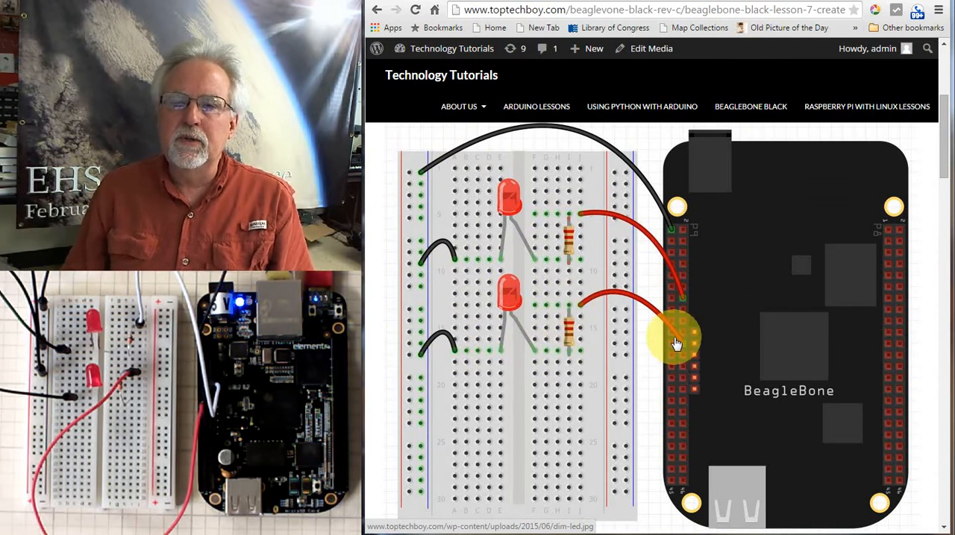
{"action": "mouse_move", "coordinate": [678, 477]}
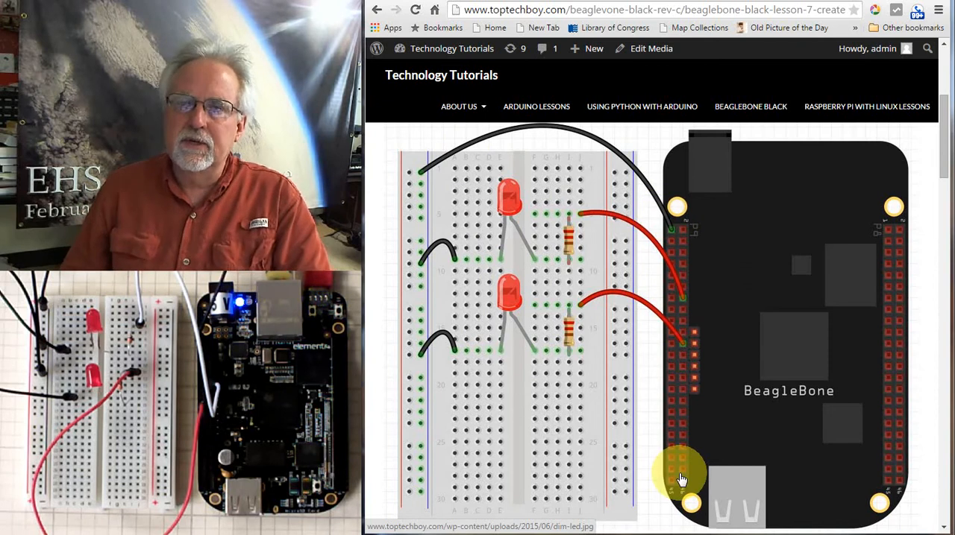
{"action": "mouse_move", "coordinate": [789, 203]}
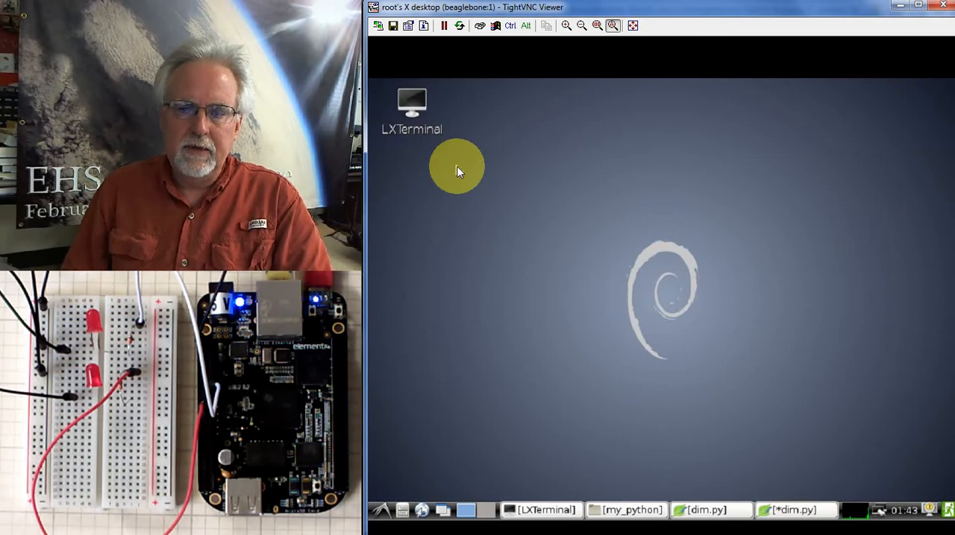
Close the my_python file manager window and bring LXTerminal to the front
{"action": "left_click", "coordinate": [625, 510]}
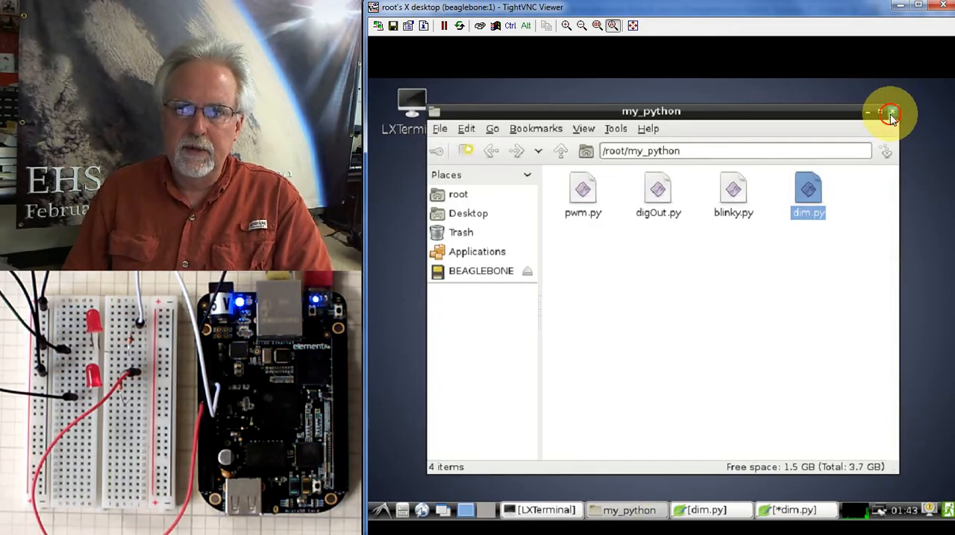
{"action": "left_click", "coordinate": [892, 112]}
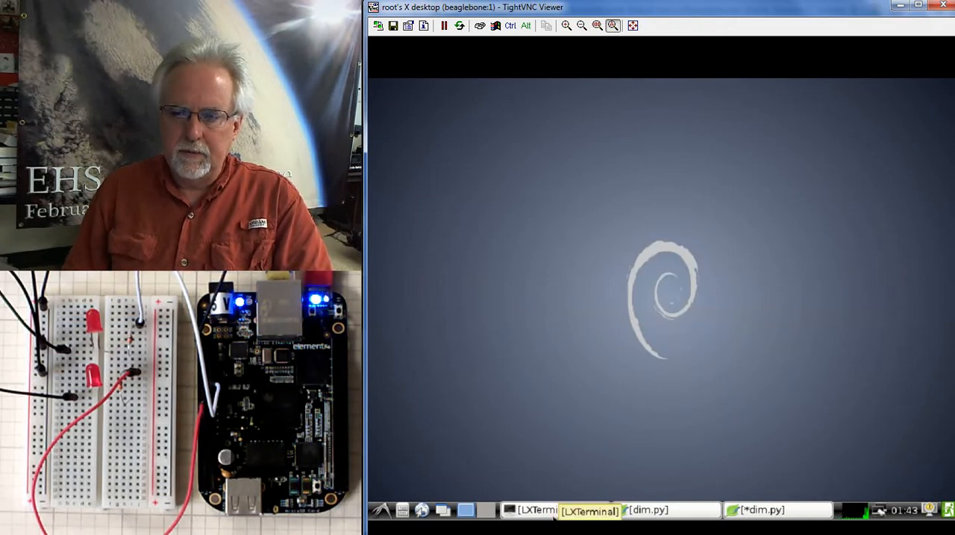
{"action": "left_click", "coordinate": [589, 511]}
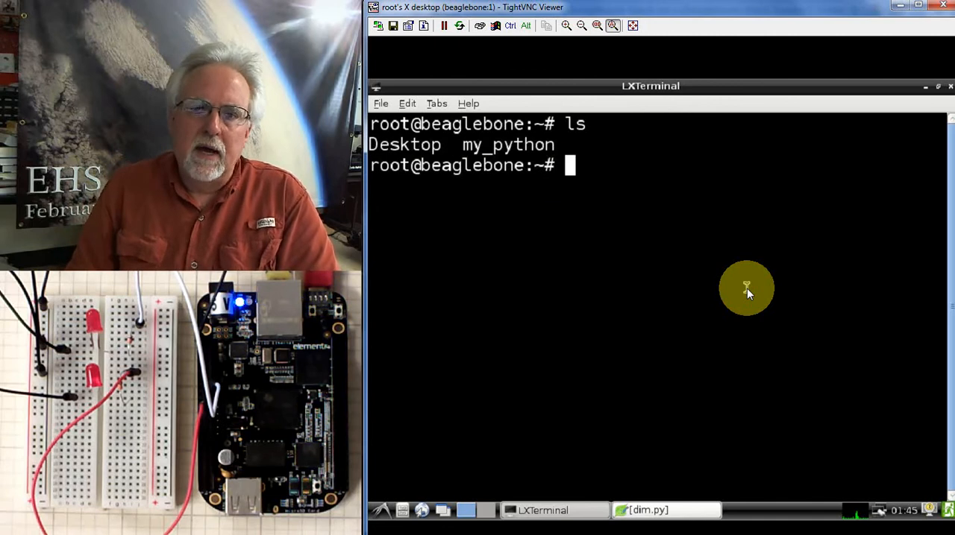
{"action": "mouse_move", "coordinate": [647, 228]}
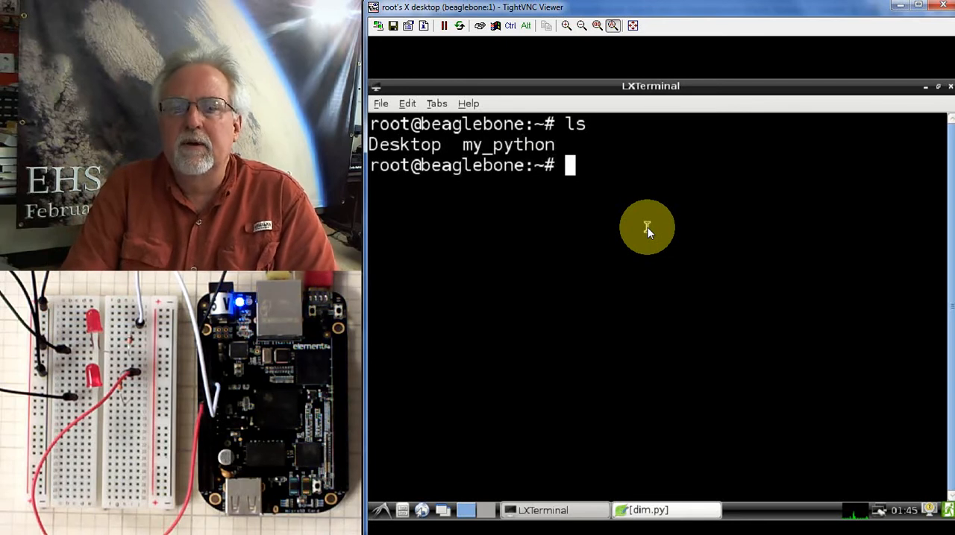
Change the terminal's directory to my_python
{"action": "type", "text": "cd m"}
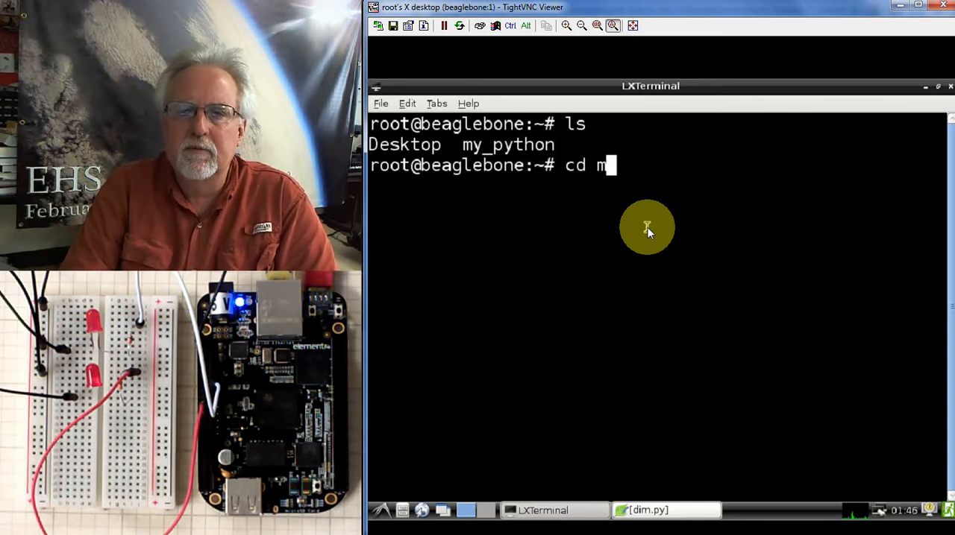
{"action": "type", "text": "y_p"}
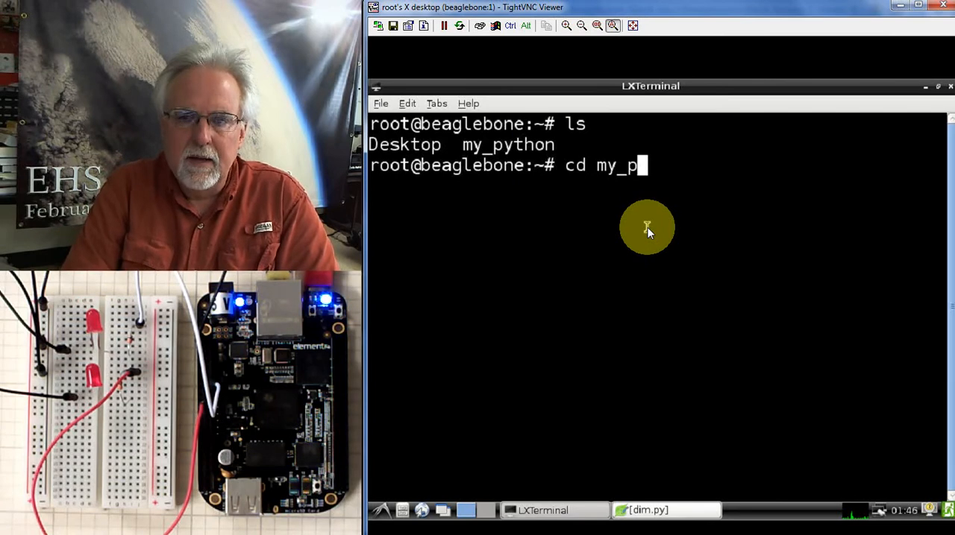
{"action": "key", "text": "Return"}
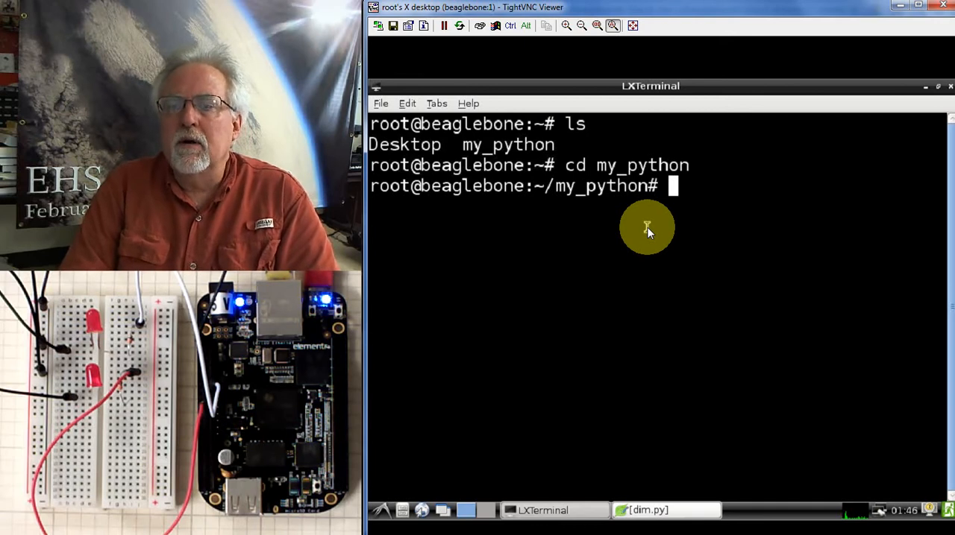
Create and open dimLED.py in the nano editor
{"action": "type", "text": "na"}
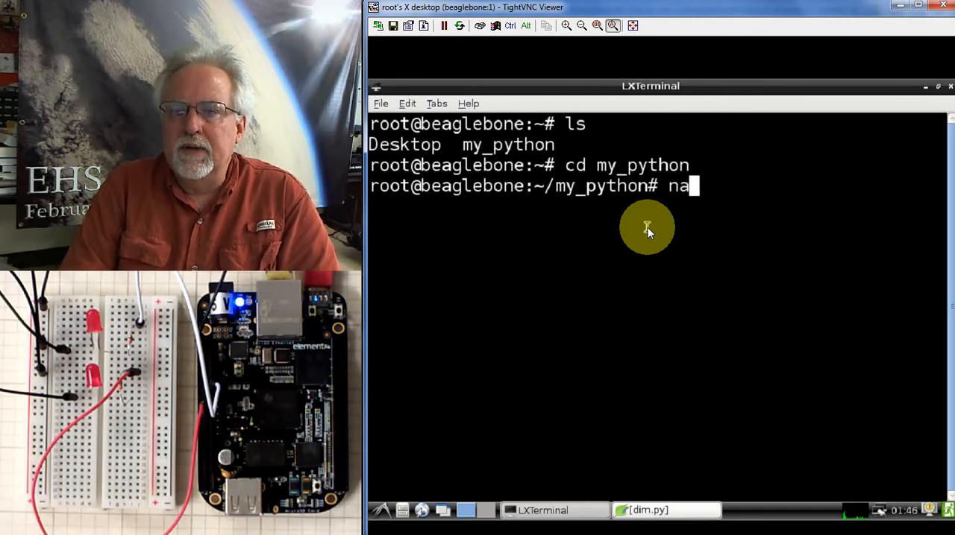
{"action": "type", "text": "no"}
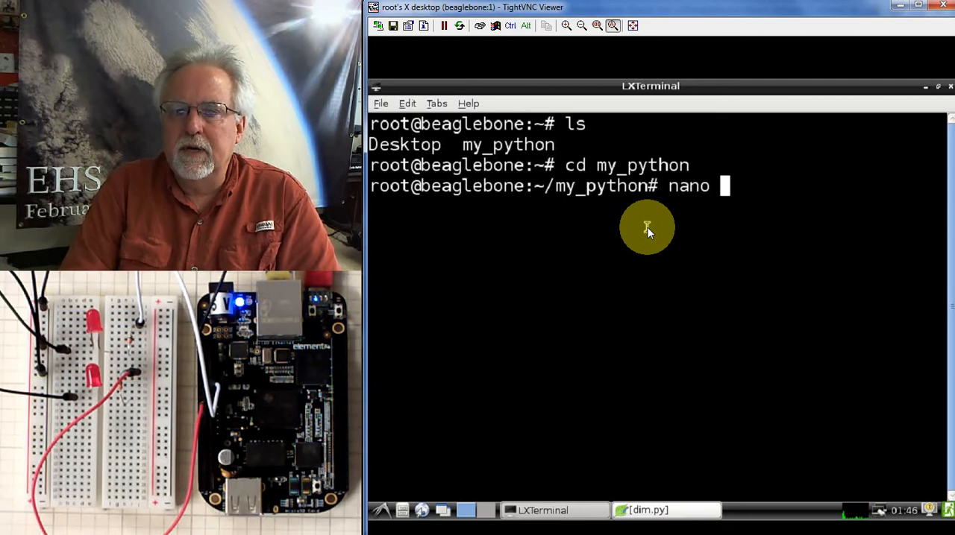
{"action": "type", "text": "dim"}
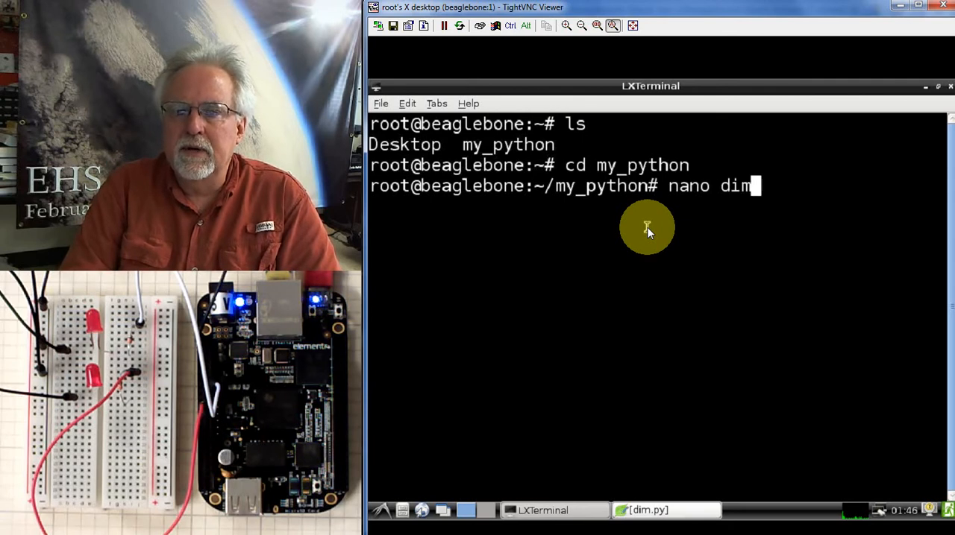
{"action": "type", "text": "LED."}
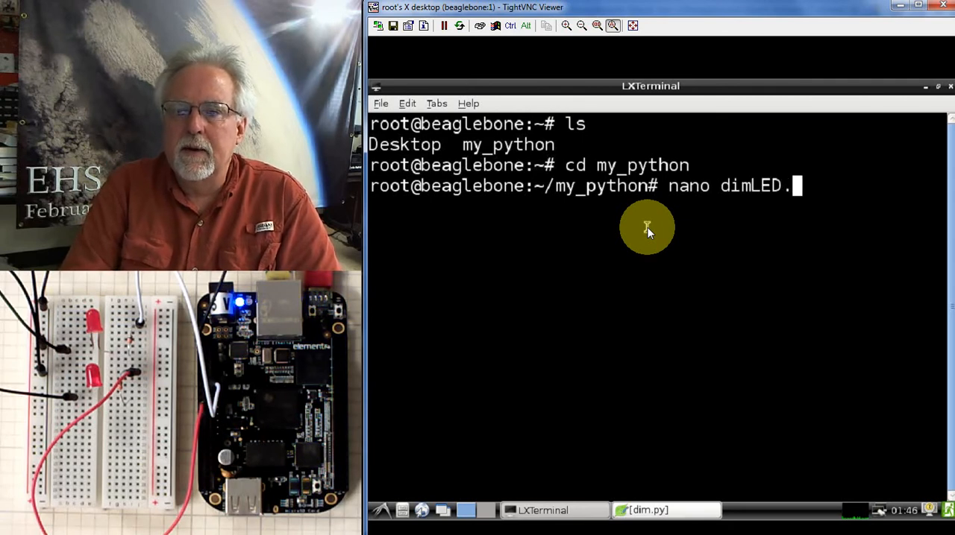
{"action": "type", "text": "py"}
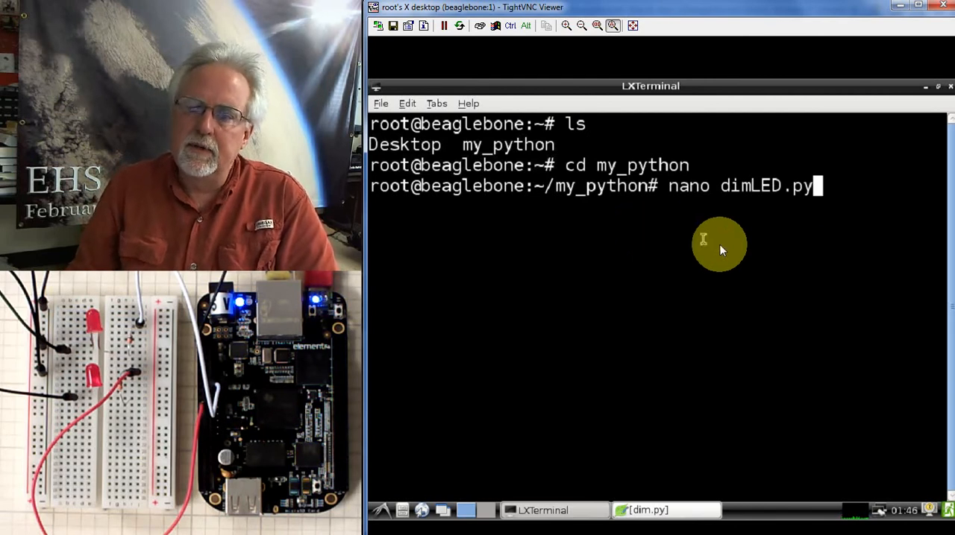
{"action": "mouse_move", "coordinate": [812, 262]}
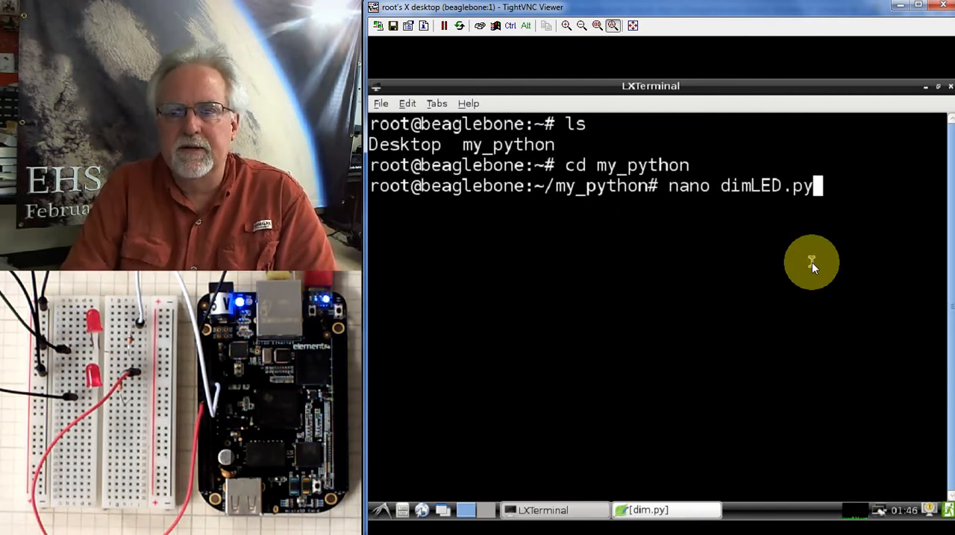
{"action": "key", "text": "Return"}
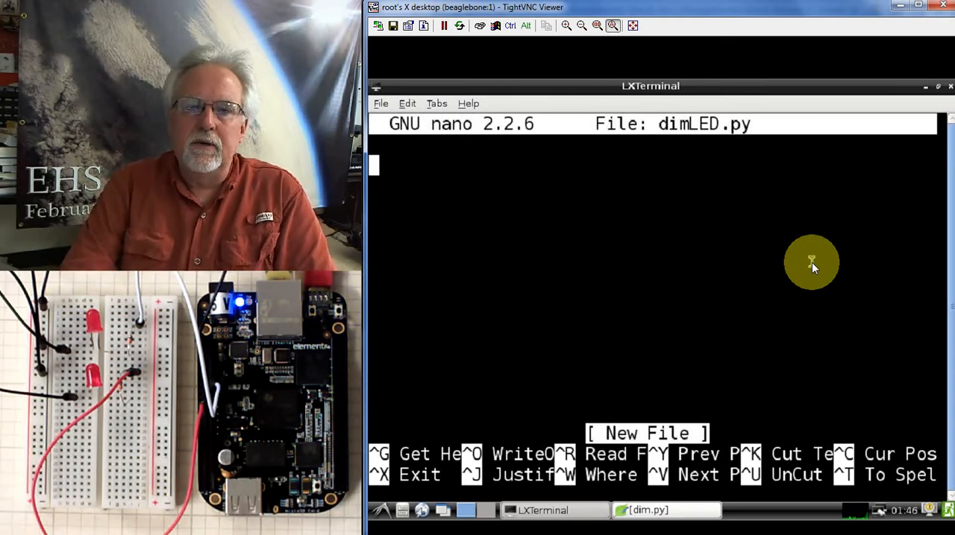
Write the first line 'import Adafruit_BBIO.PWM as PWM' and begin a new line
{"action": "type", "text": "import A"}
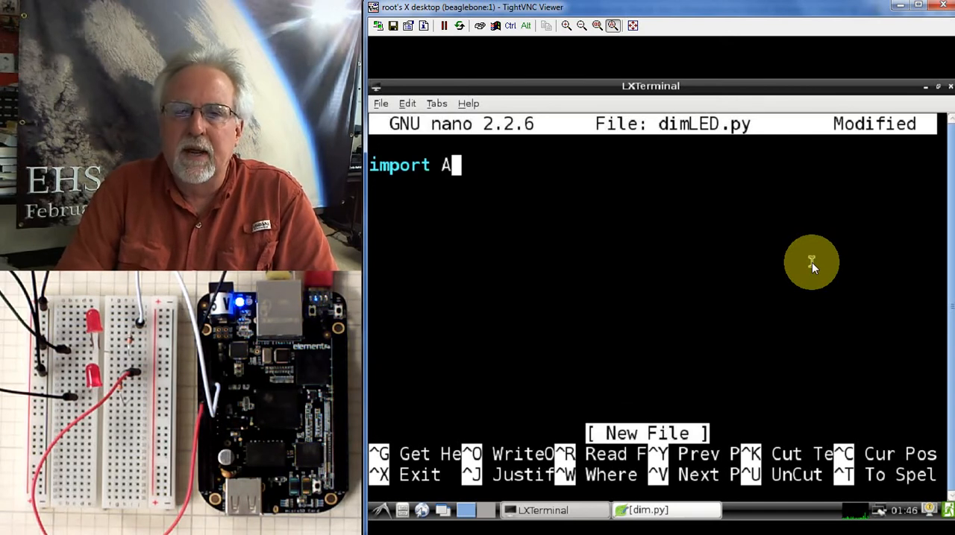
{"action": "type", "text": "dafruit"}
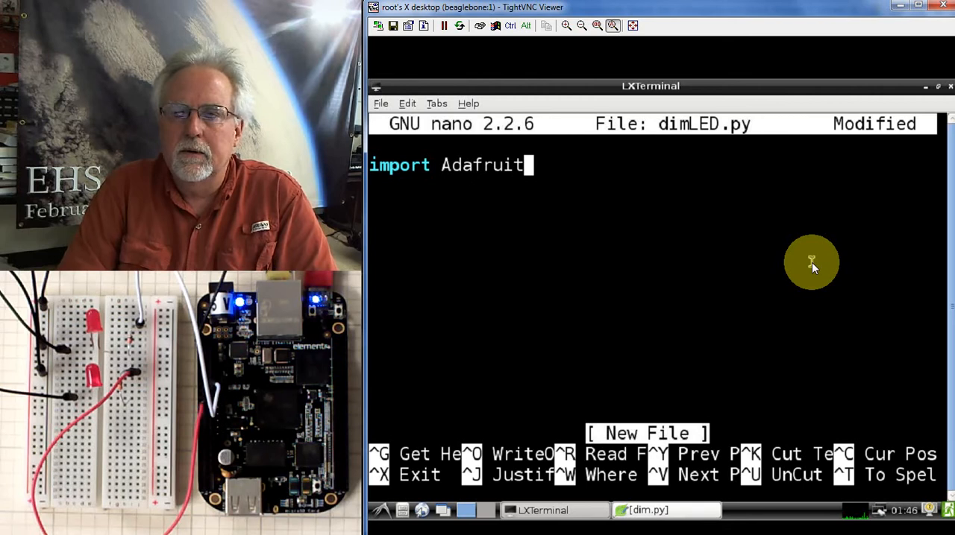
{"action": "type", "text": "_B"}
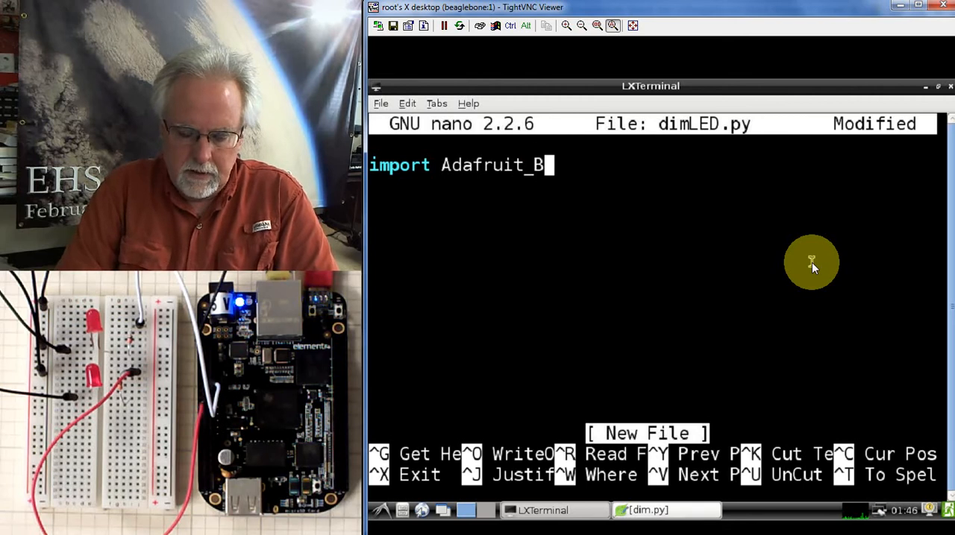
{"action": "type", "text": "B"}
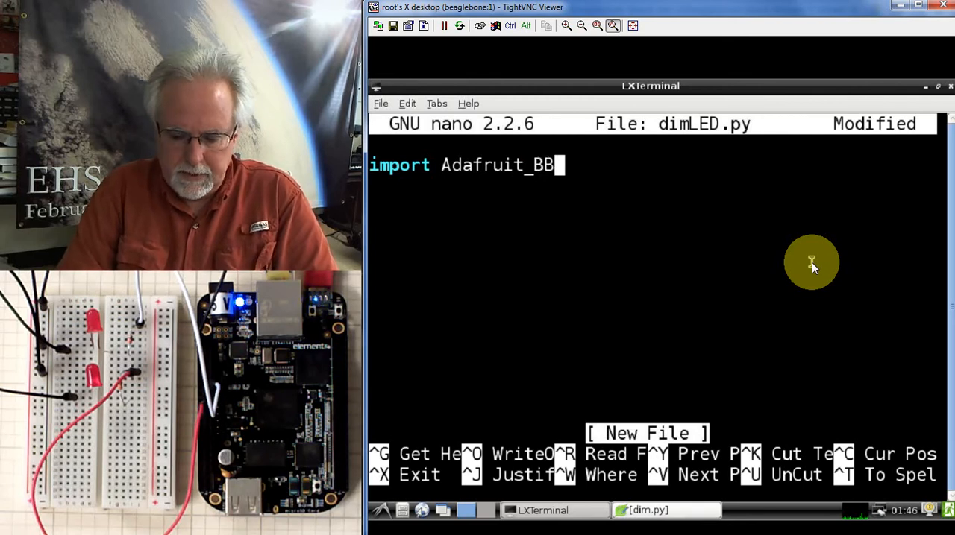
{"action": "type", "text": "IO>"}
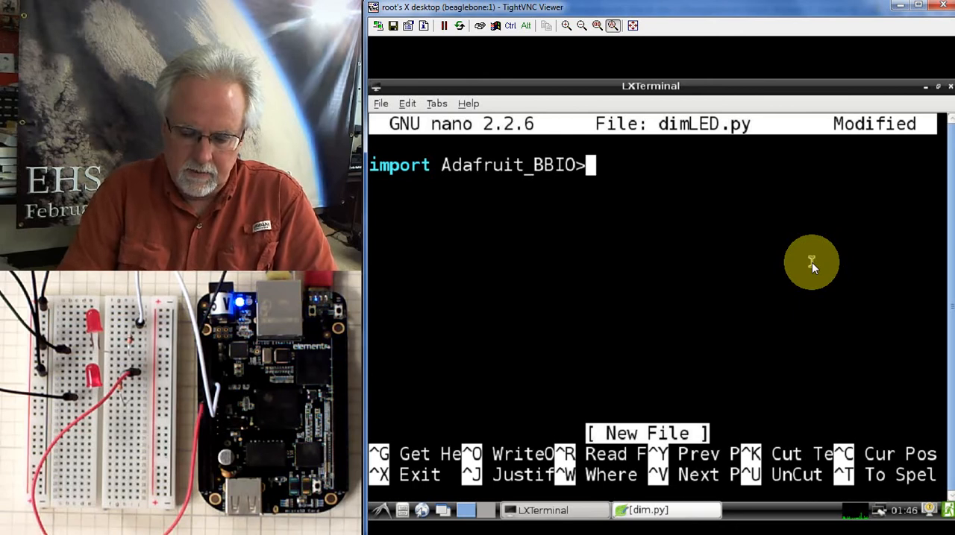
{"action": "type", "text": "PW"}
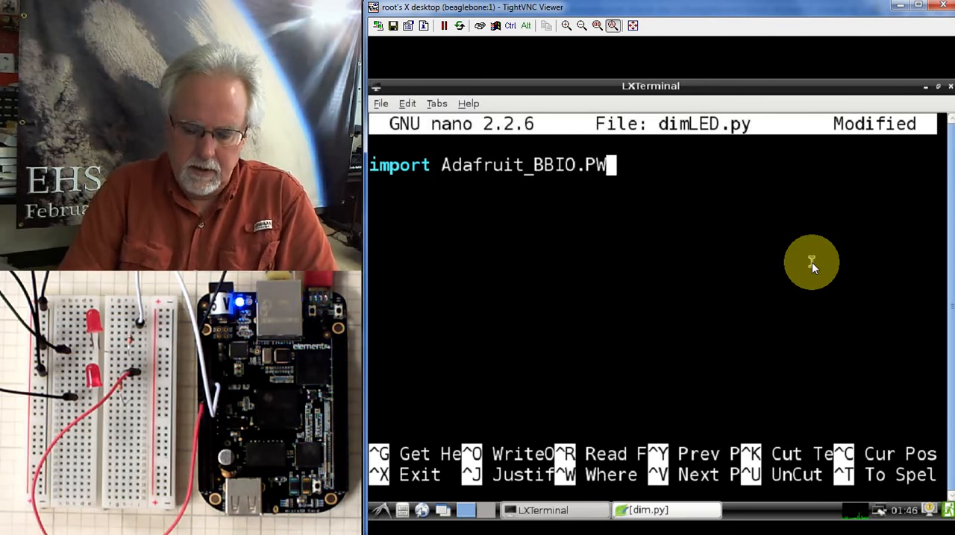
{"action": "type", "text": "M as PWM"}
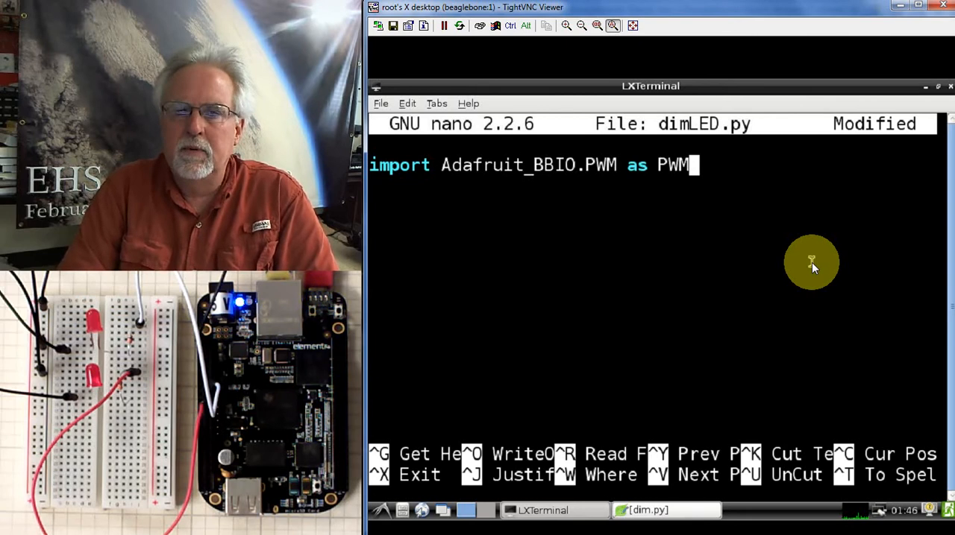
{"action": "key", "text": "Return"}
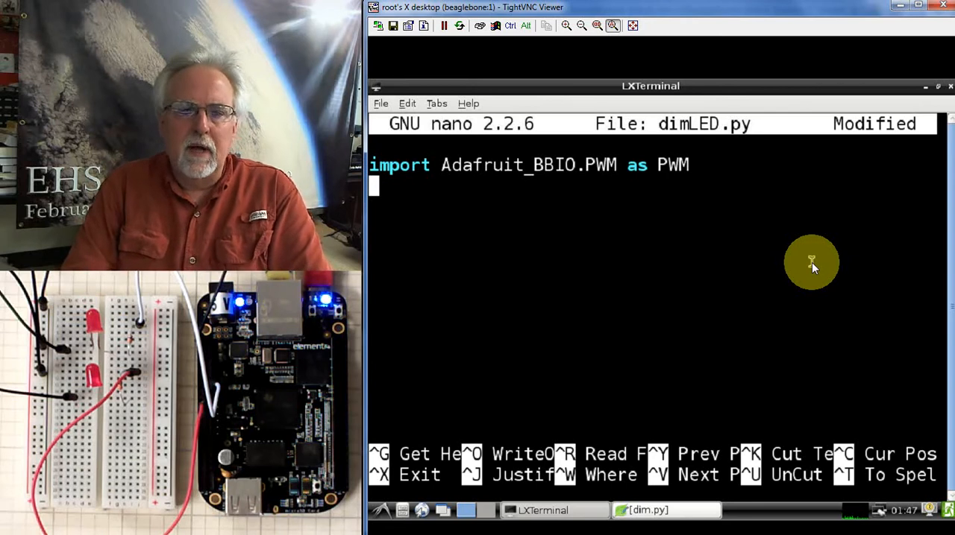
{"action": "mouse_move", "coordinate": [97, 407]}
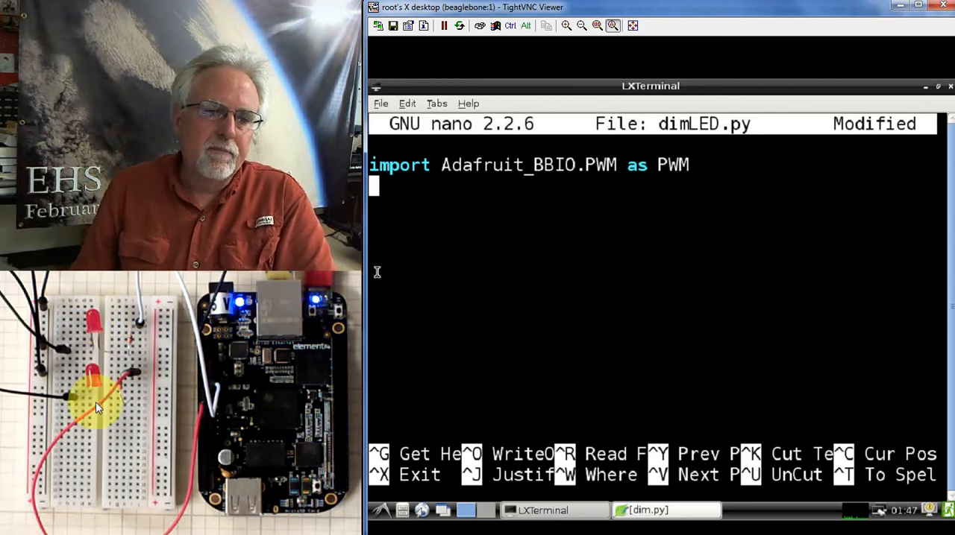
{"action": "mouse_move", "coordinate": [475, 348]}
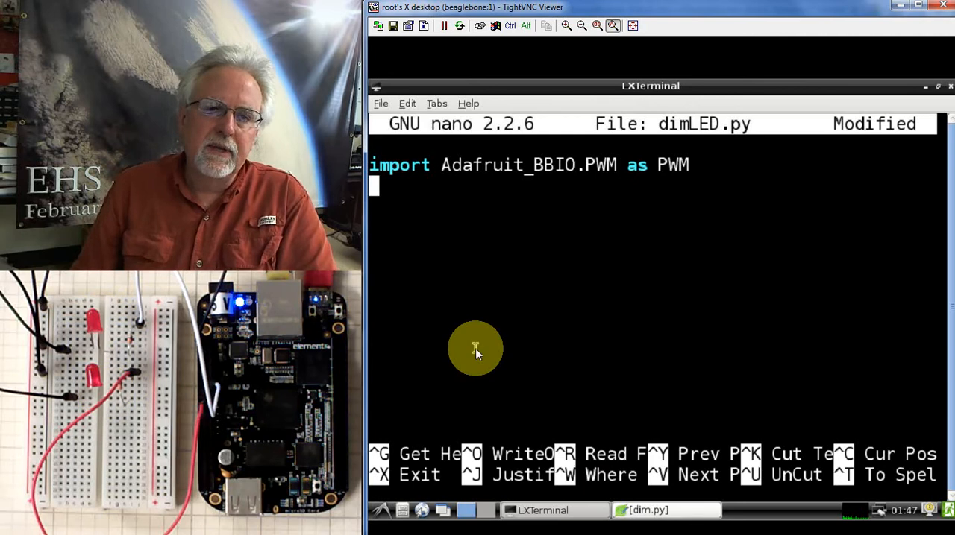
Add the line tLED="P9_14" defining the top LED pin
{"action": "type", "text": "t"}
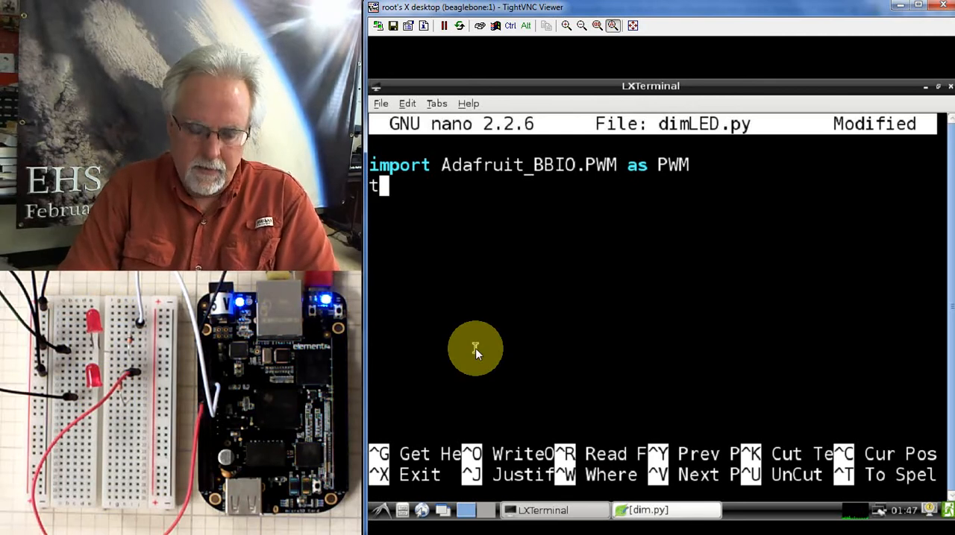
{"action": "type", "text": "LED"}
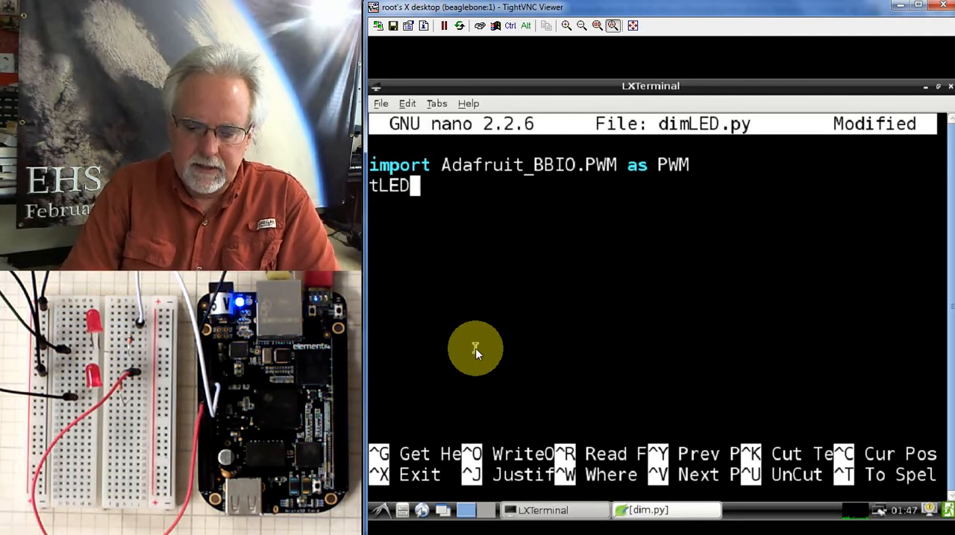
{"action": "type", "text": "=\""}
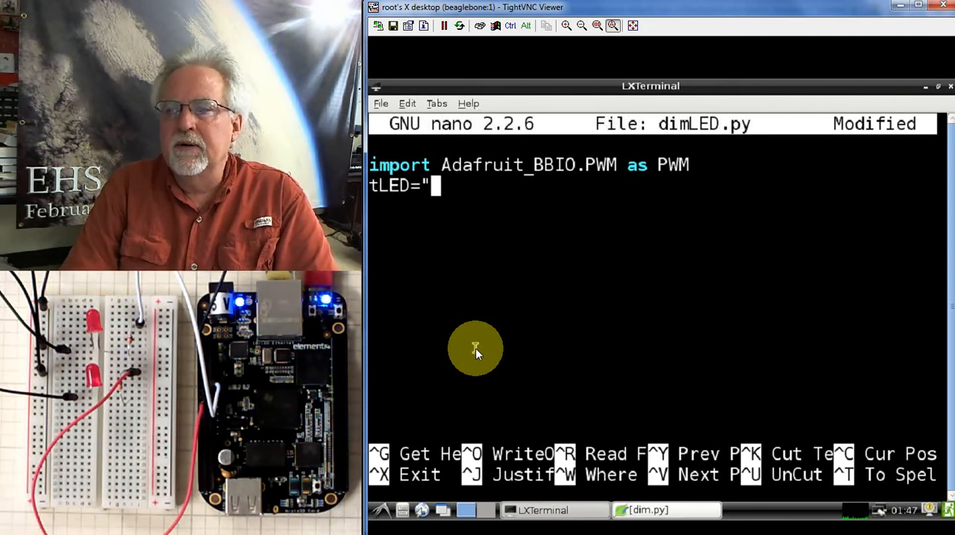
{"action": "type", "text": "P"}
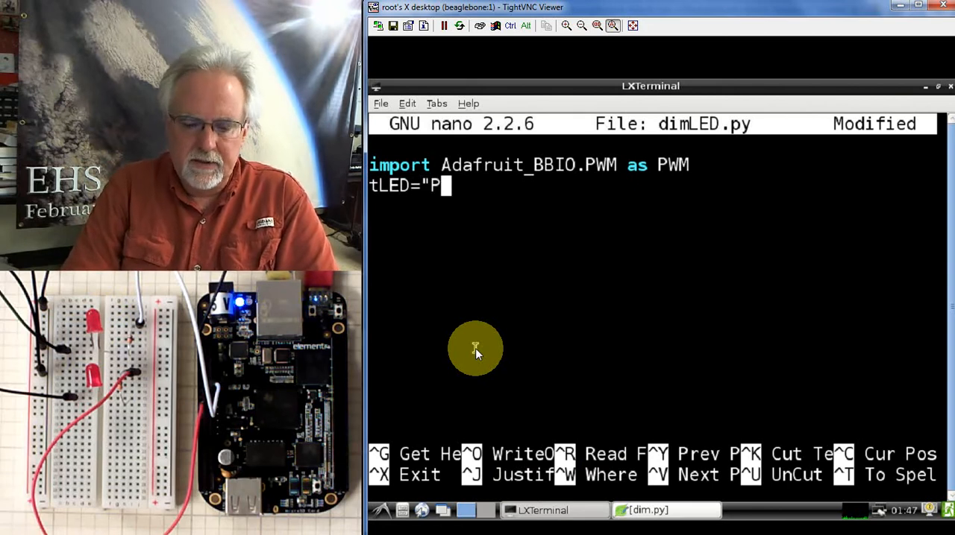
{"action": "type", "text": "9_"}
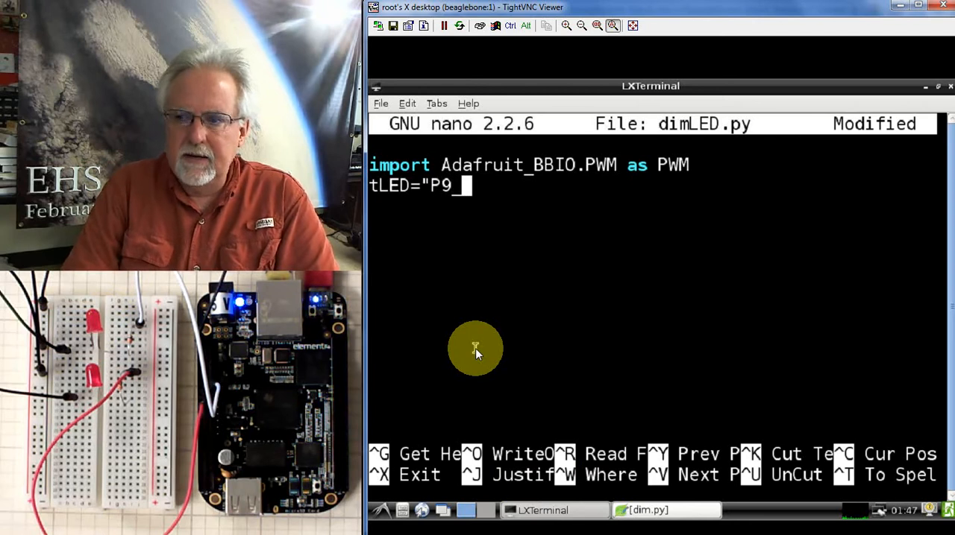
{"action": "type", "text": "14"}
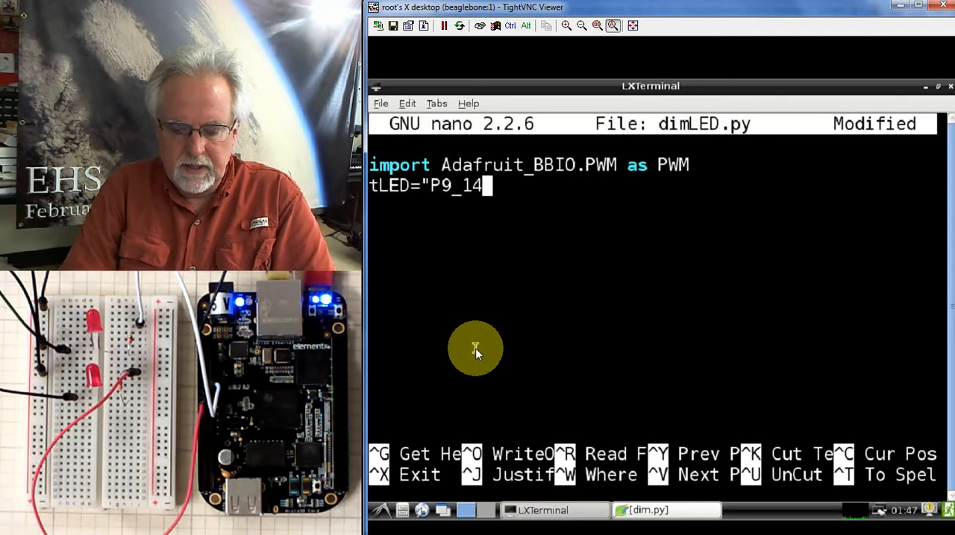
{"action": "type", "text": "\""}
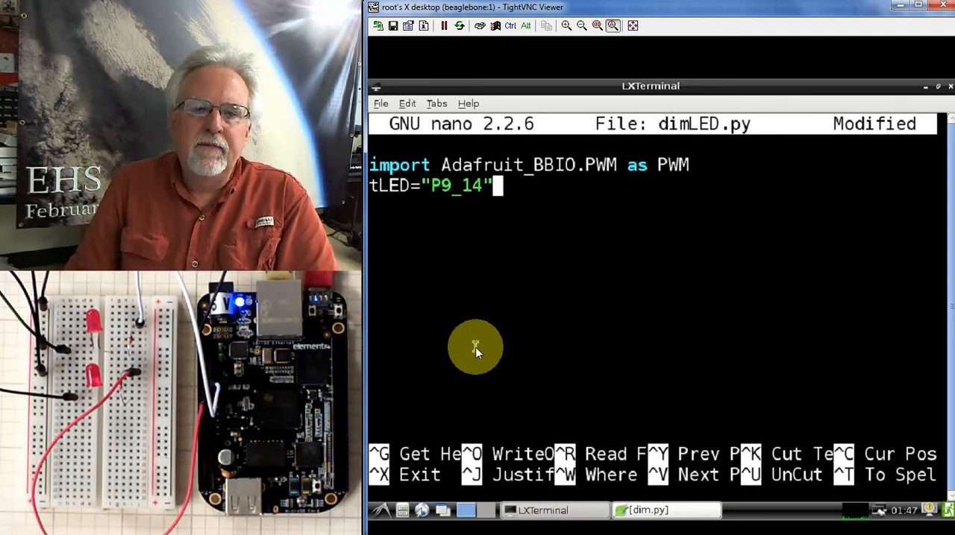
{"action": "mouse_move", "coordinate": [539, 216]}
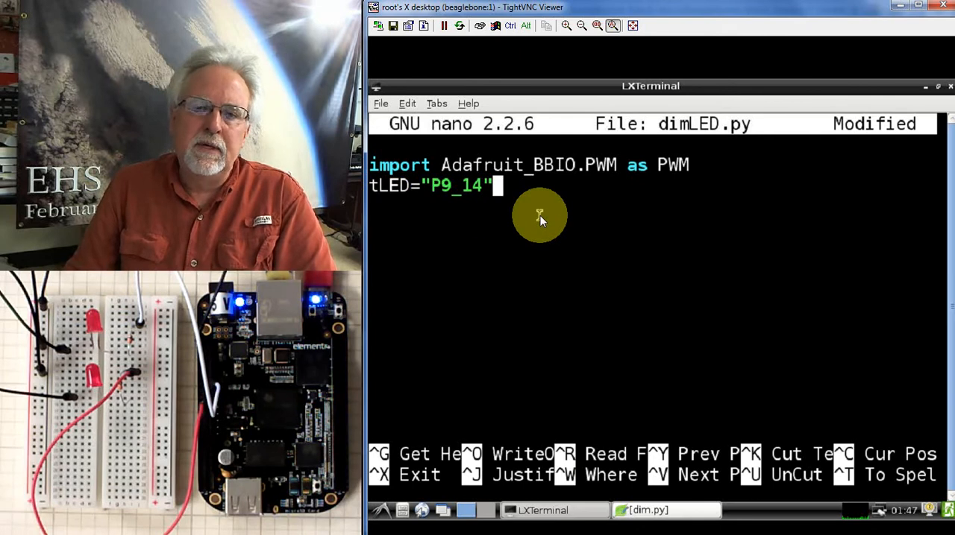
{"action": "key", "text": "Return"}
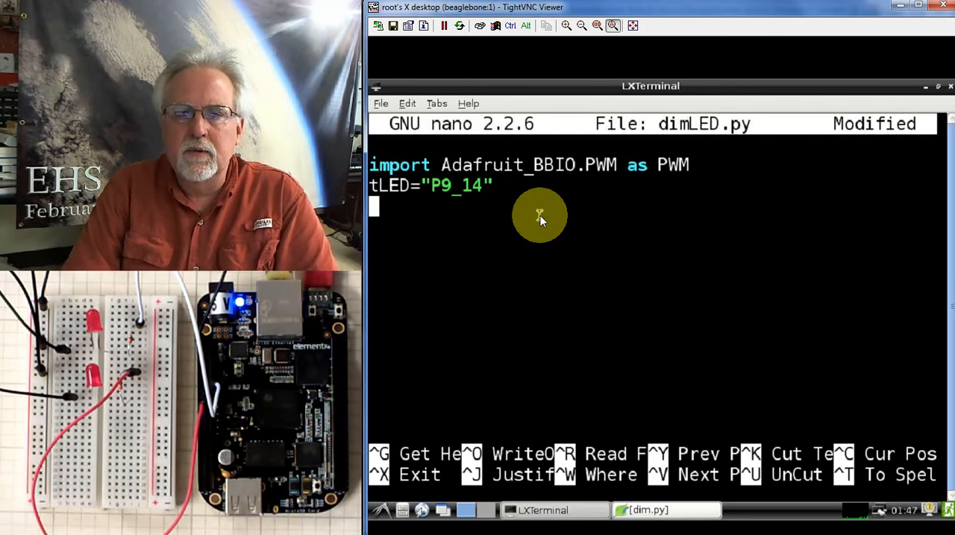
Add the line bLED="P9_22" defining the bottom LED pin
{"action": "type", "text": "b"}
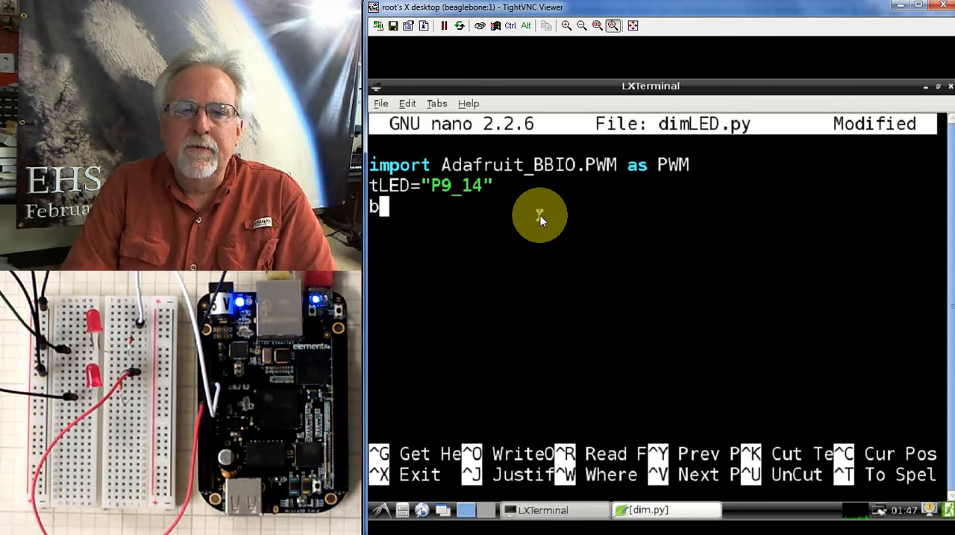
{"action": "type", "text": "LED"}
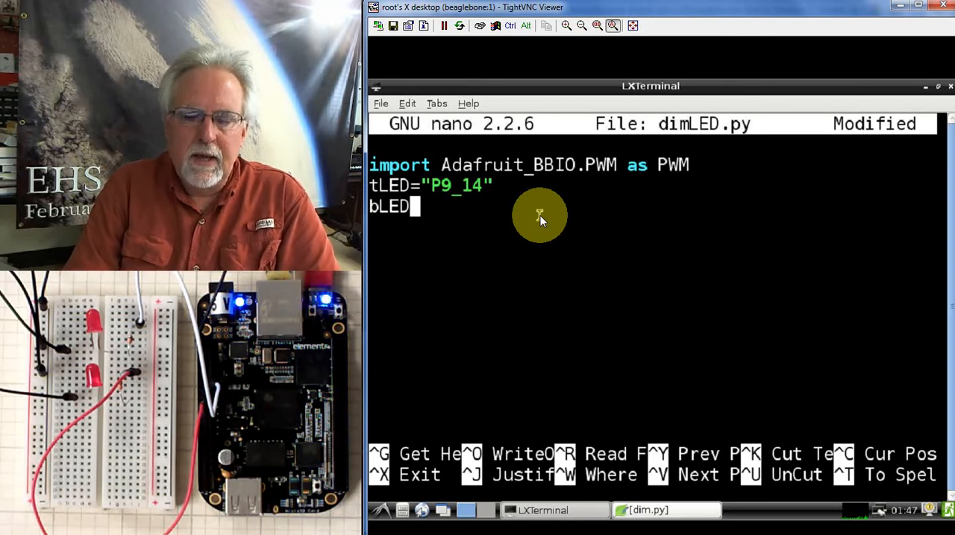
{"action": "type", "text": "=\""}
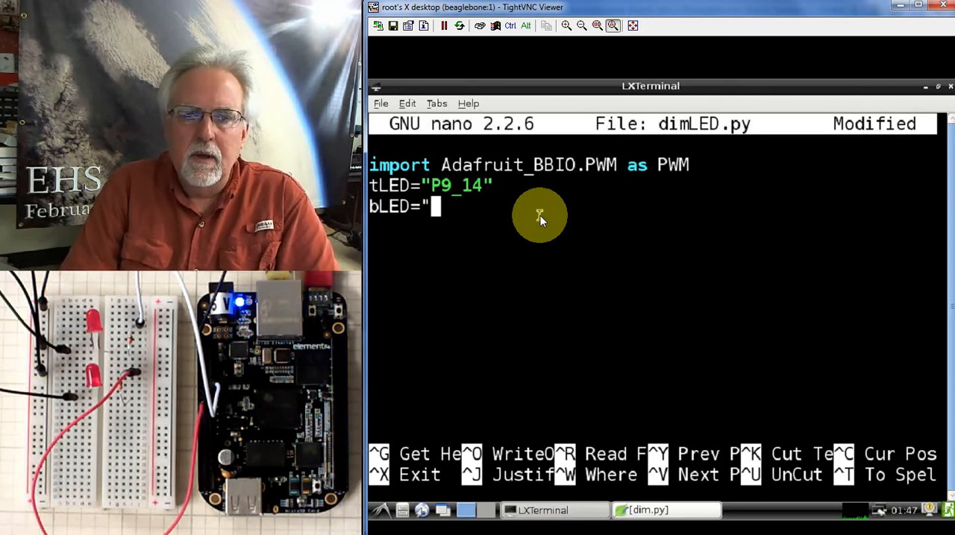
{"action": "type", "text": "P"}
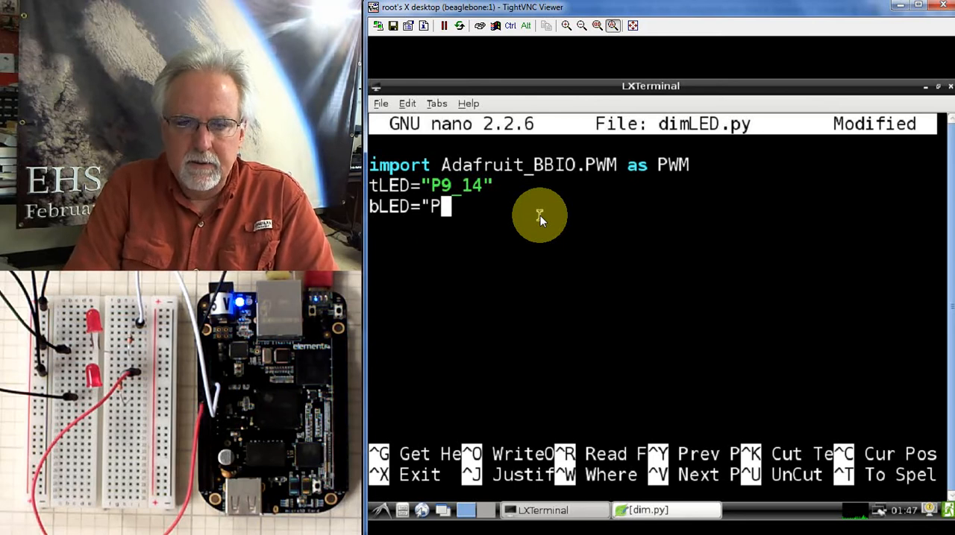
{"action": "type", "text": "9_"}
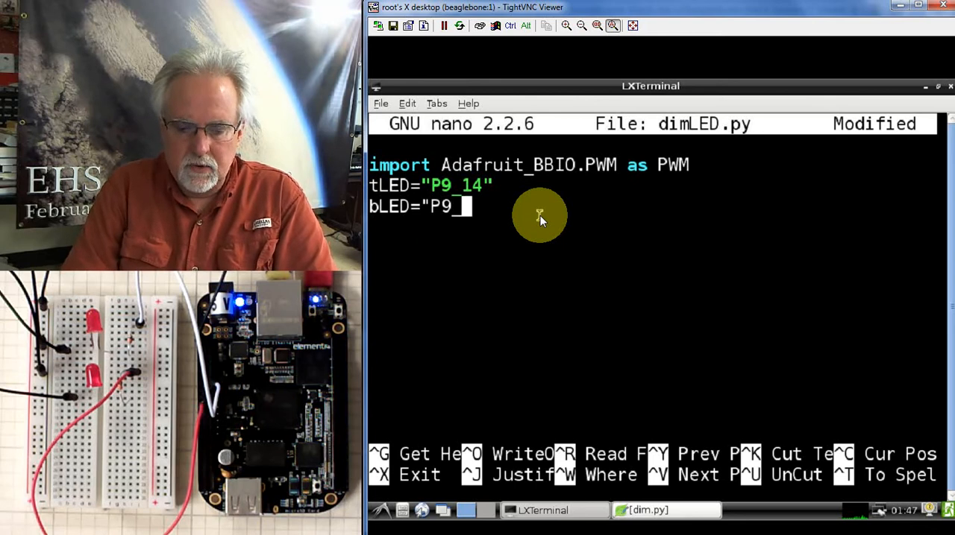
{"action": "type", "text": "22\""}
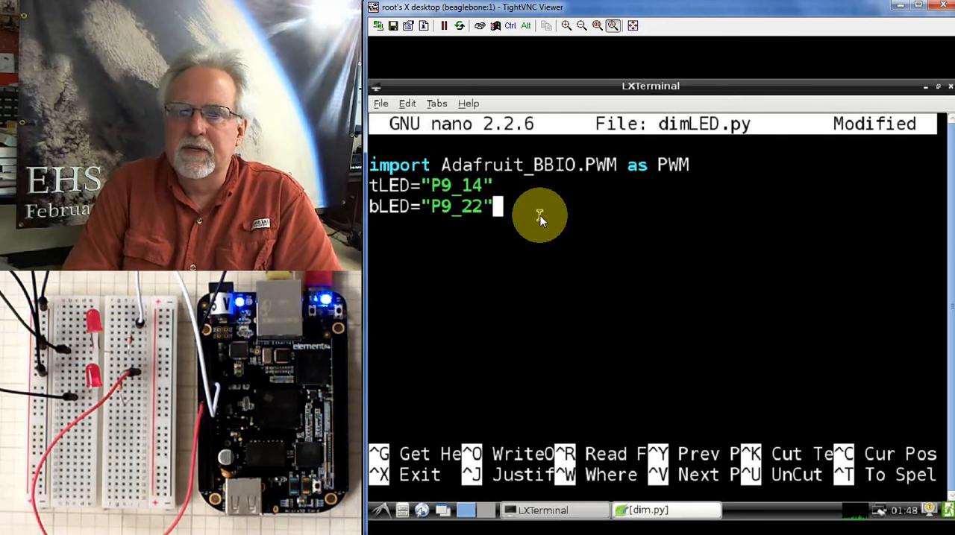
{"action": "key", "text": "Return"}
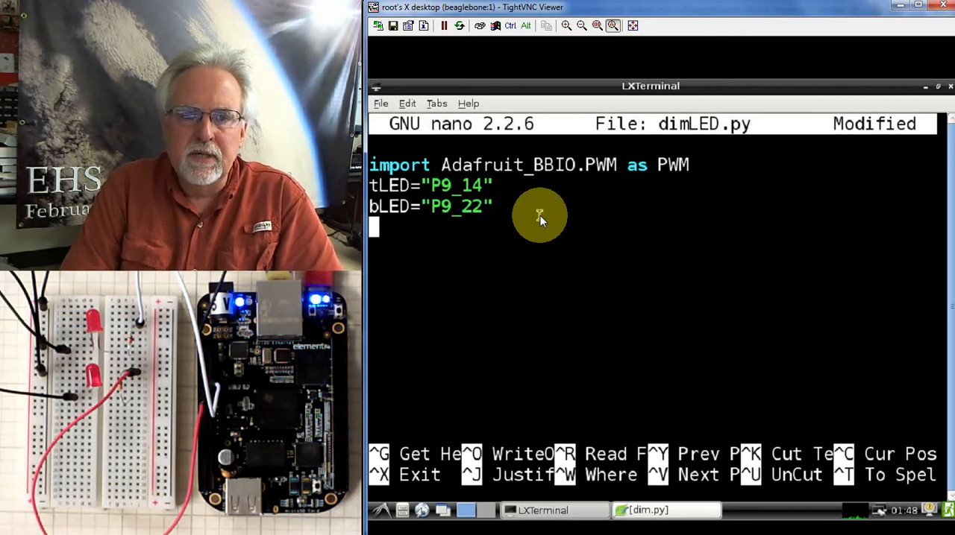
Add PWM.start(tLED,0,1000) to start the top LED at zero duty
{"action": "type", "text": "PW"}
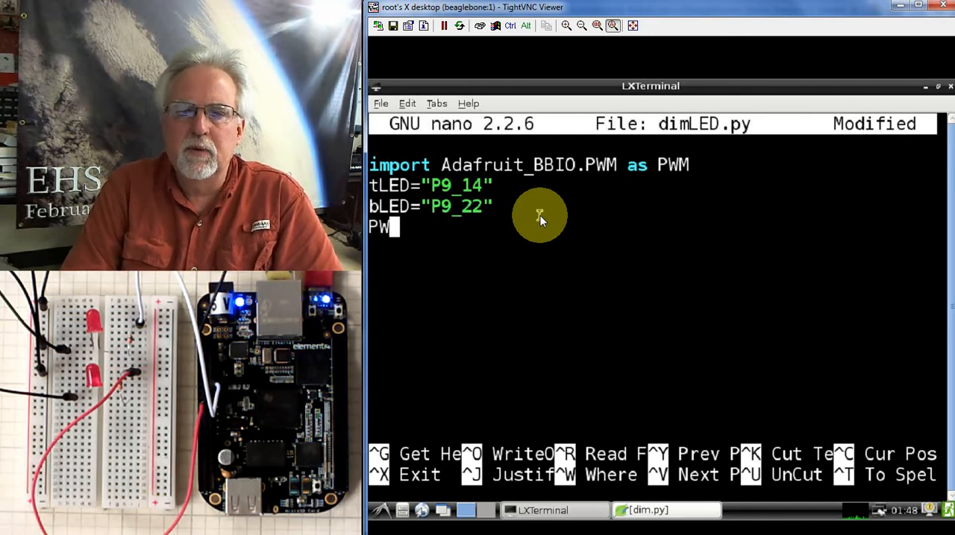
{"action": "type", "text": "M.star"}
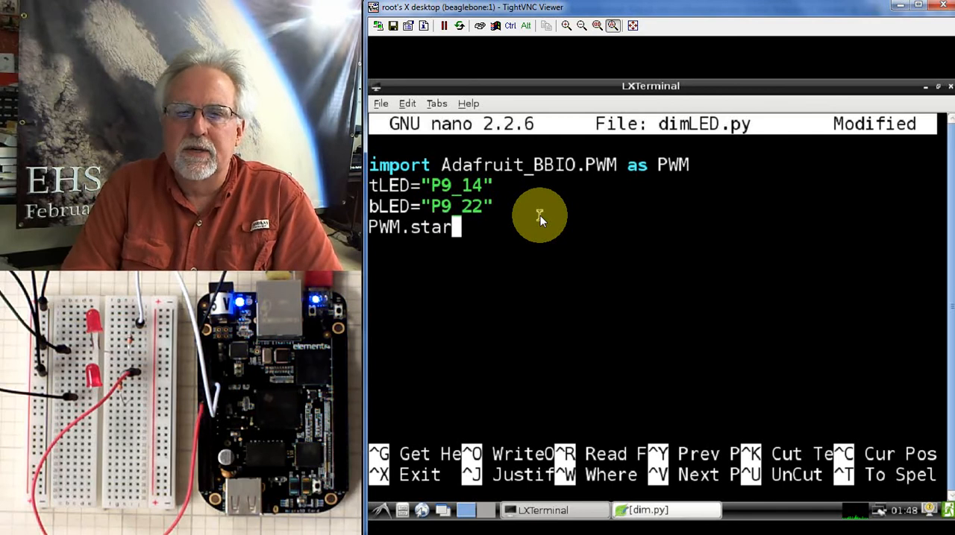
{"action": "type", "text": "t"}
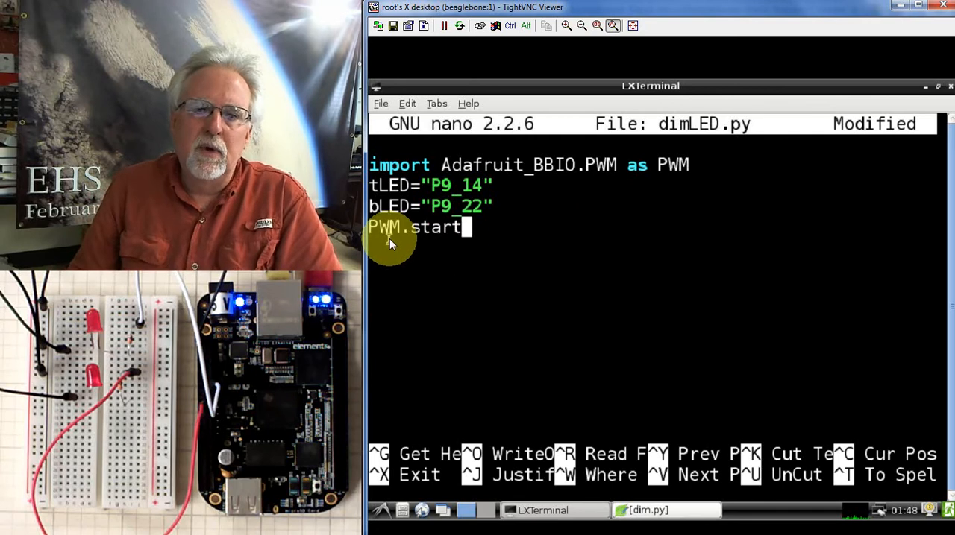
{"action": "mouse_move", "coordinate": [502, 293]}
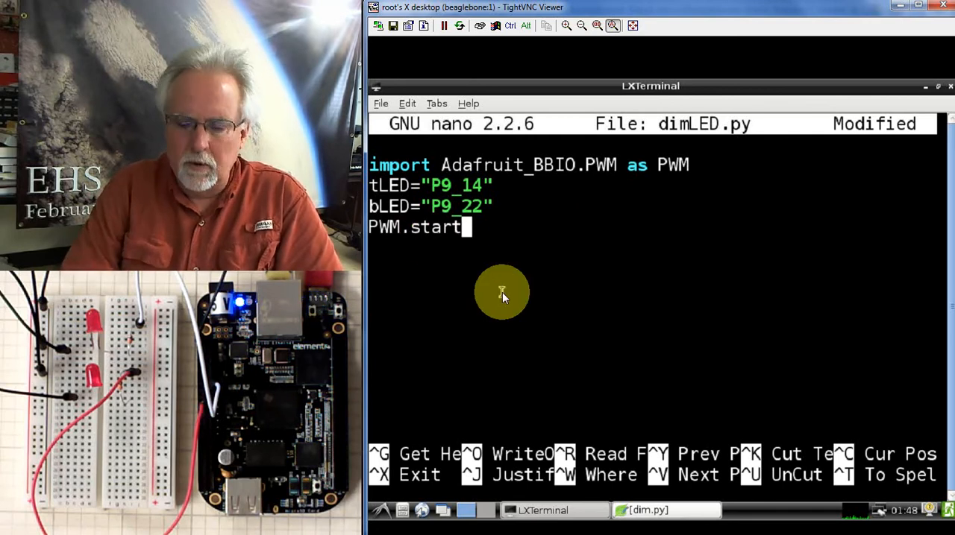
{"action": "type", "text": "("}
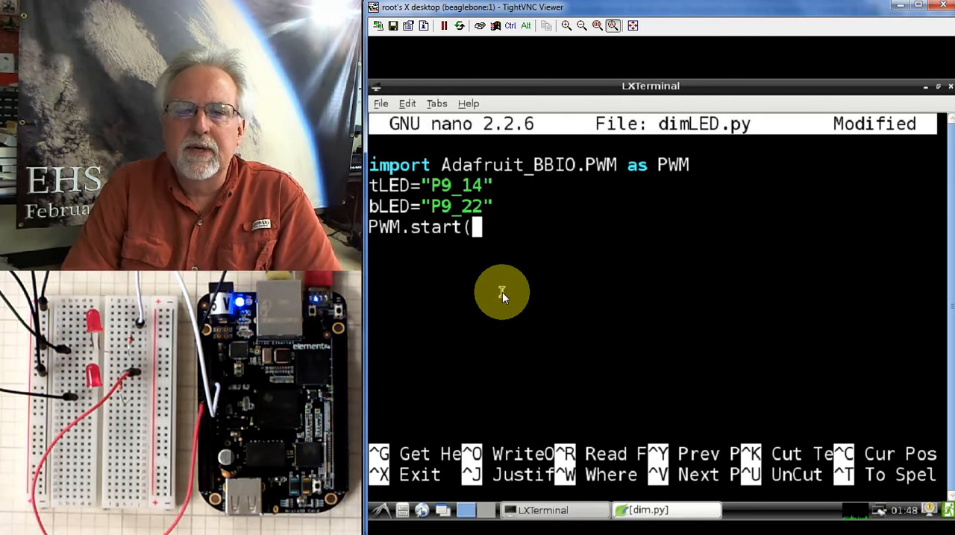
{"action": "type", "text": "tLED"}
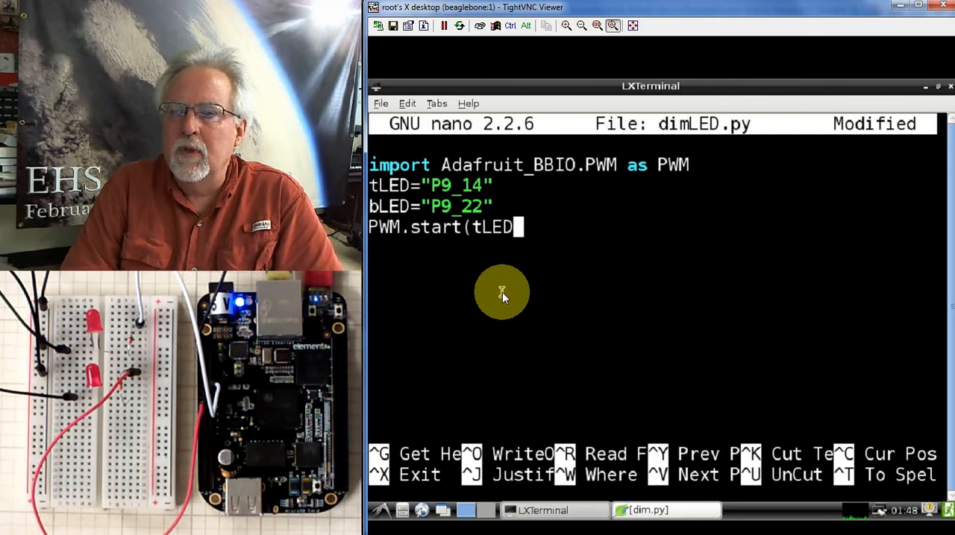
{"action": "type", "text": ","}
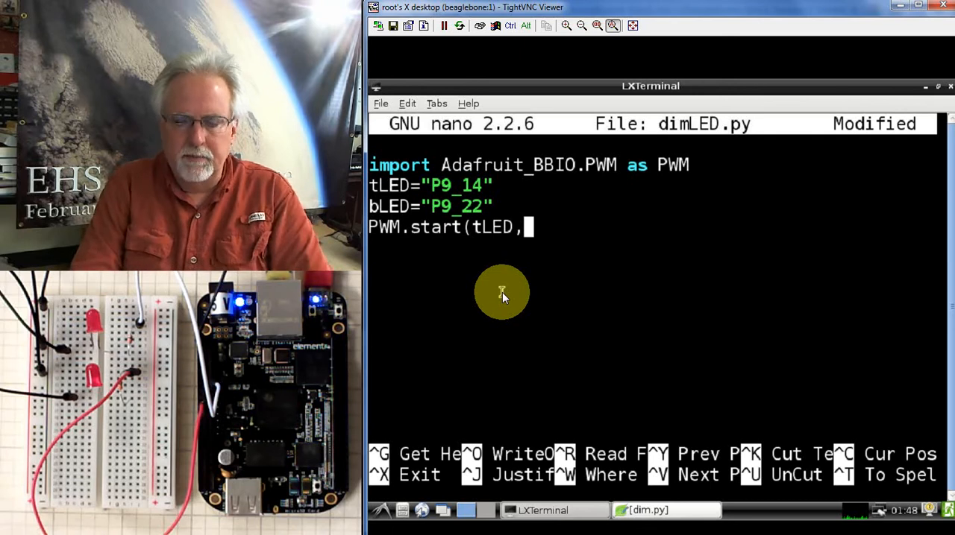
{"action": "type", "text": "0,"}
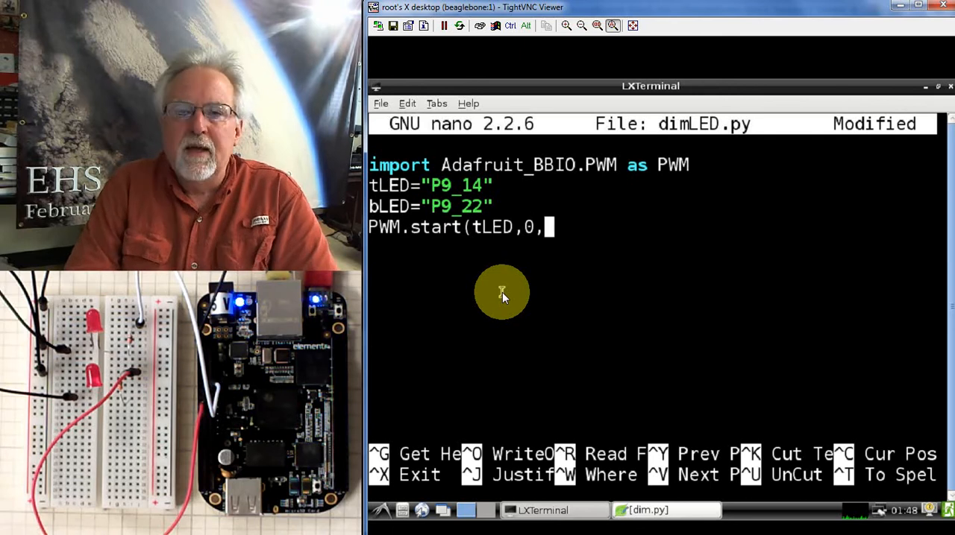
{"action": "type", "text": "1000"}
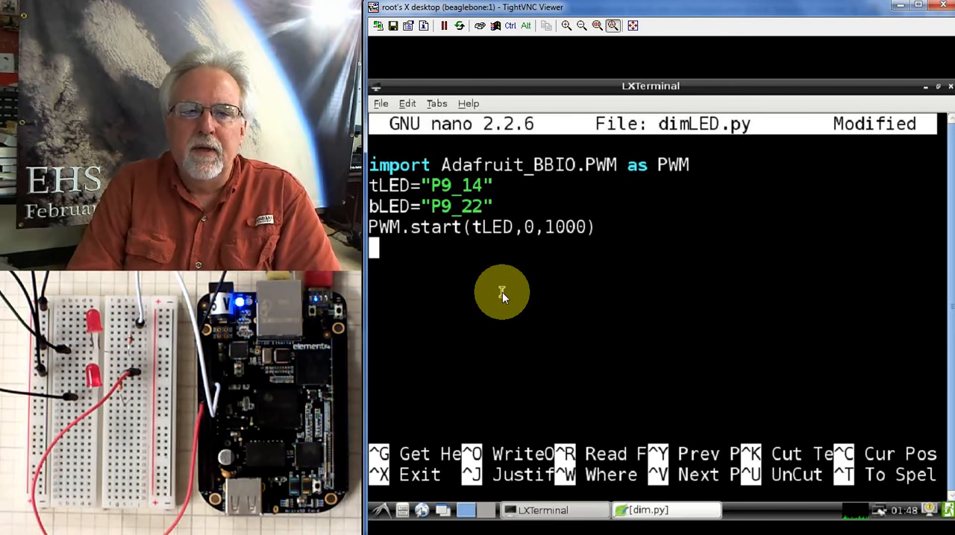
Add PWM.start(bLED,0,1000) for the bottom LED and begin a new line
{"action": "type", "text": "PWM.s"}
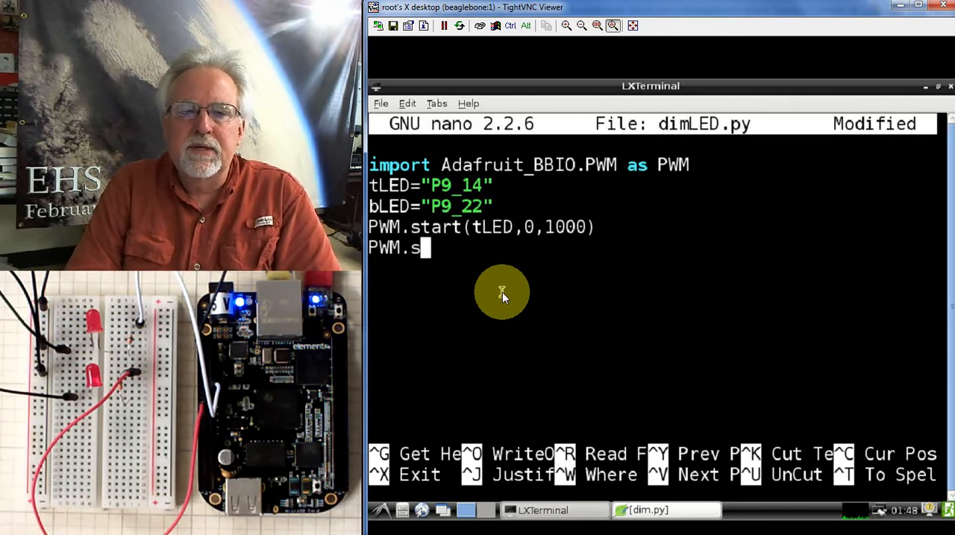
{"action": "type", "text": "tart("}
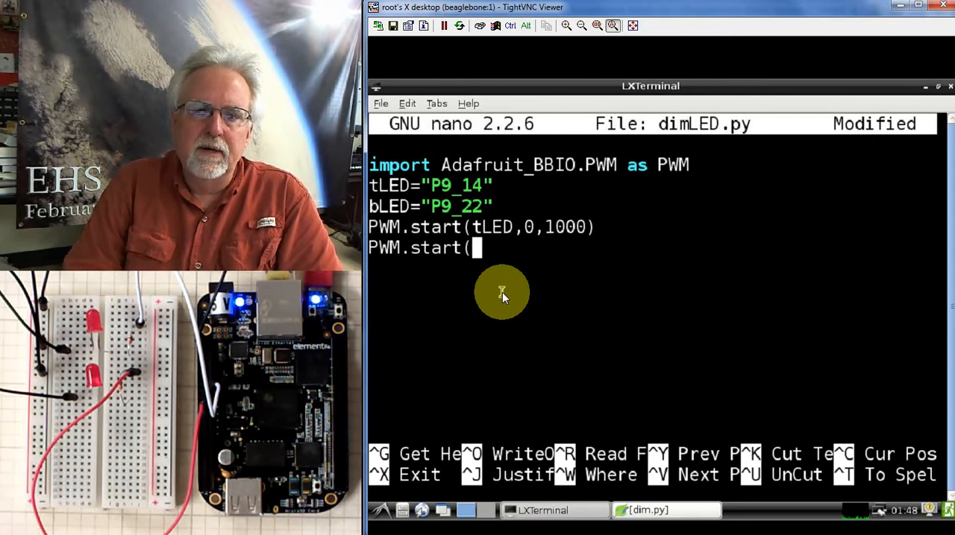
{"action": "type", "text": "bLED,"}
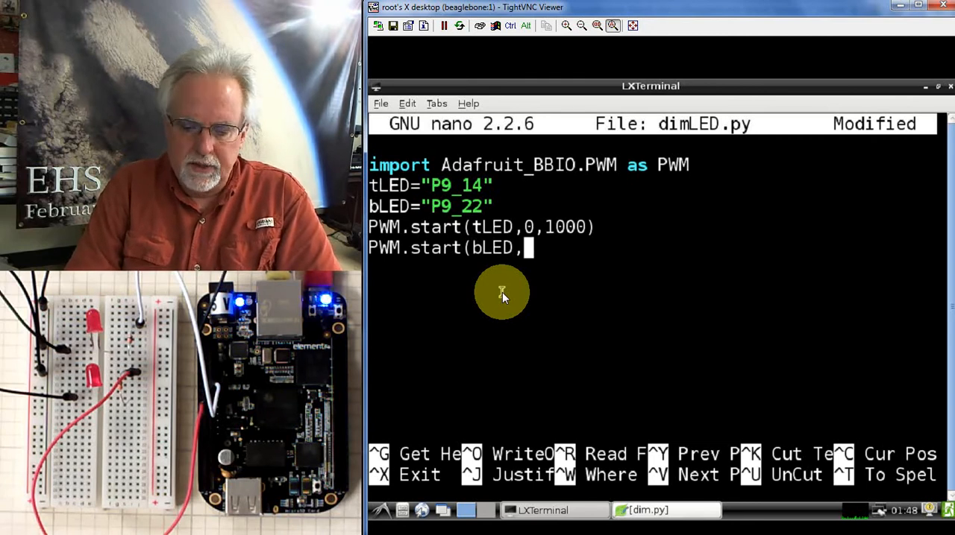
{"action": "type", "text": "0,1"}
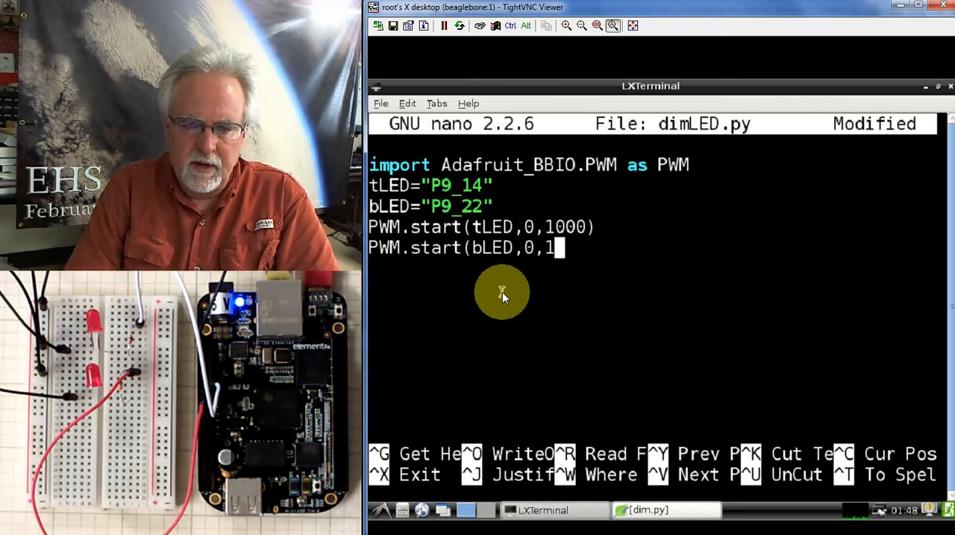
{"action": "type", "text": "000)"}
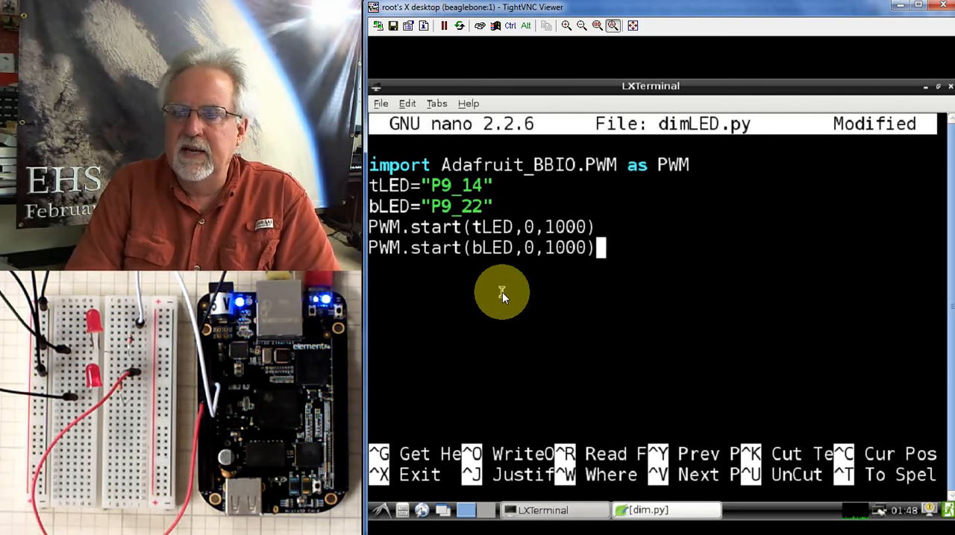
{"action": "key", "text": "Return"}
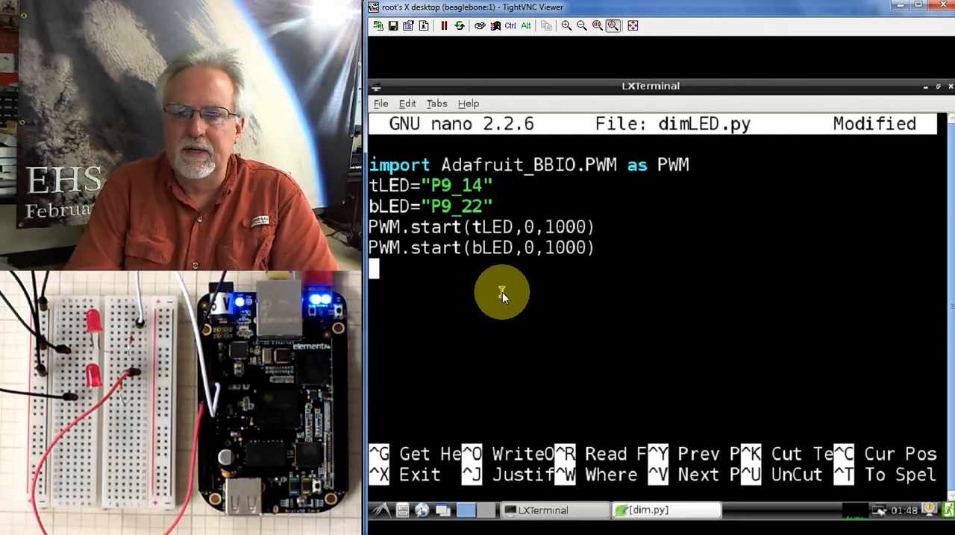
Write the loop header 'for i in range(0,5):' below the PWM start calls
{"action": "type", "text": "for"}
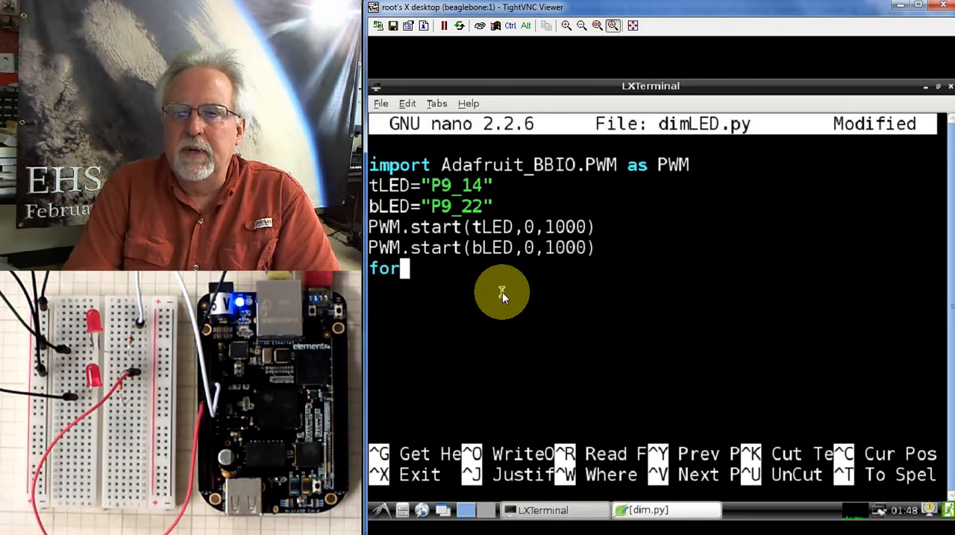
{"action": "type", "text": "i in rang"}
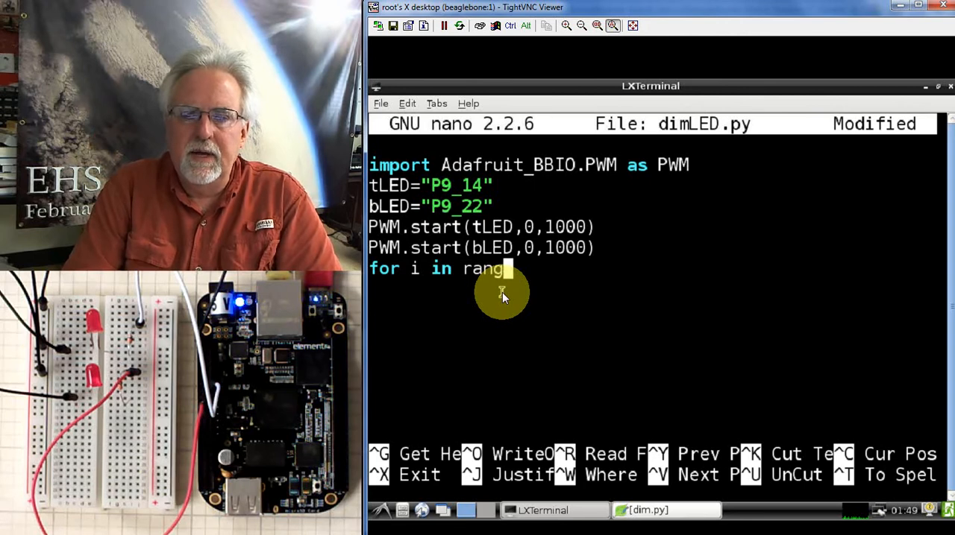
{"action": "type", "text": "e("}
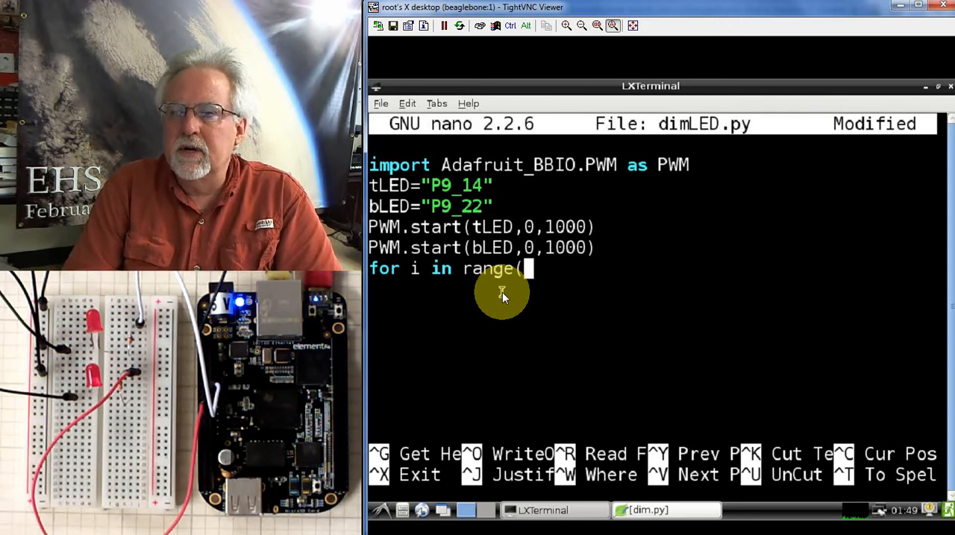
{"action": "type", "text": "0,"}
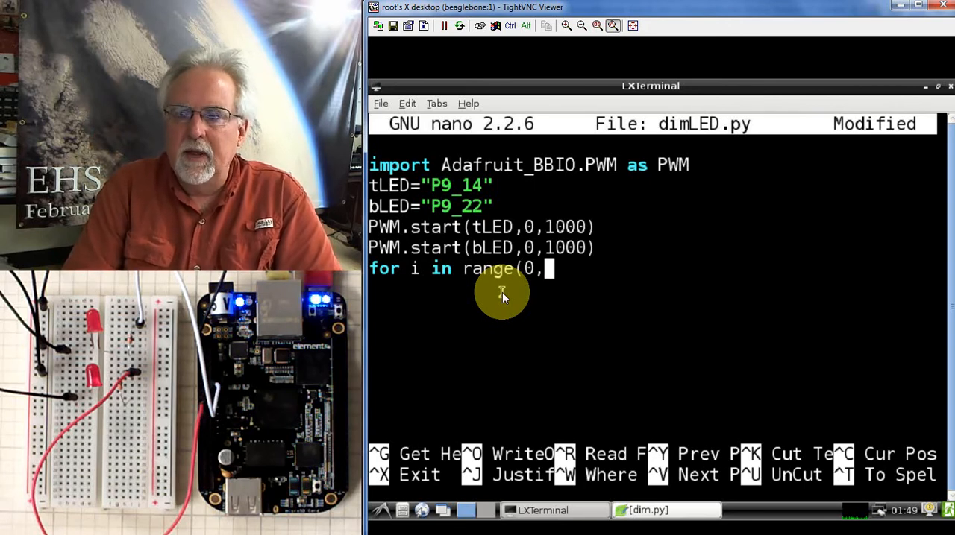
{"action": "type", "text": "5"}
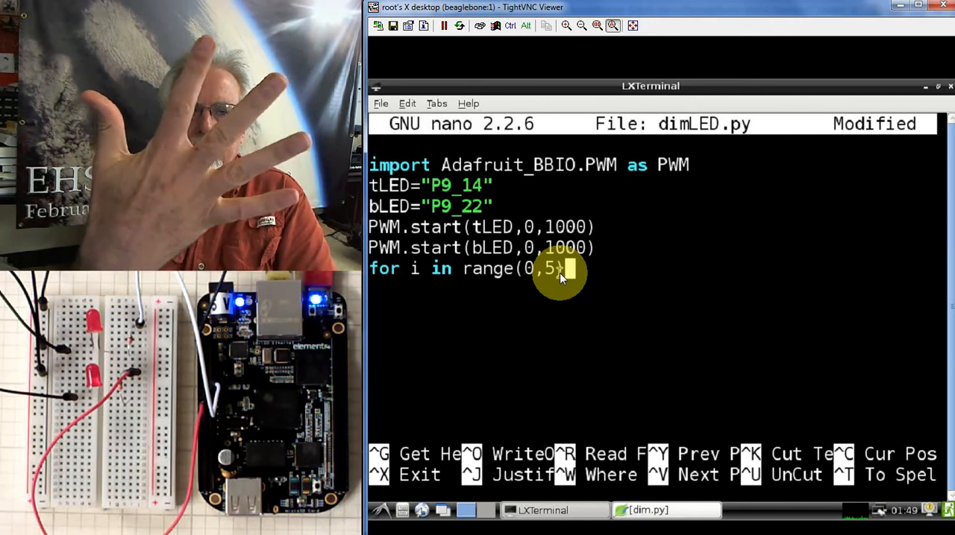
{"action": "type", "text": ":"}
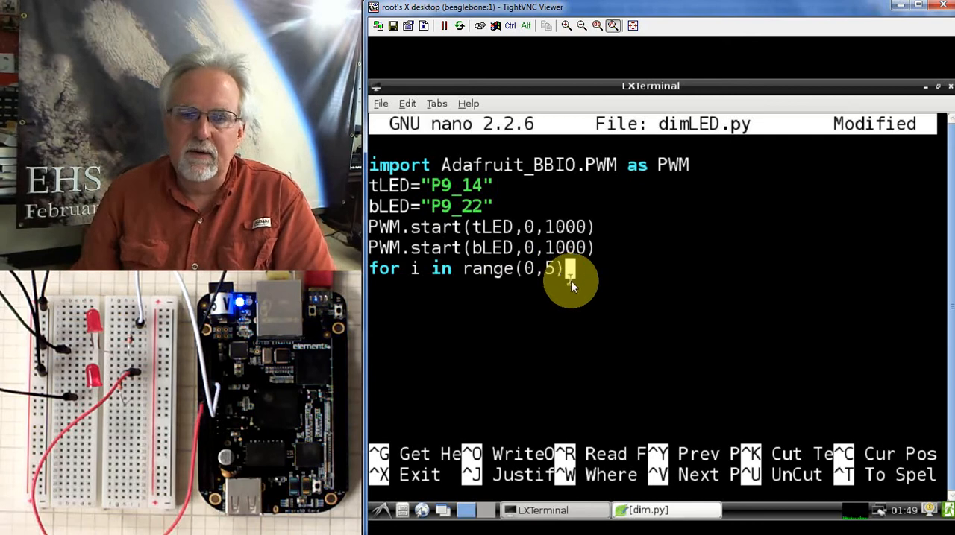
{"action": "mouse_move", "coordinate": [569, 302]}
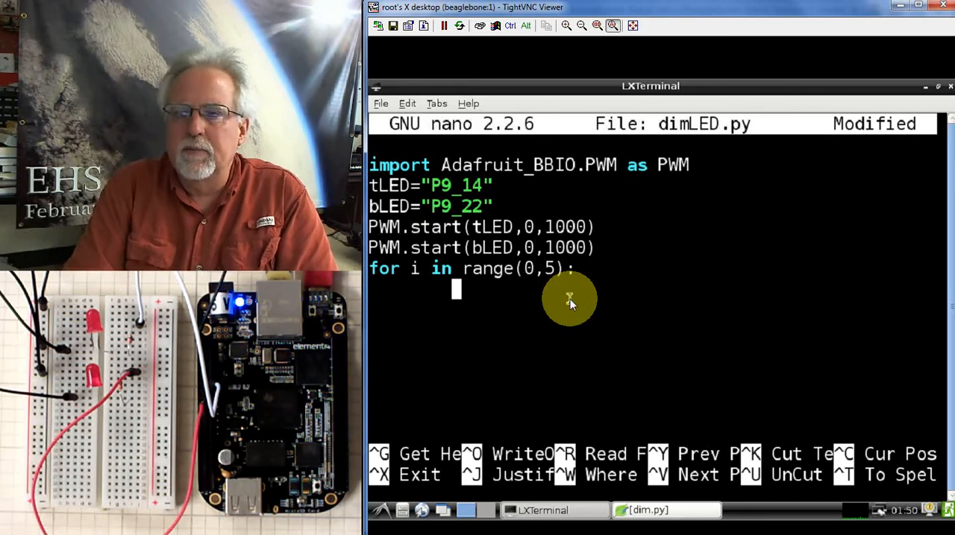
Add tB=input("Brightness Top LED? ") in the loop and begin the next line
{"action": "type", "text": "t"}
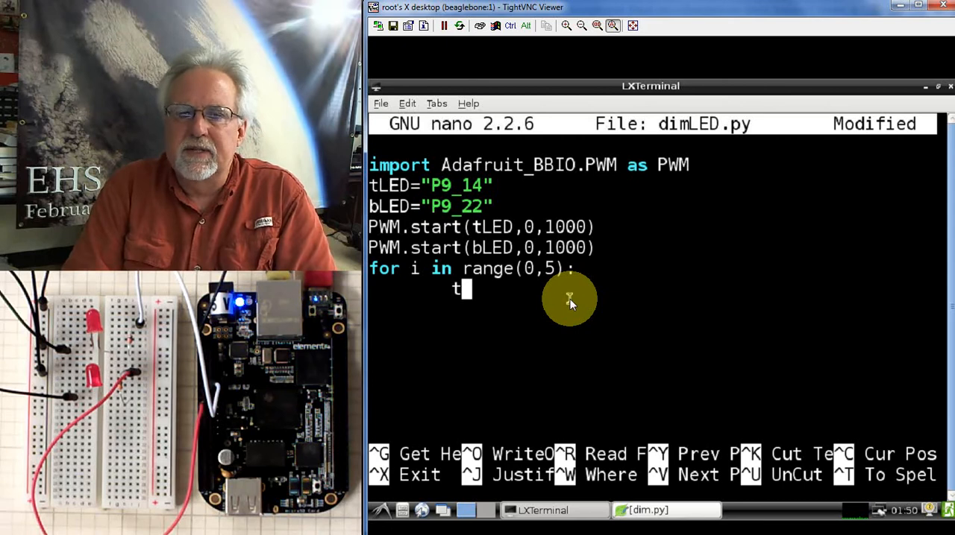
{"action": "type", "text": "B"}
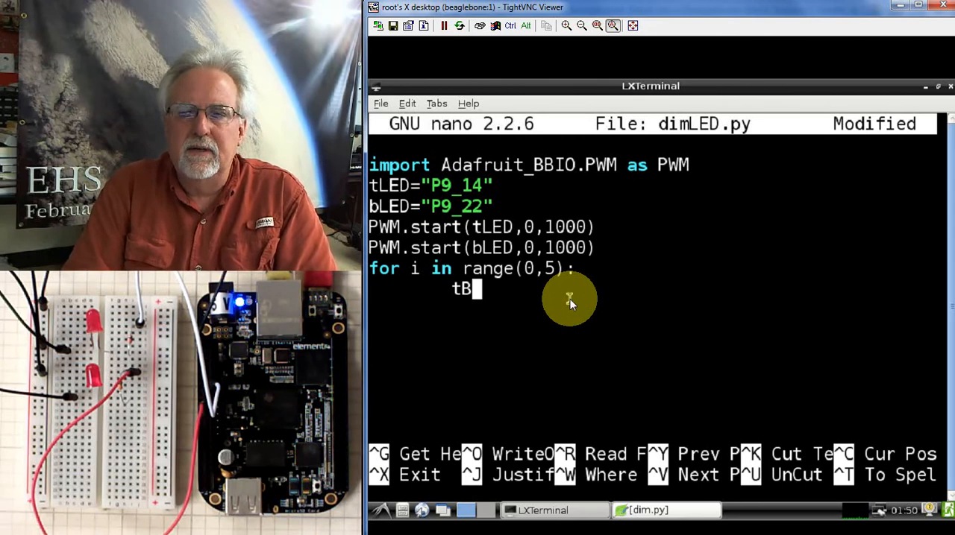
{"action": "type", "text": "="}
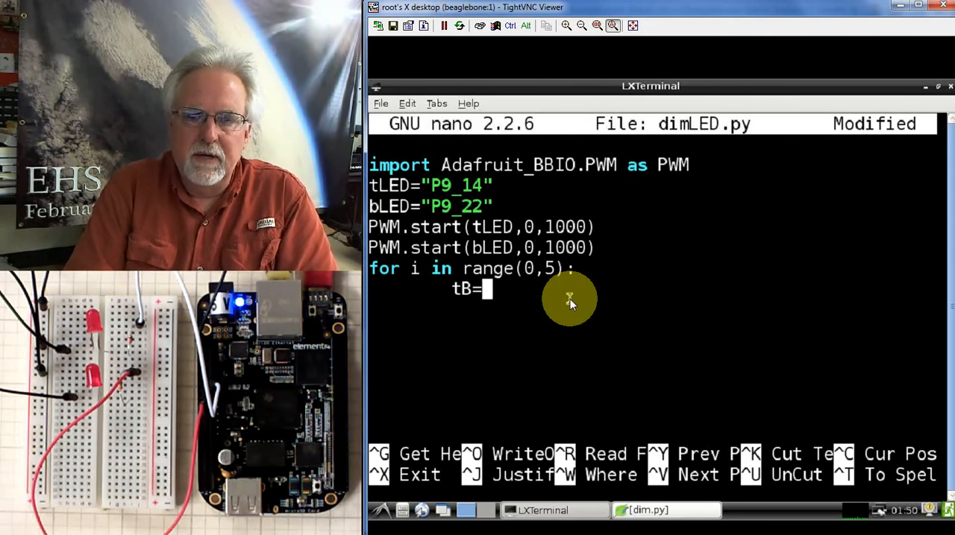
{"action": "type", "text": "input"}
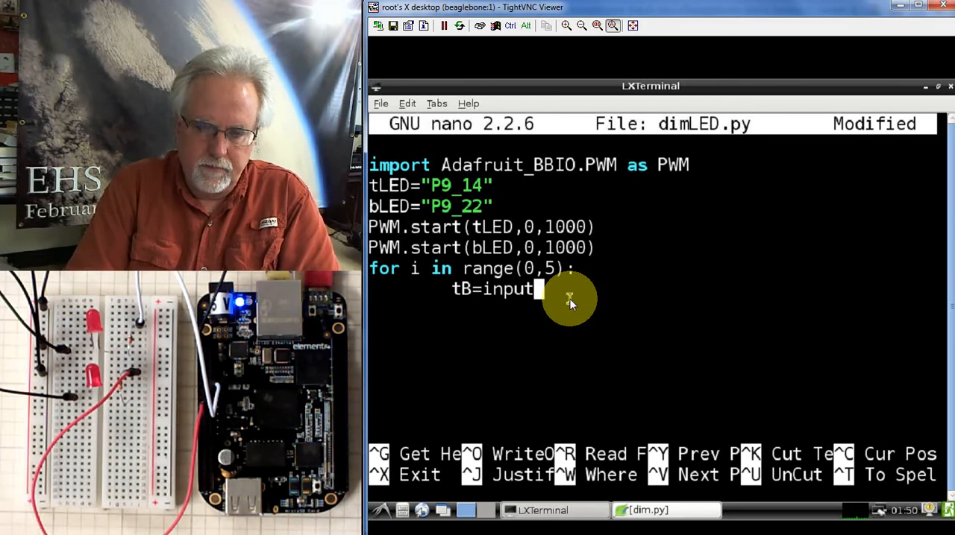
{"action": "type", "text": "(\""}
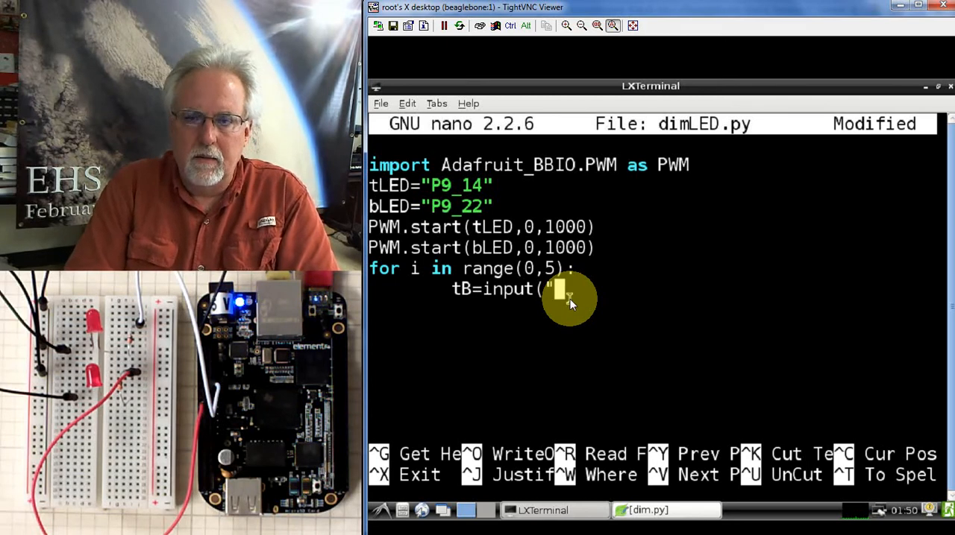
{"action": "type", "text": "Brightn"}
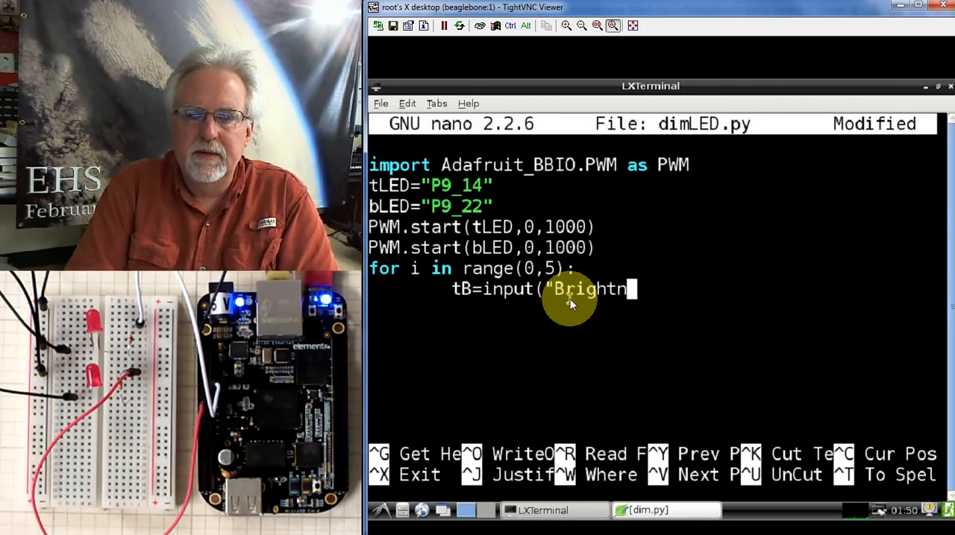
{"action": "type", "text": "ess t"}
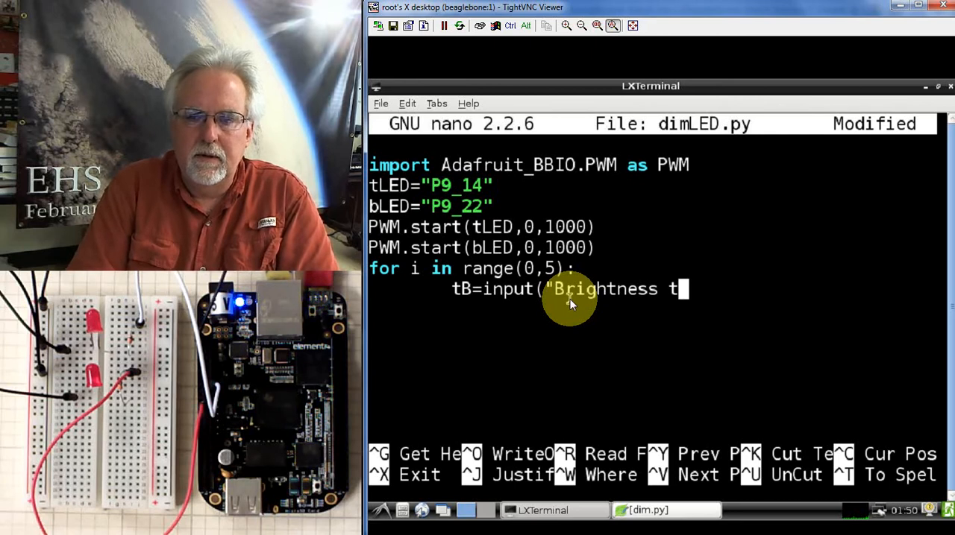
{"action": "type", "text": "op"}
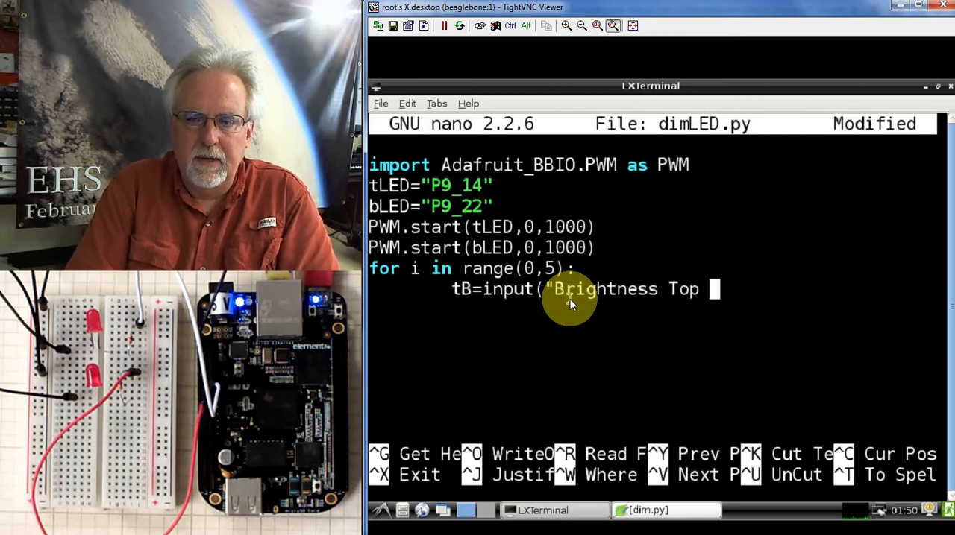
{"action": "type", "text": "LED"}
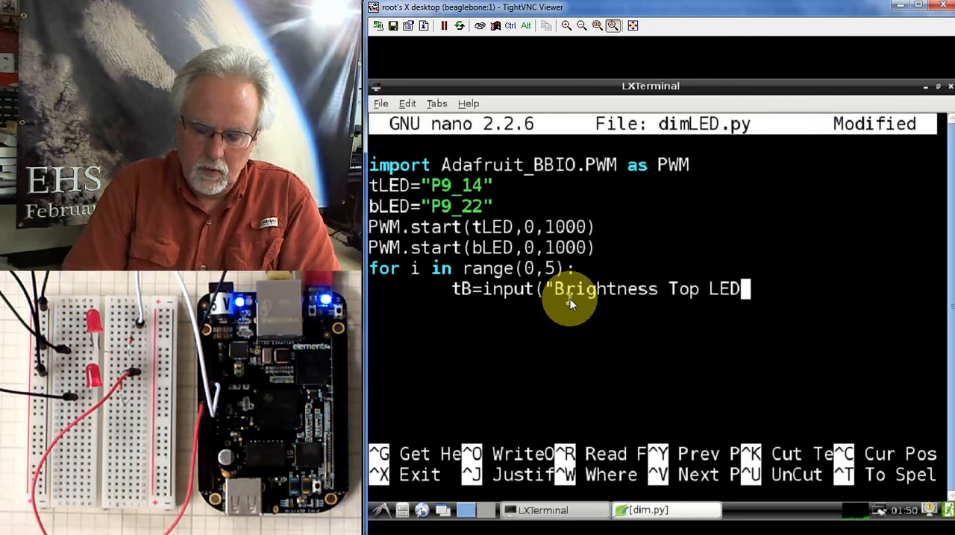
{"action": "type", "text": "? \""}
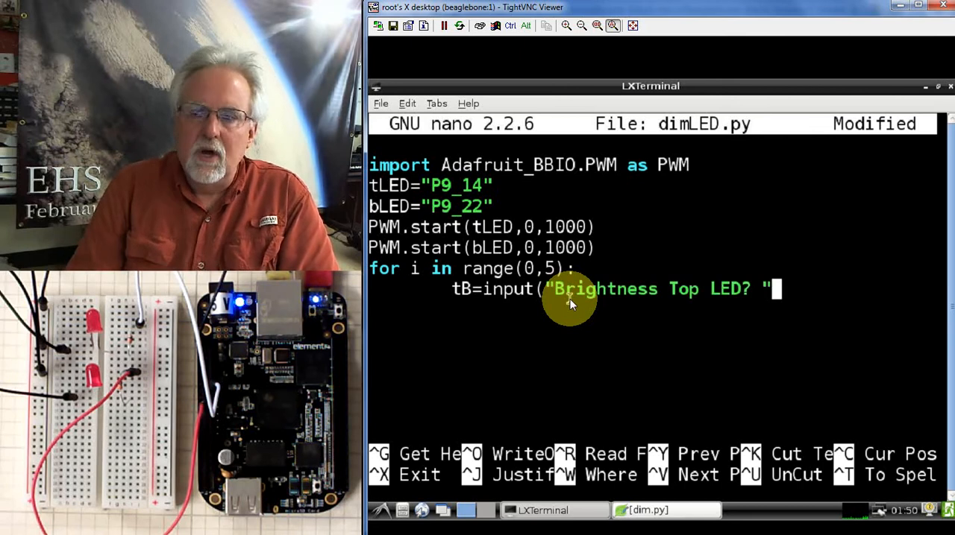
{"action": "mouse_move", "coordinate": [749, 302]}
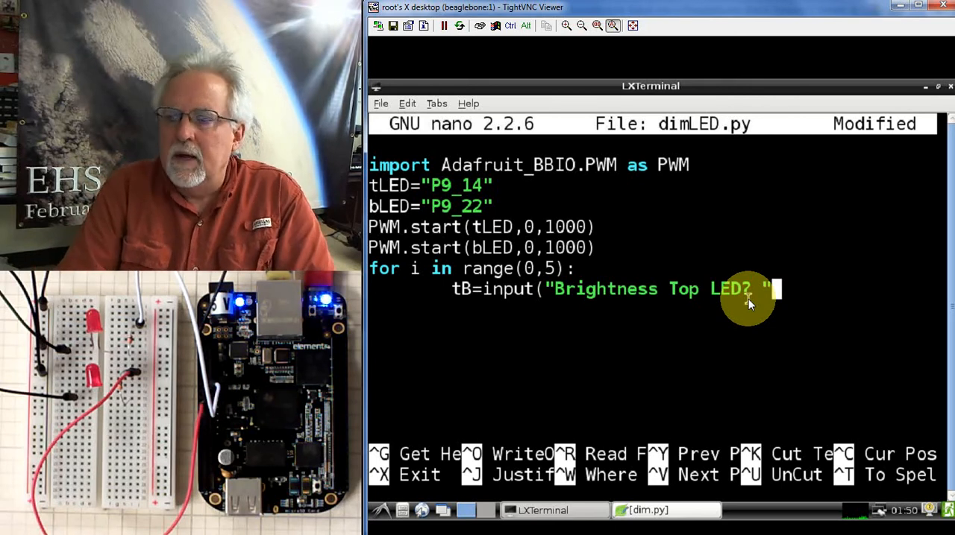
{"action": "type", "text": ")"}
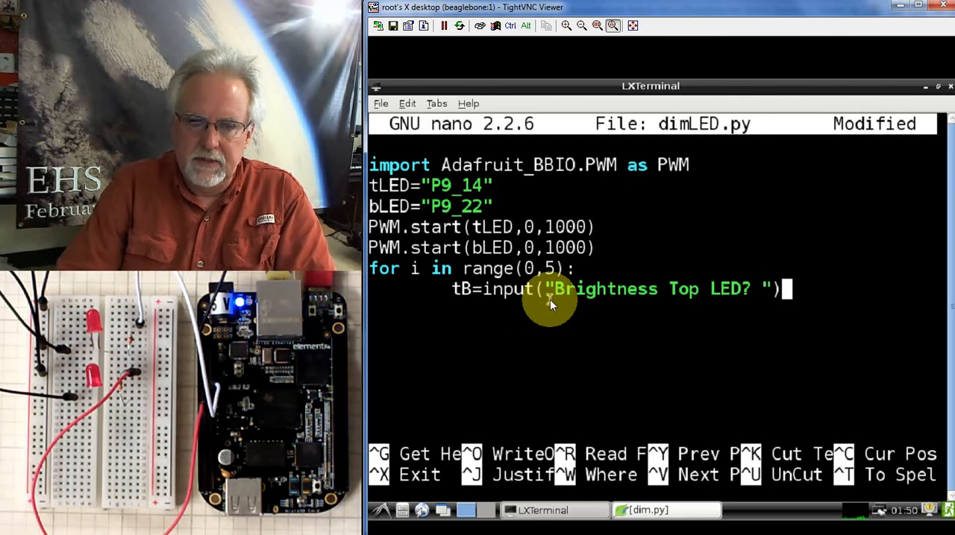
{"action": "type", "text": "b"}
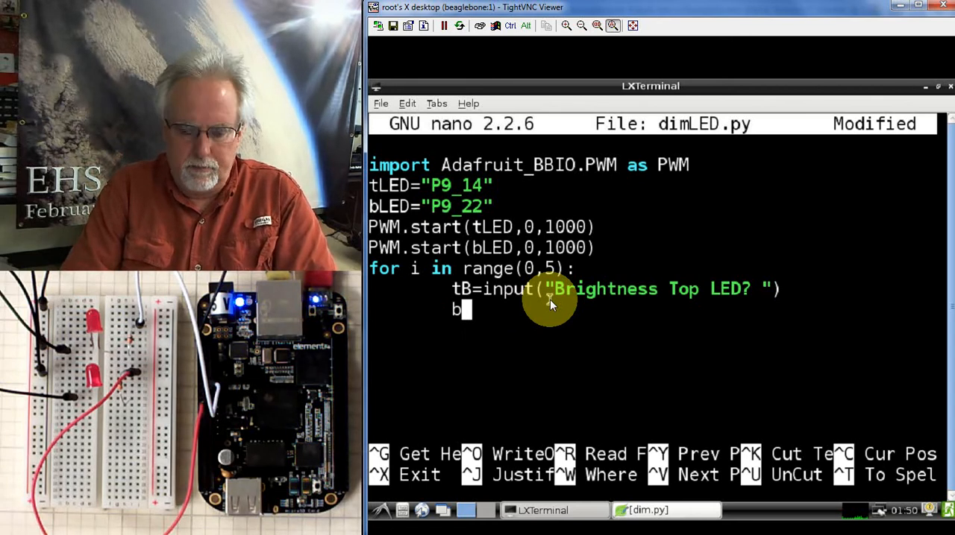
Complete the line bB=input("Brightness Bottom LED? ") and start a new line
{"action": "type", "text": "B="}
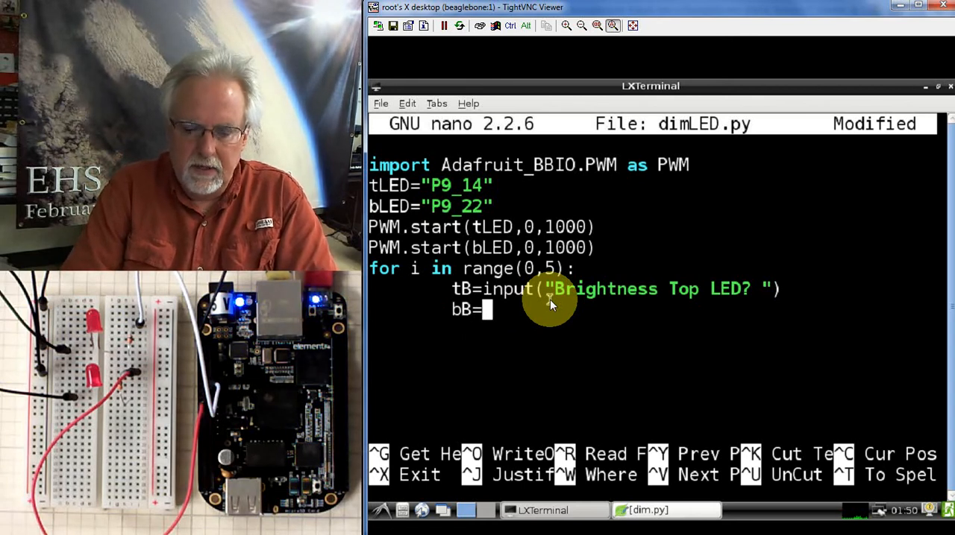
{"action": "type", "text": "input"}
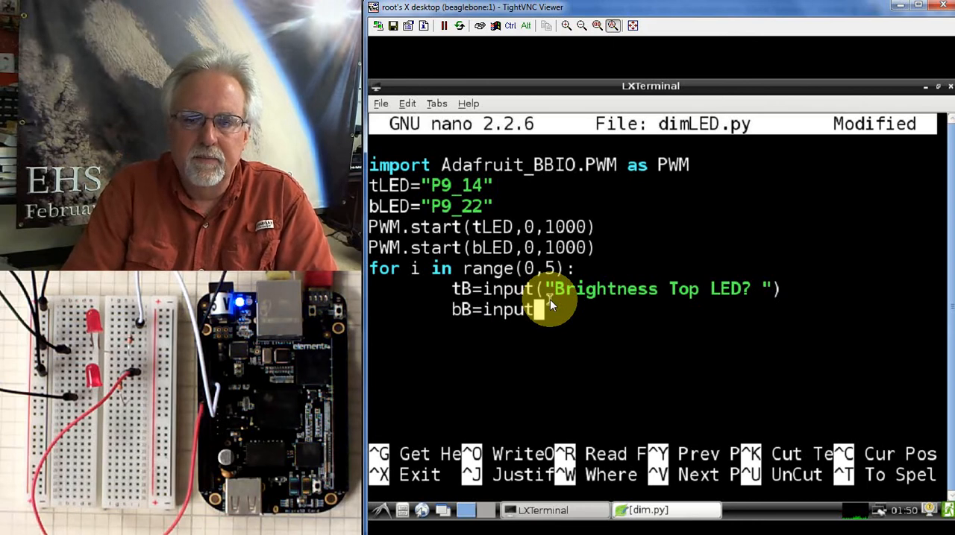
{"action": "type", "text": "(\"B"}
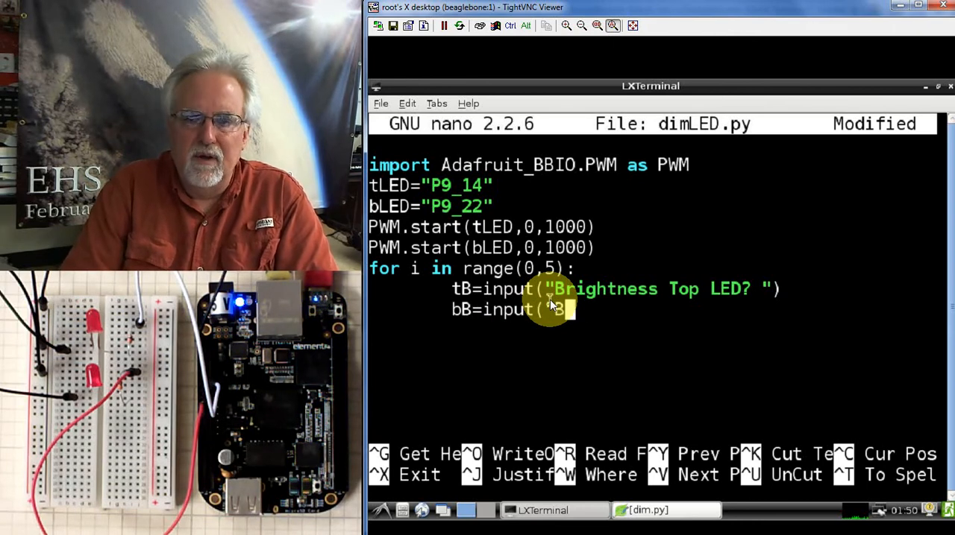
{"action": "type", "text": "Brightne"}
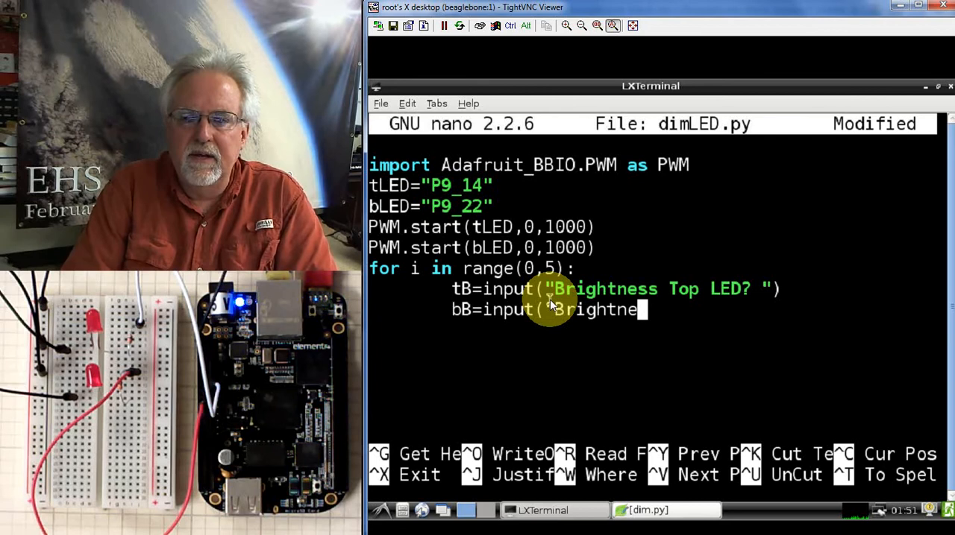
{"action": "type", "text": "ss Bo"}
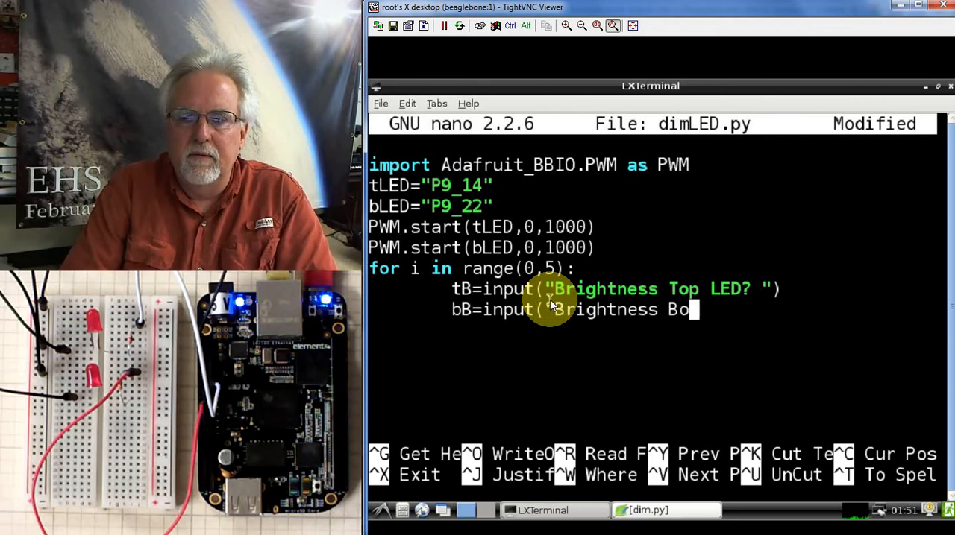
{"action": "type", "text": "ttom LED"}
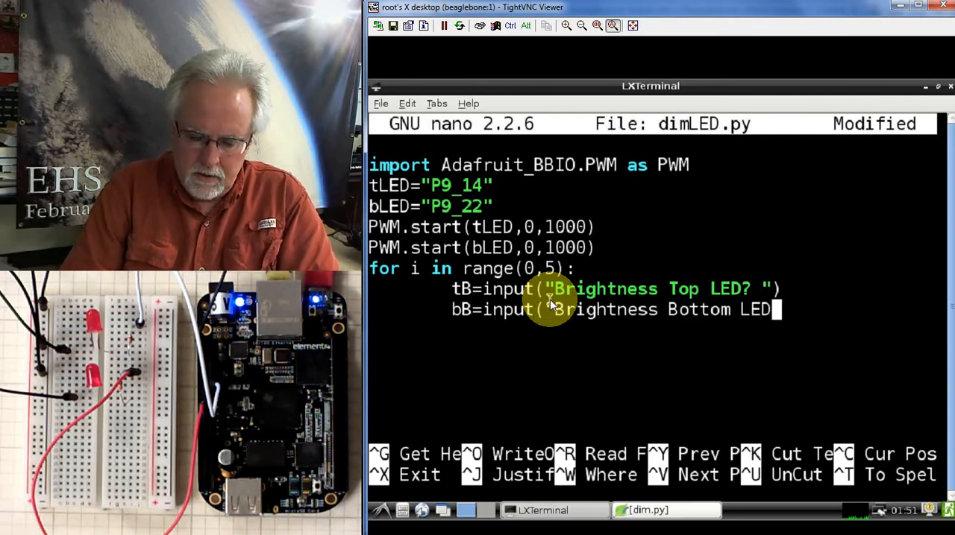
{"action": "type", "text": "?"}
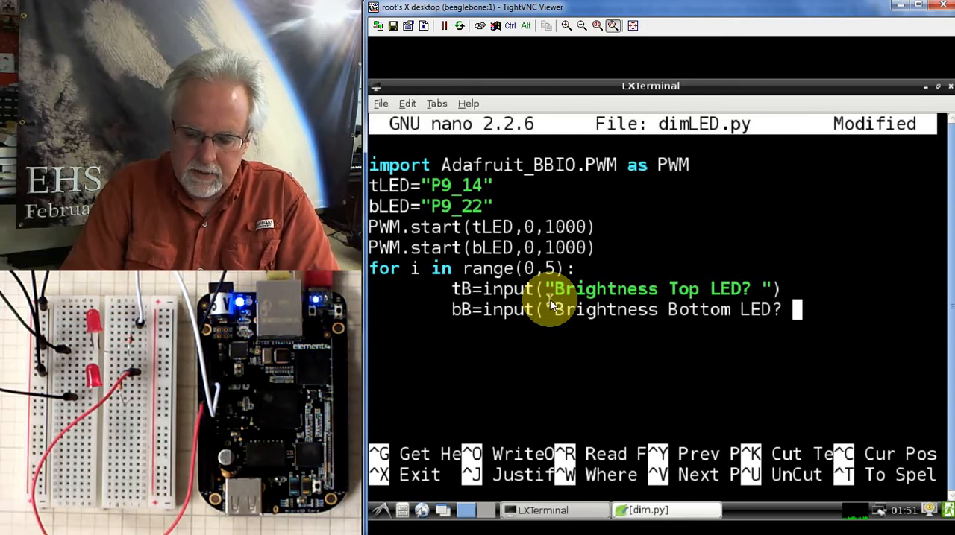
{"action": "type", "text": "\""}
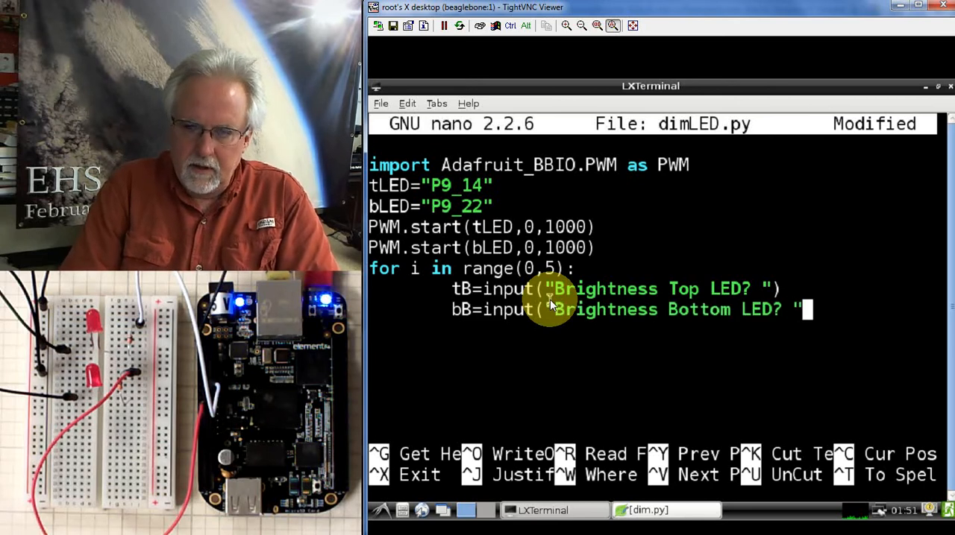
{"action": "type", "text": ")"}
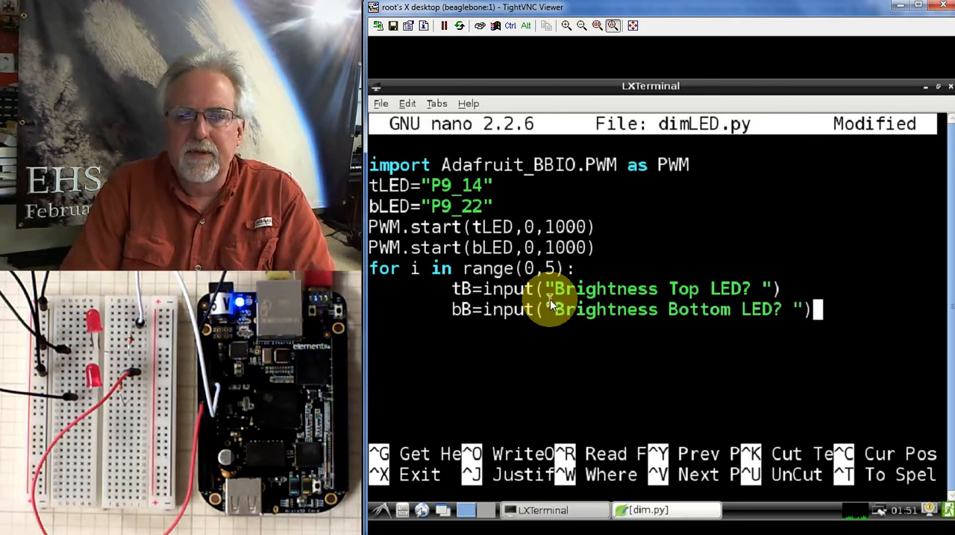
{"action": "key", "text": "Return"}
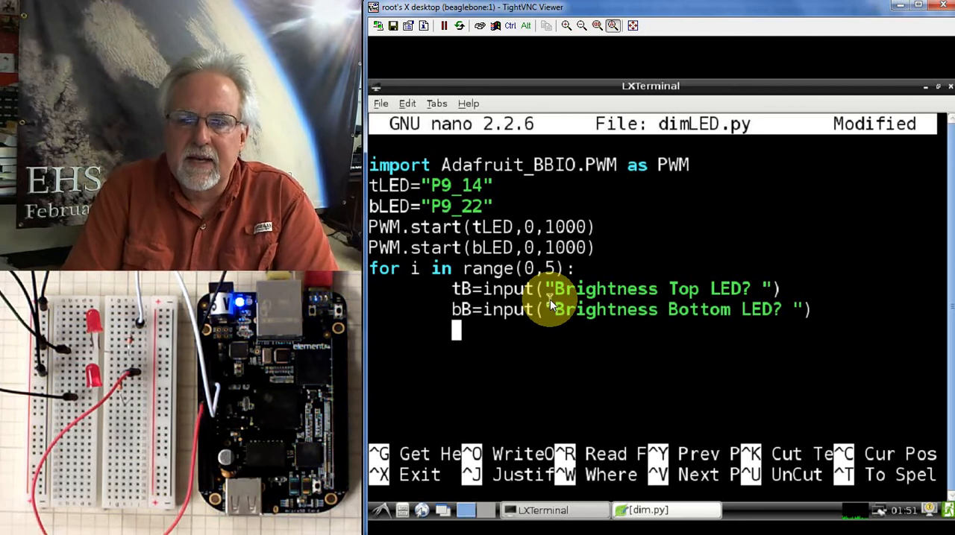
Add the loop line tBDC=2**tB for the top LED's duty cycle
{"action": "type", "text": "tb"}
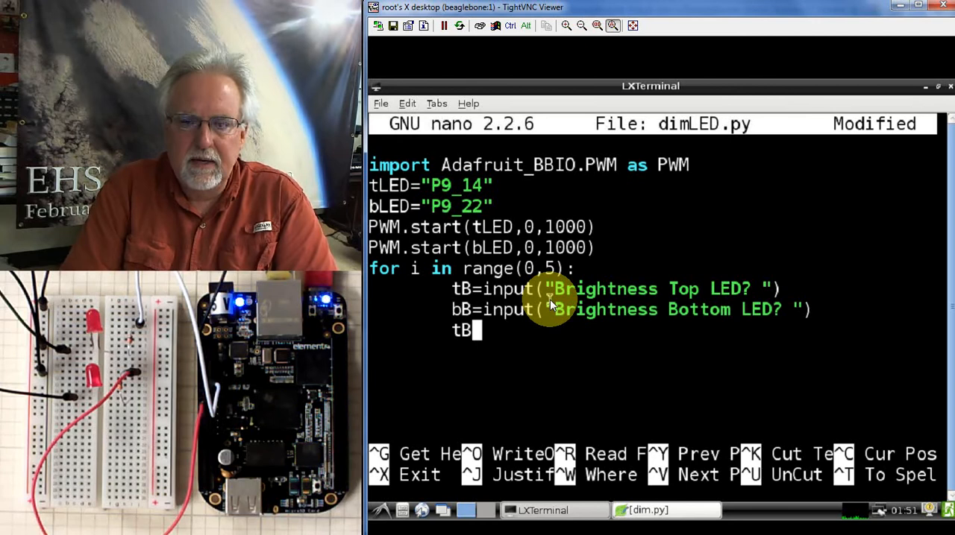
{"action": "type", "text": "D"}
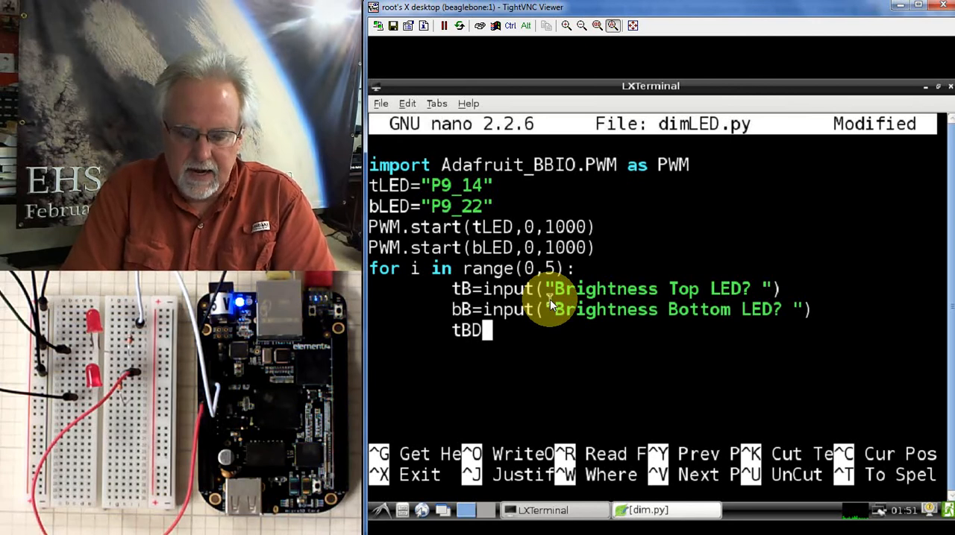
{"action": "type", "text": "C="}
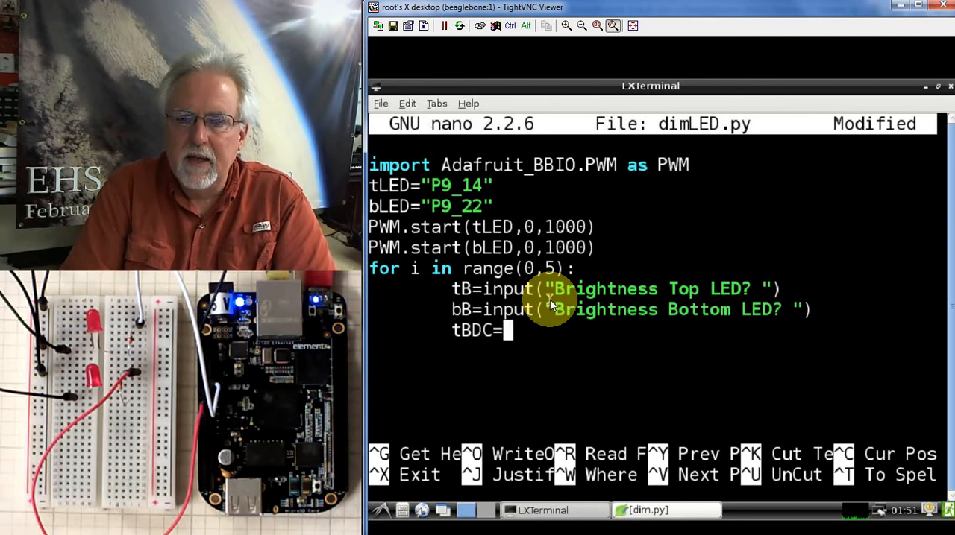
{"action": "type", "text": "2"}
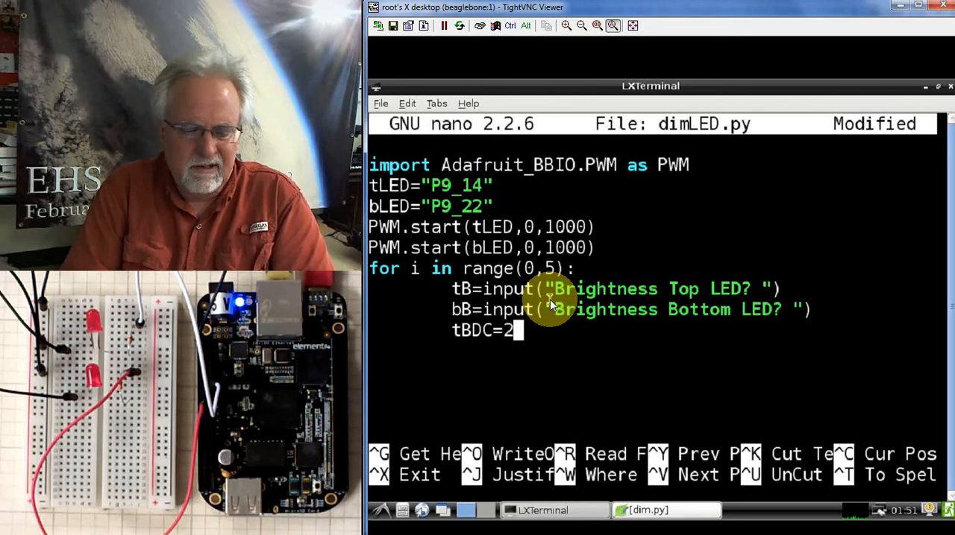
{"action": "type", "text": "**"}
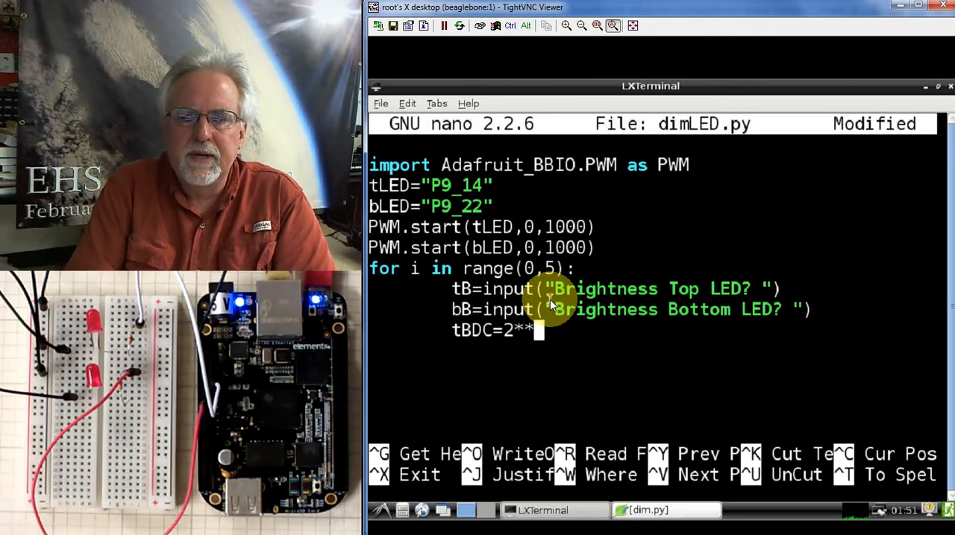
{"action": "type", "text": "t"}
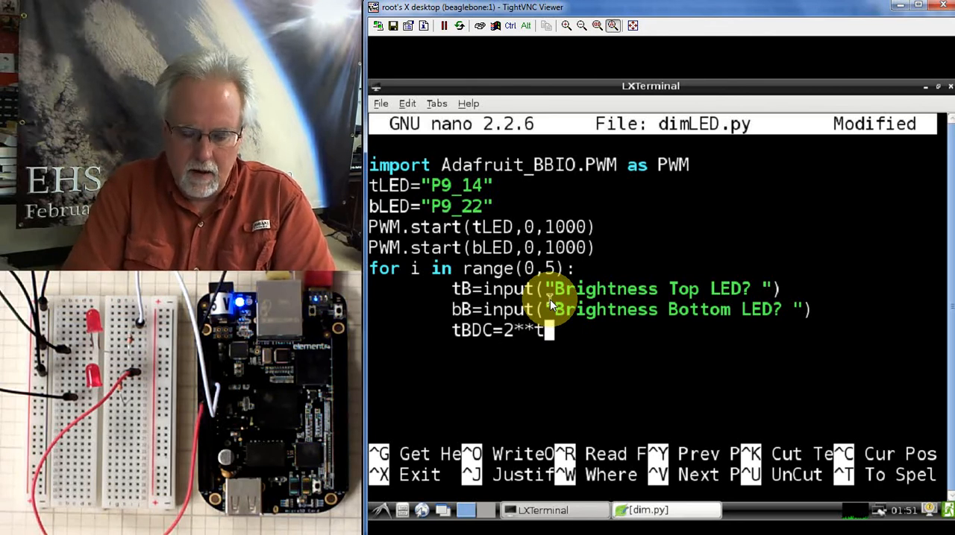
{"action": "type", "text": "B"}
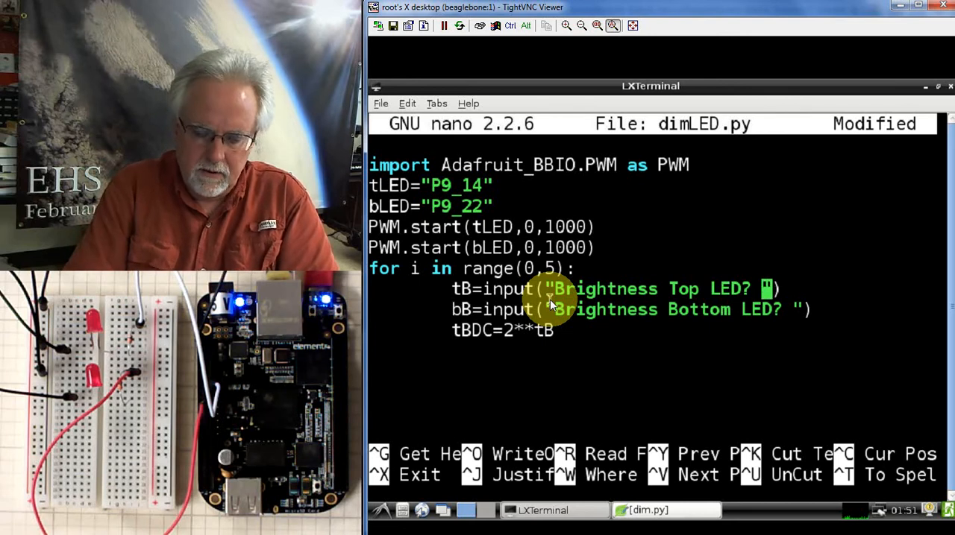
Insert "(0-7)" into both the top and bottom LED brightness prompt strings
{"action": "type", "text": "(0-"}
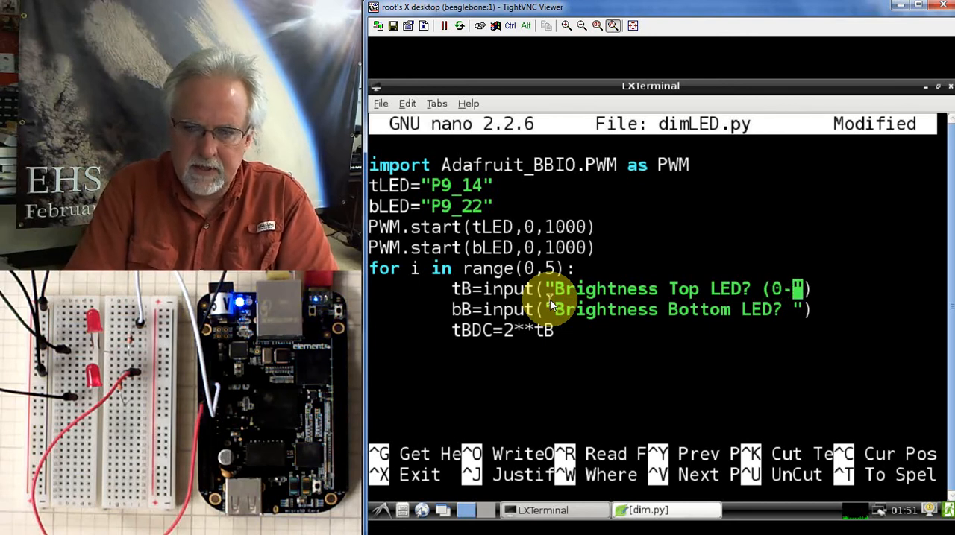
{"action": "type", "text": "7"}
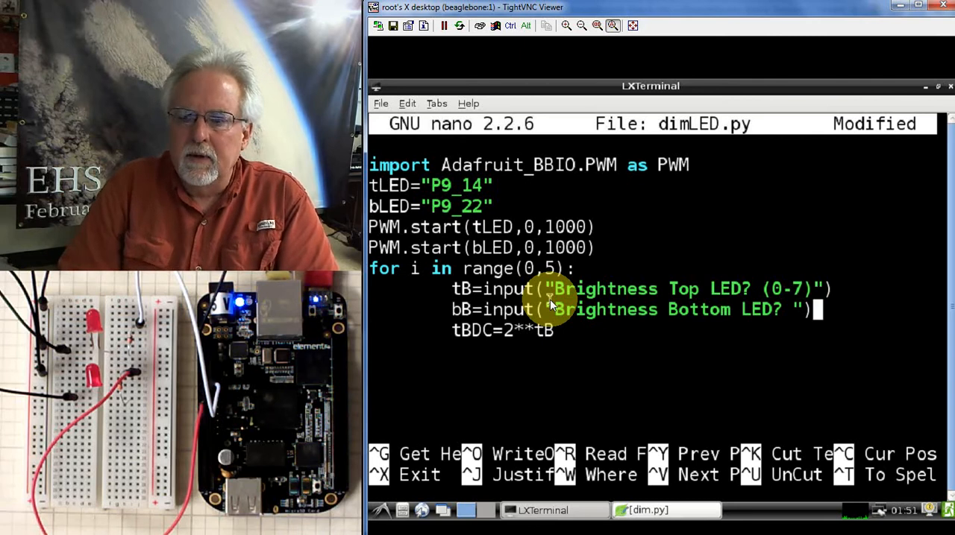
{"action": "type", "text": "("}
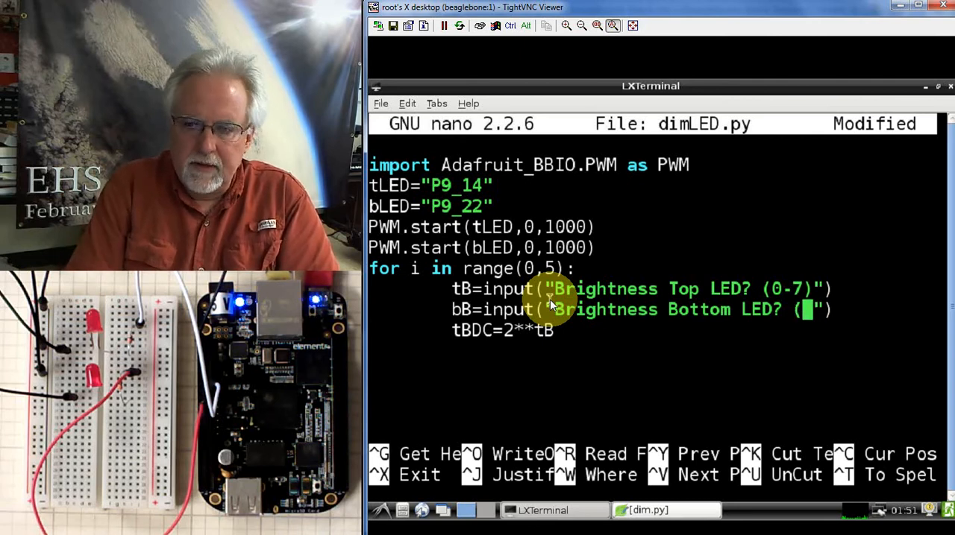
{"action": "type", "text": "0-"}
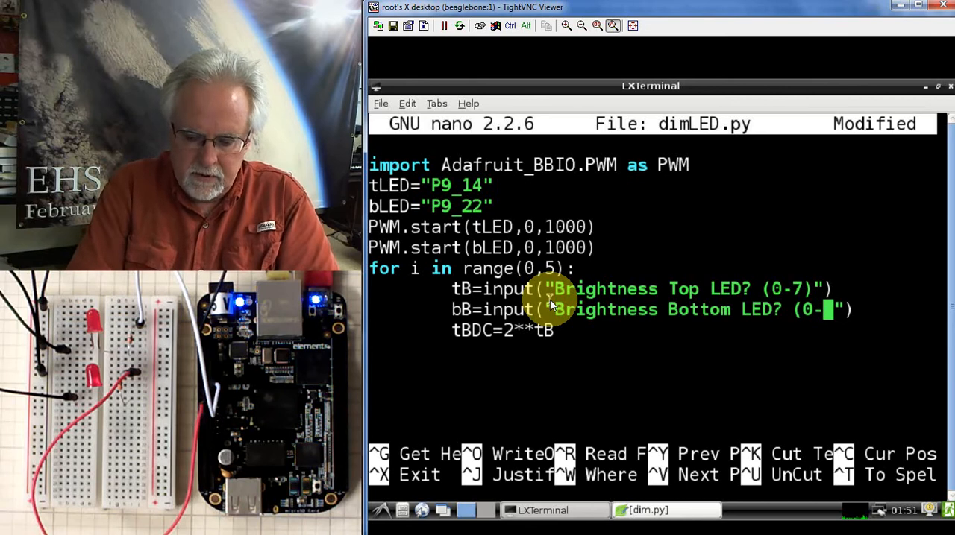
{"action": "type", "text": "7"}
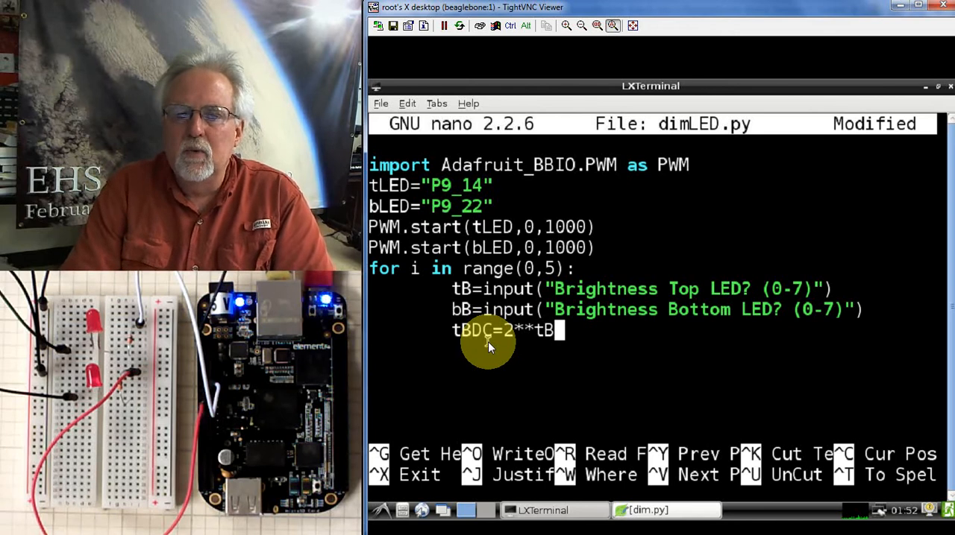
Add a new loop line bBDC=2**bB for the bottom LED's duty cycle
{"action": "key", "text": "Return"}
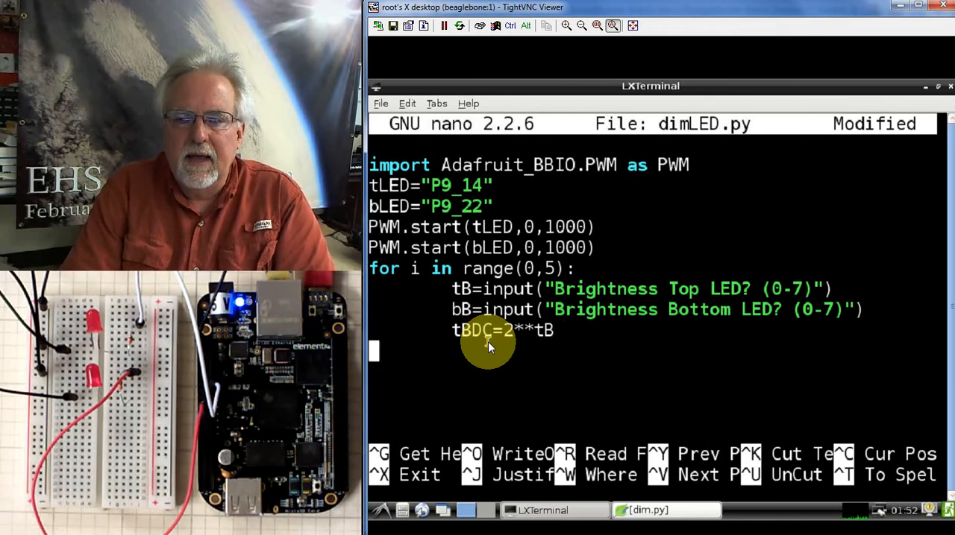
{"action": "type", "text": "bB"}
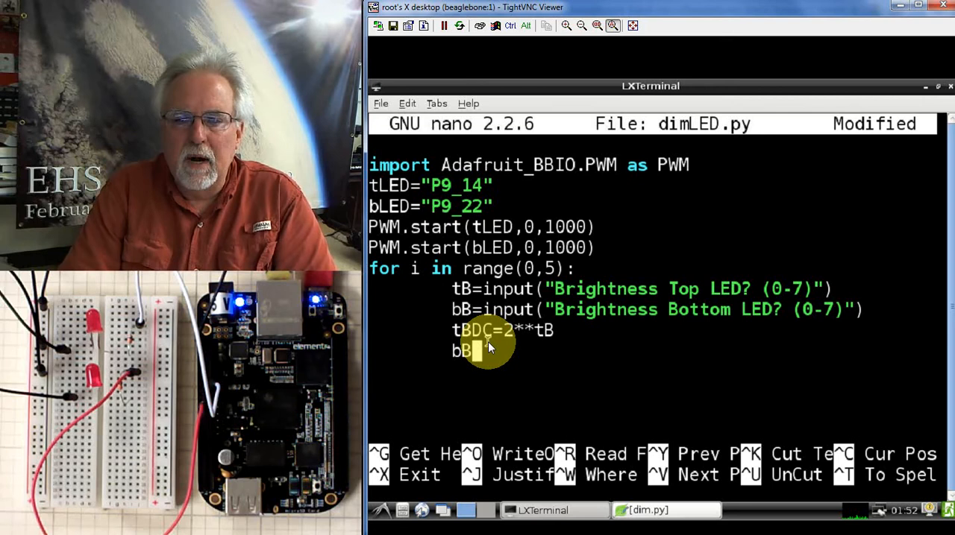
{"action": "type", "text": "DC"}
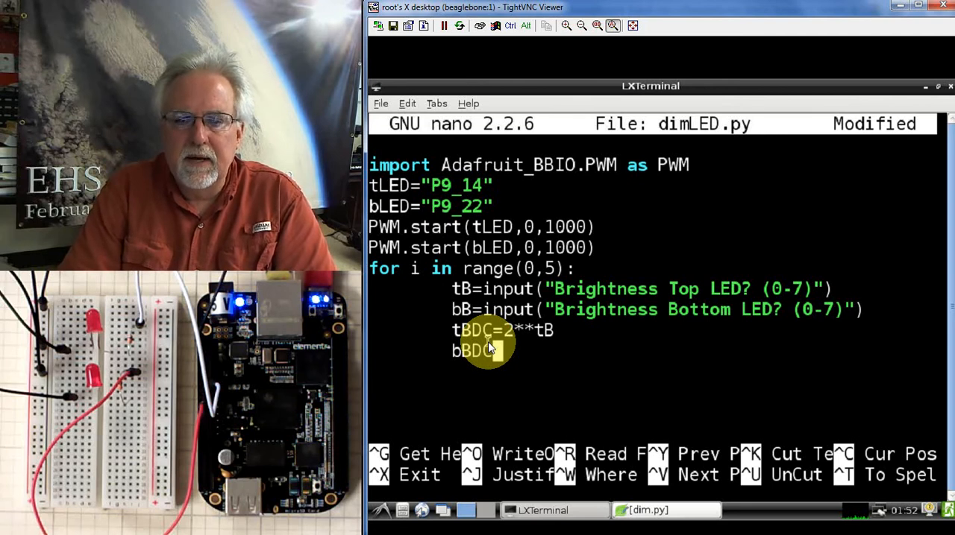
{"action": "type", "text": "=2"}
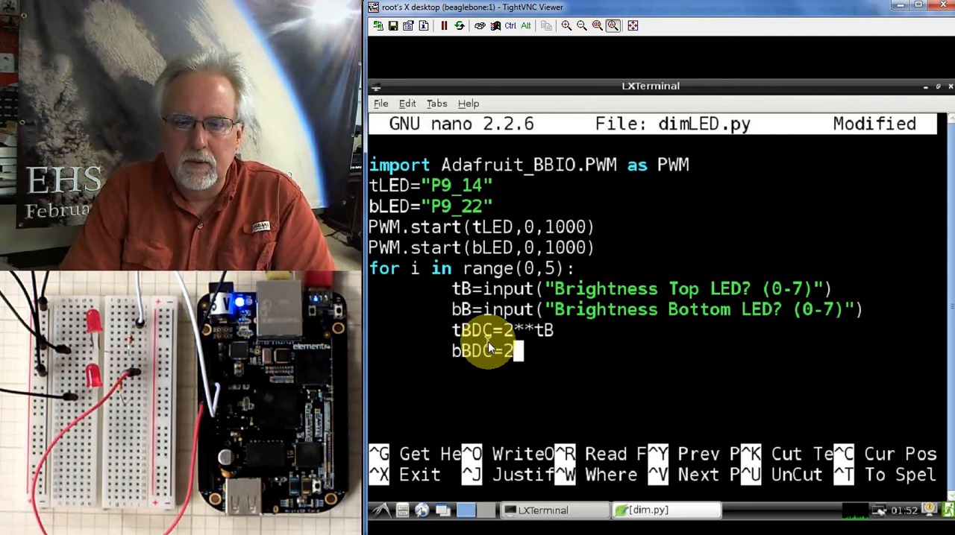
{"action": "type", "text": "**"}
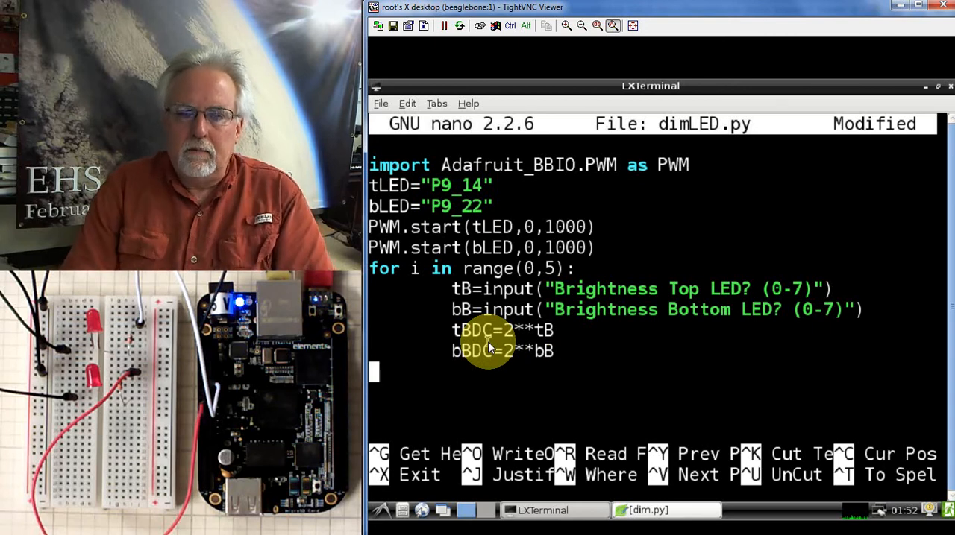
{"action": "mouse_move", "coordinate": [787, 302]}
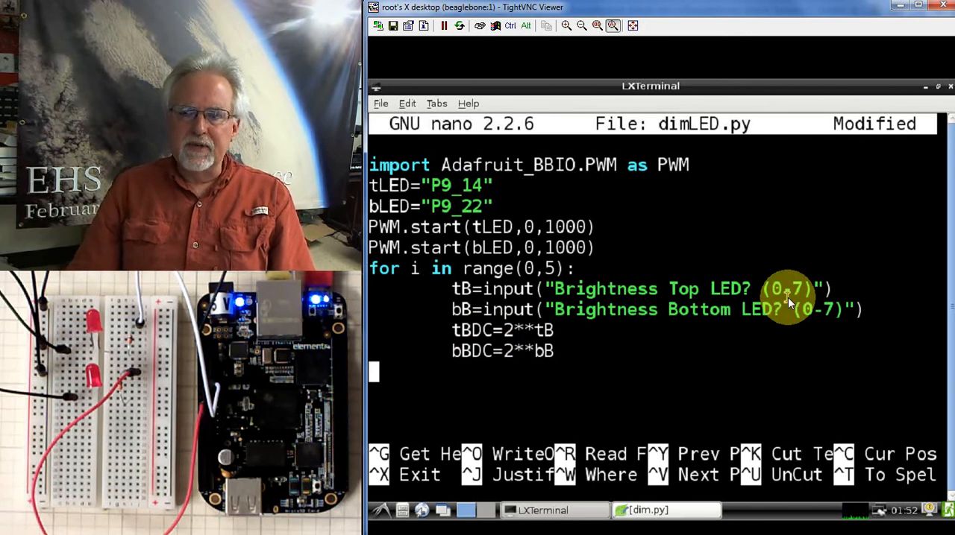
{"action": "mouse_move", "coordinate": [759, 309]}
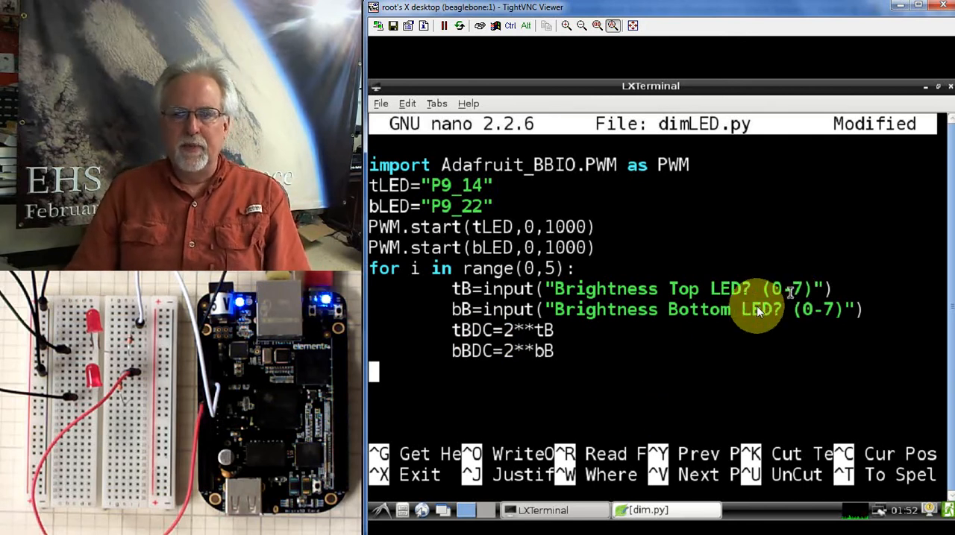
{"action": "mouse_move", "coordinate": [485, 336]}
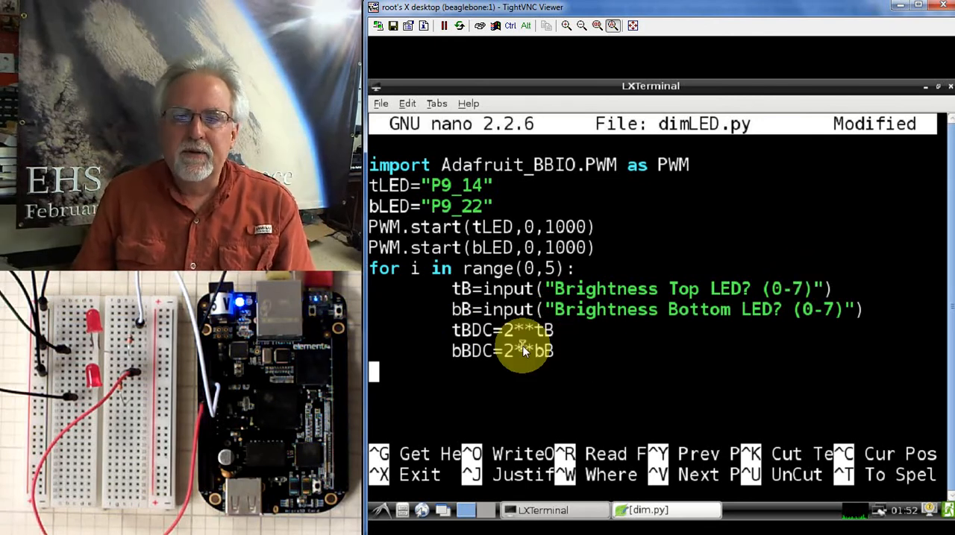
{"action": "mouse_move", "coordinate": [585, 332]}
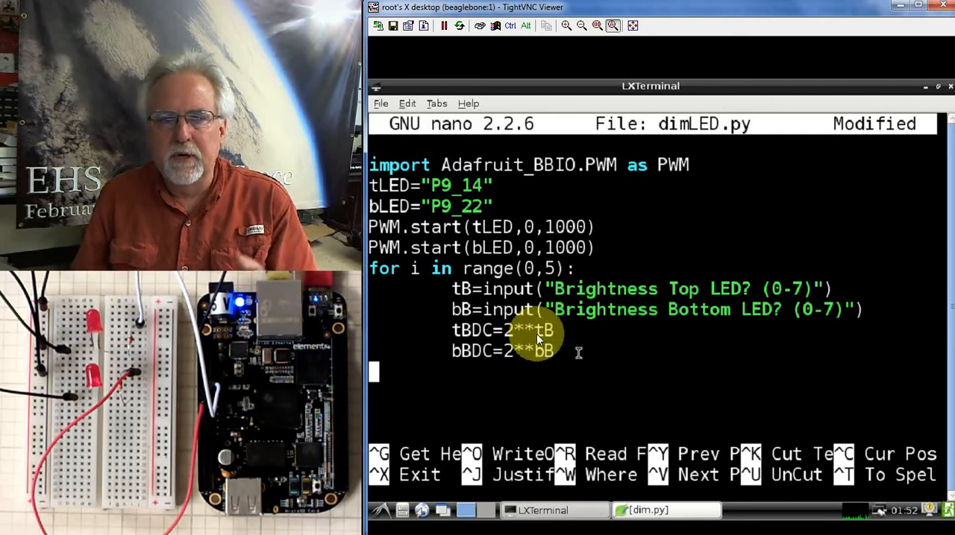
{"action": "mouse_move", "coordinate": [608, 339]}
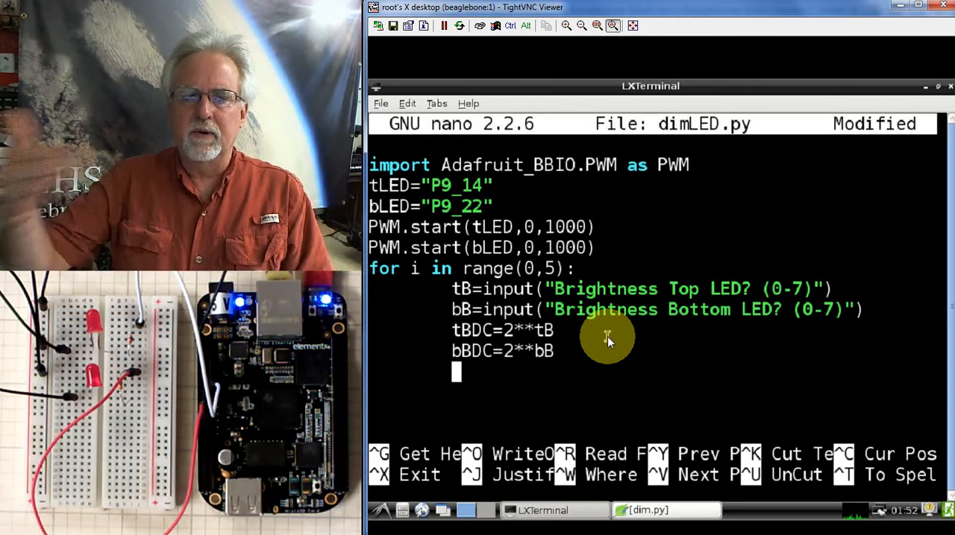
Add 'if tBDC>100:' with the indented body tBDC=100
{"action": "type", "text": "if"}
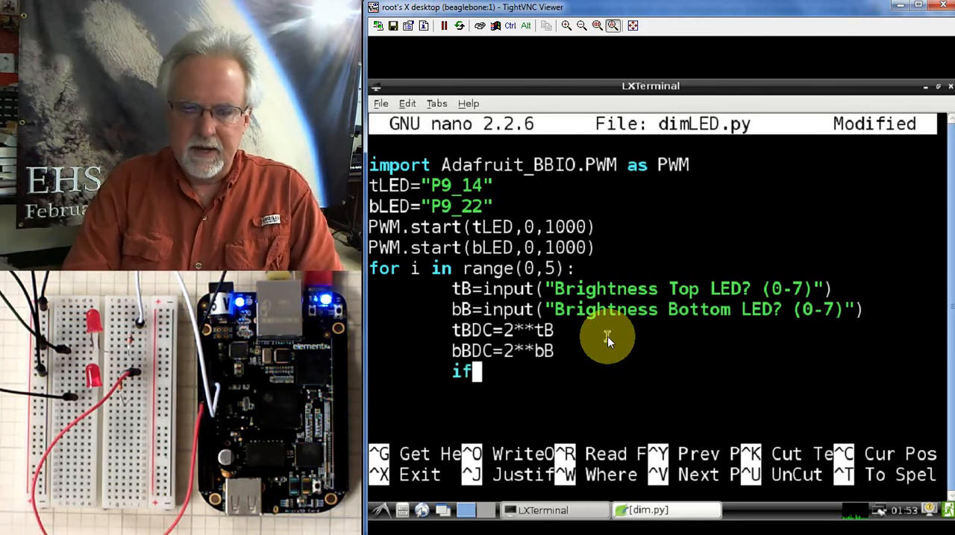
{"action": "type", "text": "tB"}
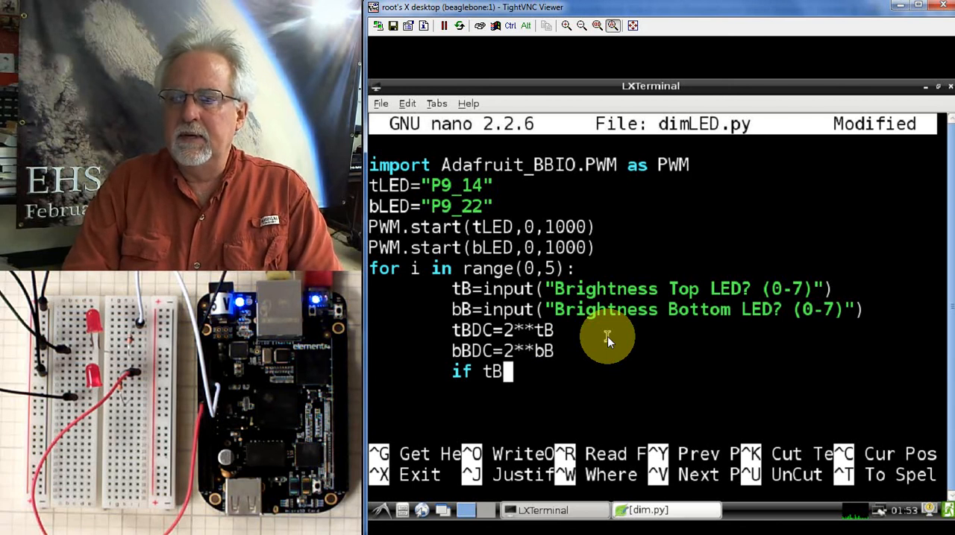
{"action": "type", "text": "DC"}
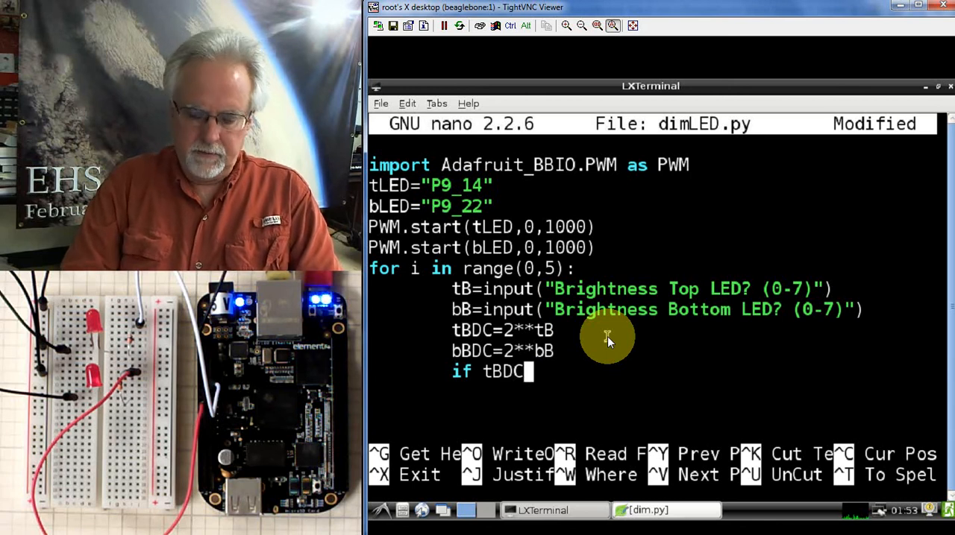
{"action": "type", "text": ">100:"}
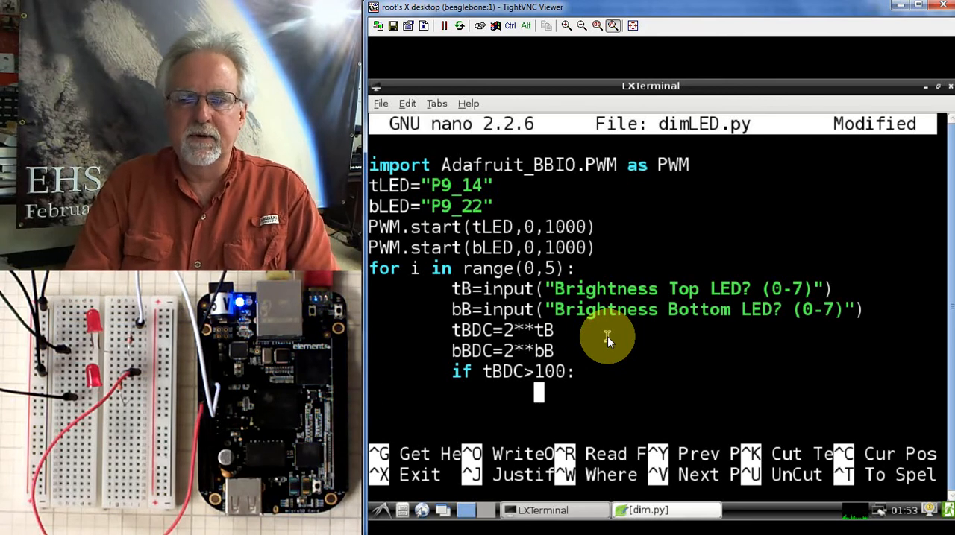
{"action": "mouse_move", "coordinate": [571, 393]}
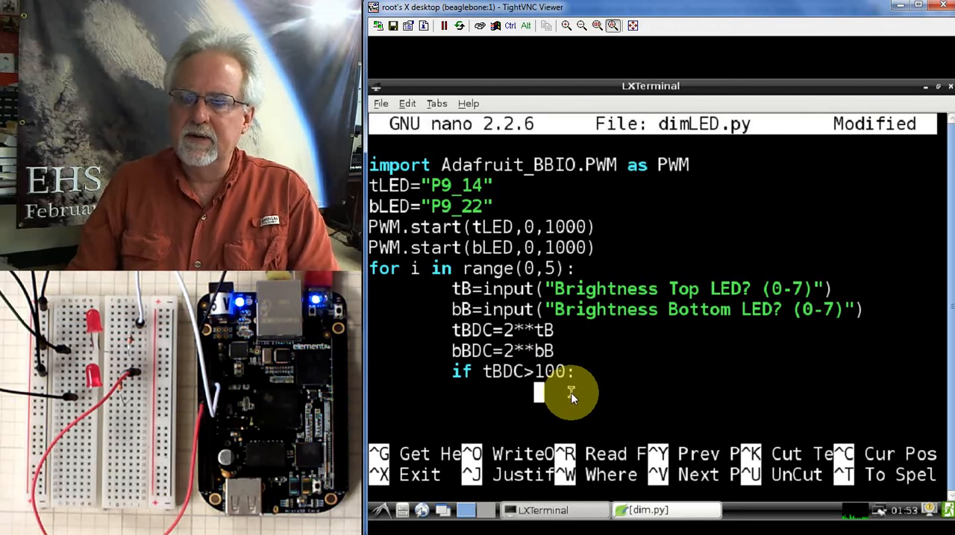
{"action": "type", "text": "t"}
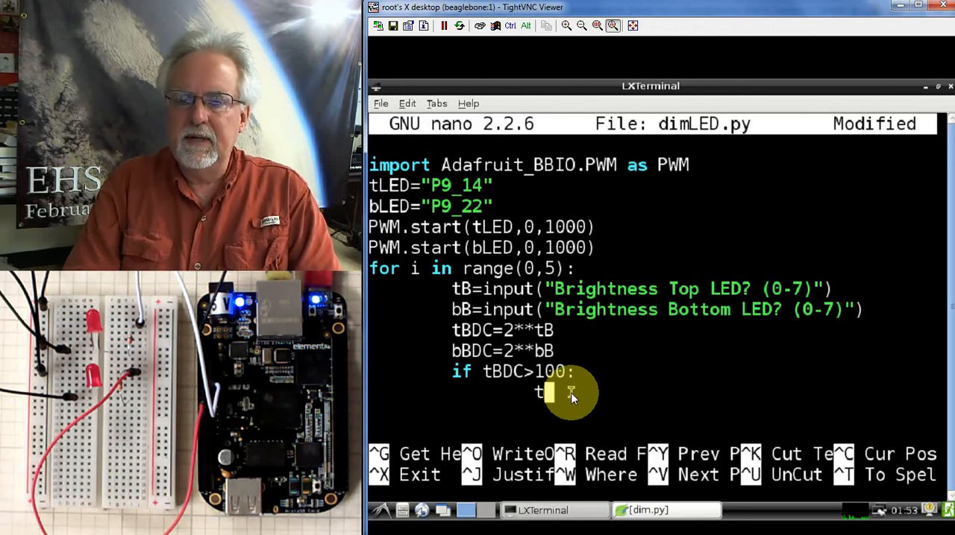
{"action": "type", "text": "BDC="}
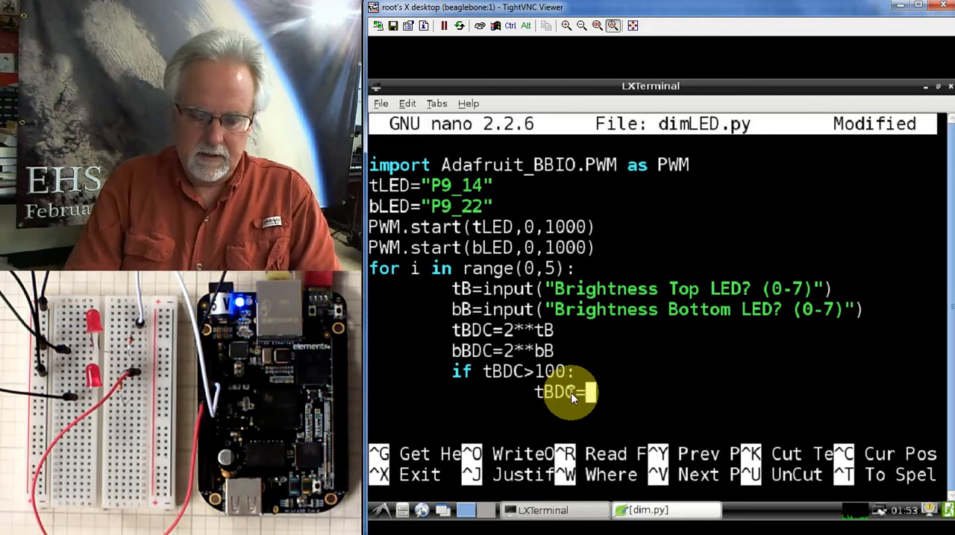
{"action": "type", "text": "100"}
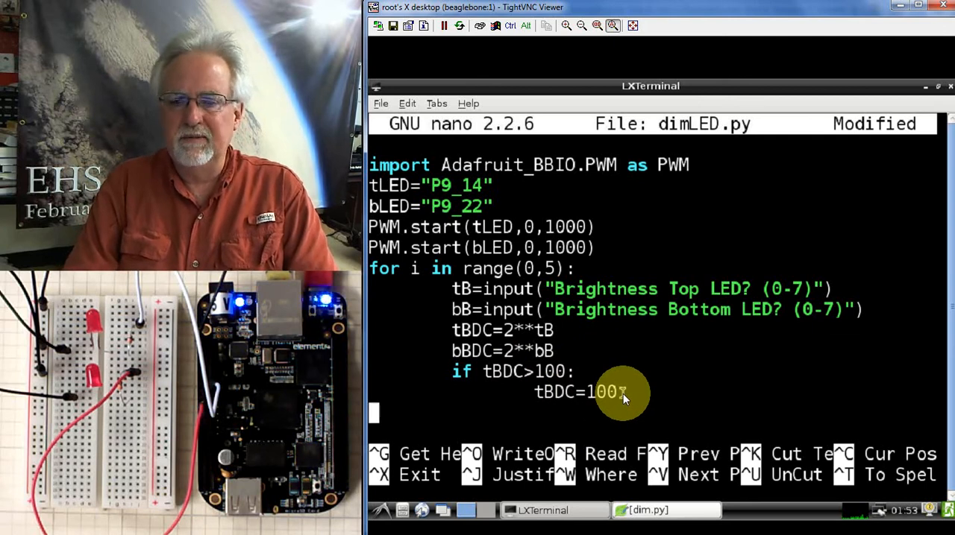
Add 'if bBDC>100:' with body bBDC=100, then return to loop indentation
{"action": "type", "text": "if"}
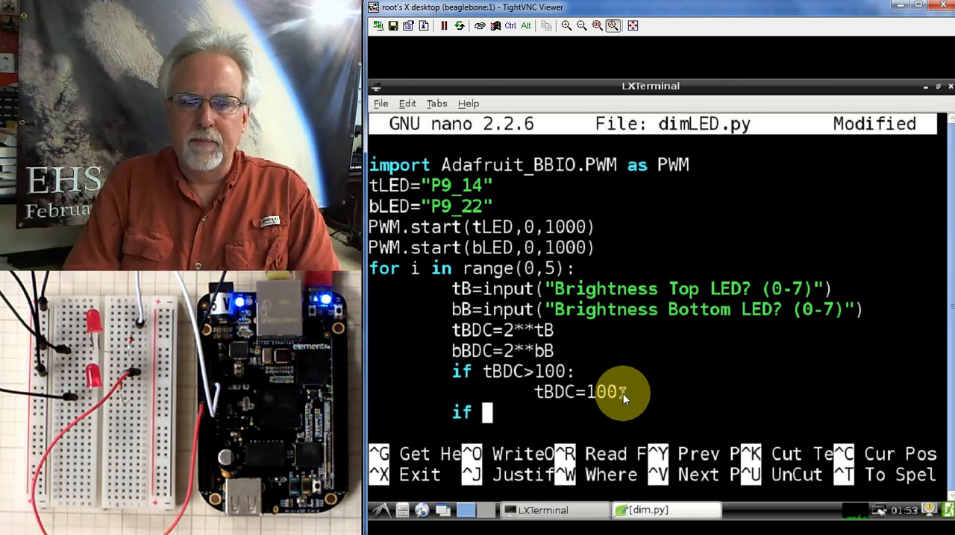
{"action": "type", "text": "bBD"}
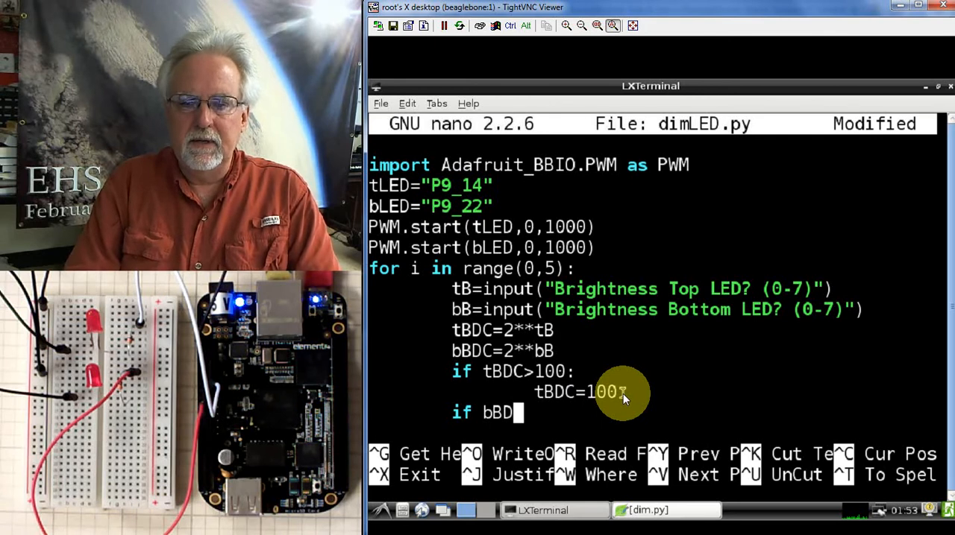
{"action": "type", "text": "C"}
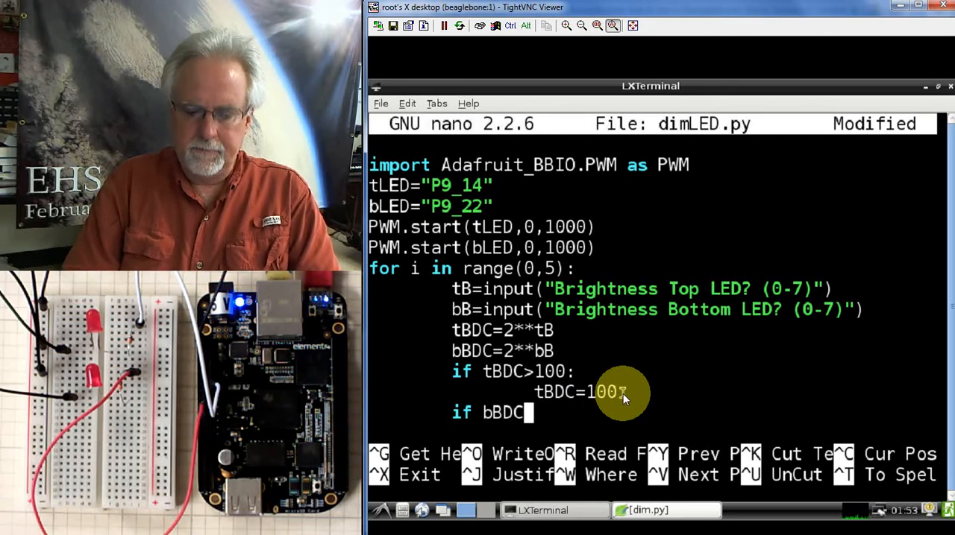
{"action": "type", "text": ">10"}
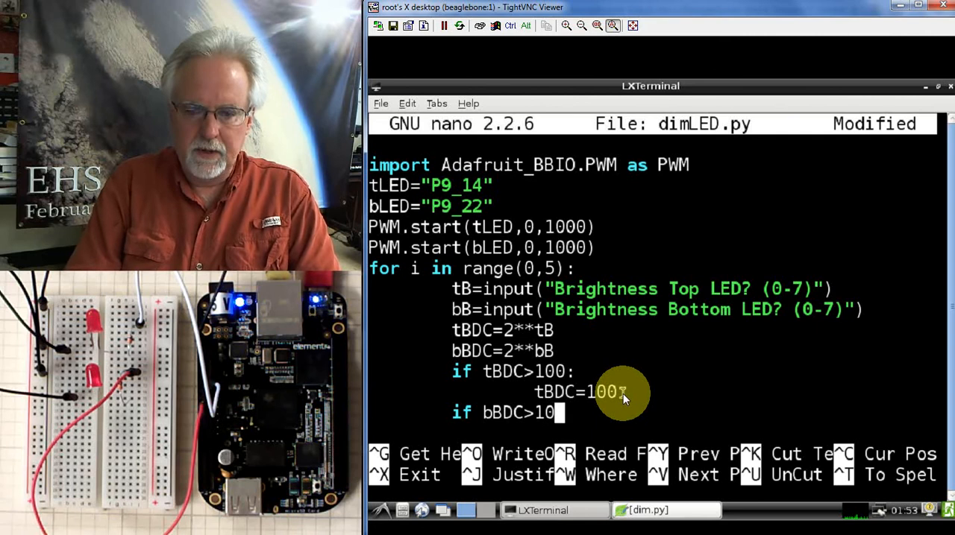
{"action": "type", "text": "0:"}
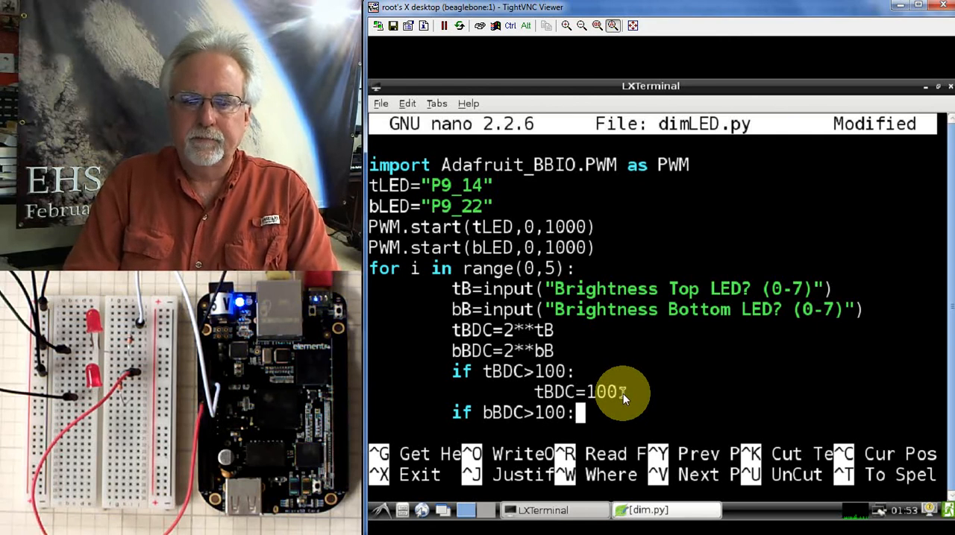
{"action": "key", "text": "Return"}
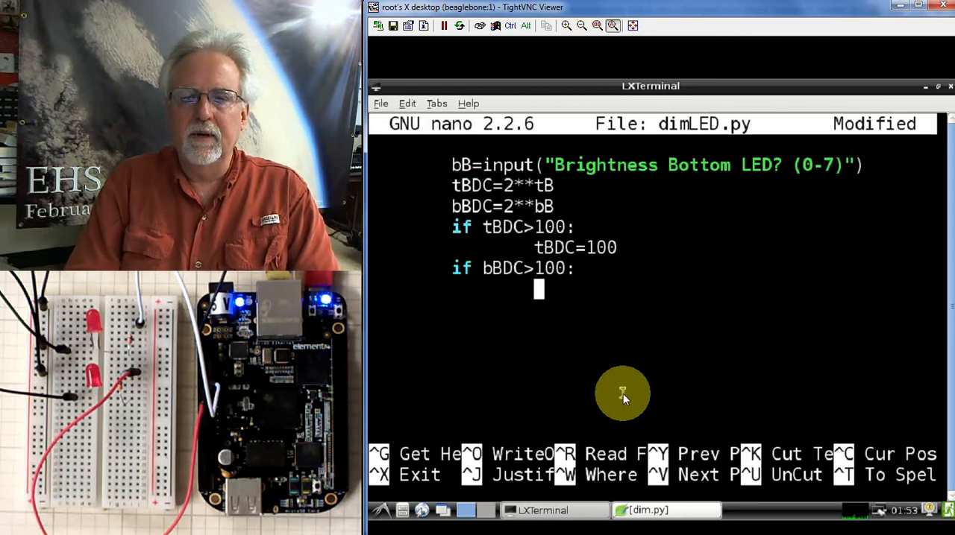
{"action": "type", "text": "bBD"}
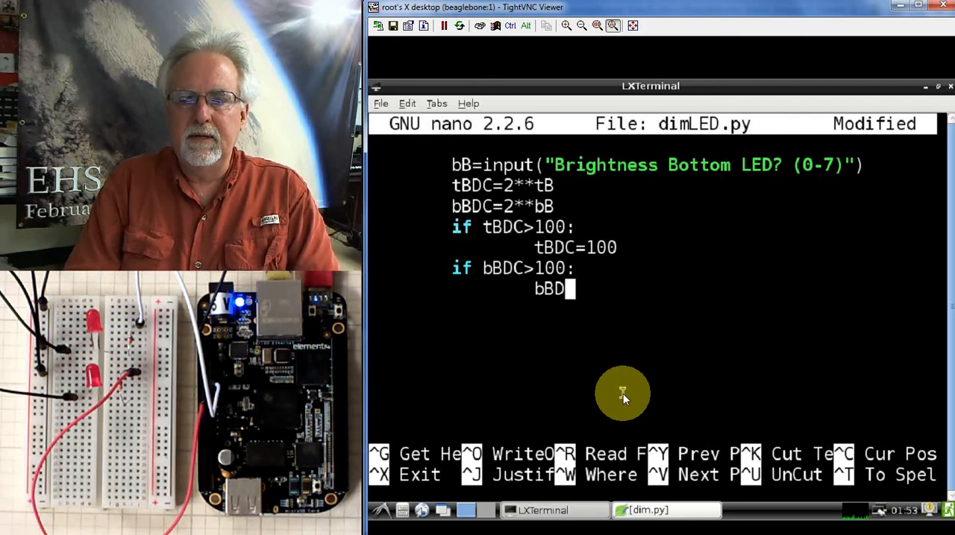
{"action": "type", "text": "C"}
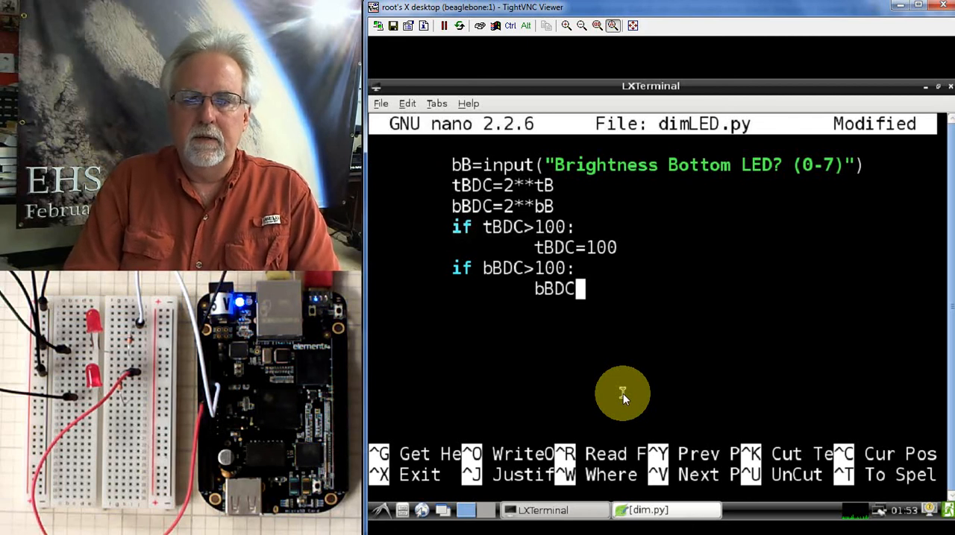
{"action": "type", "text": "=100"}
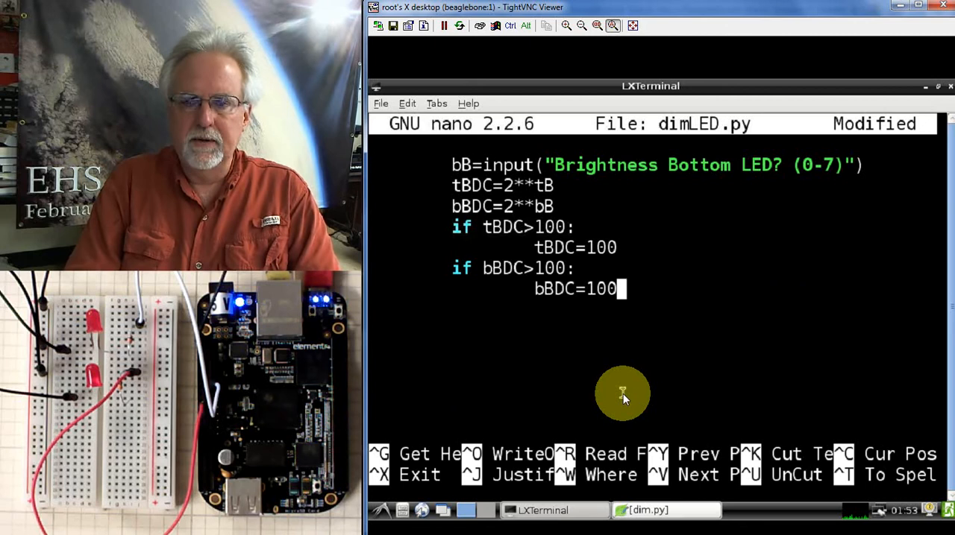
{"action": "key", "text": "Return"}
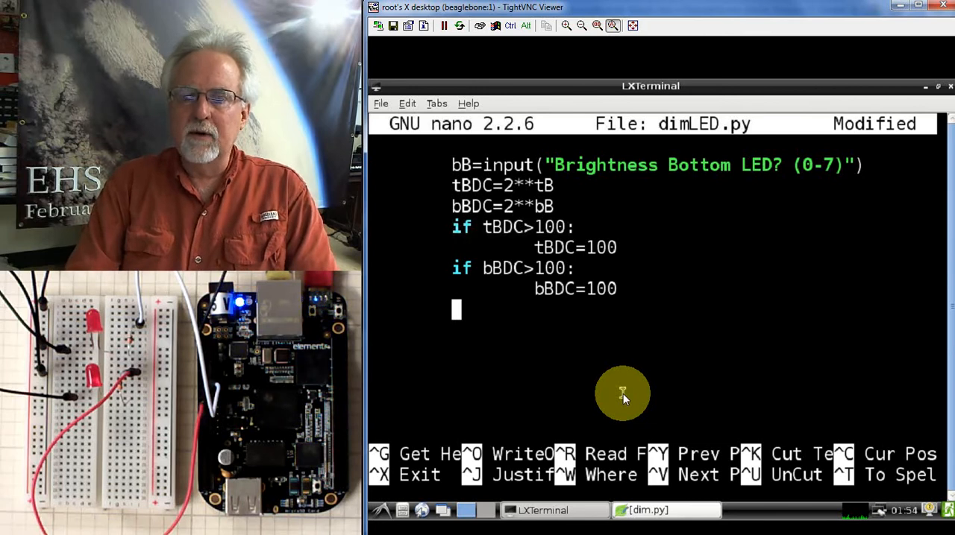
Add the loop line PWM.set_duty_cycle(tLED, tBDC) for the top LED
{"action": "type", "text": "PW"}
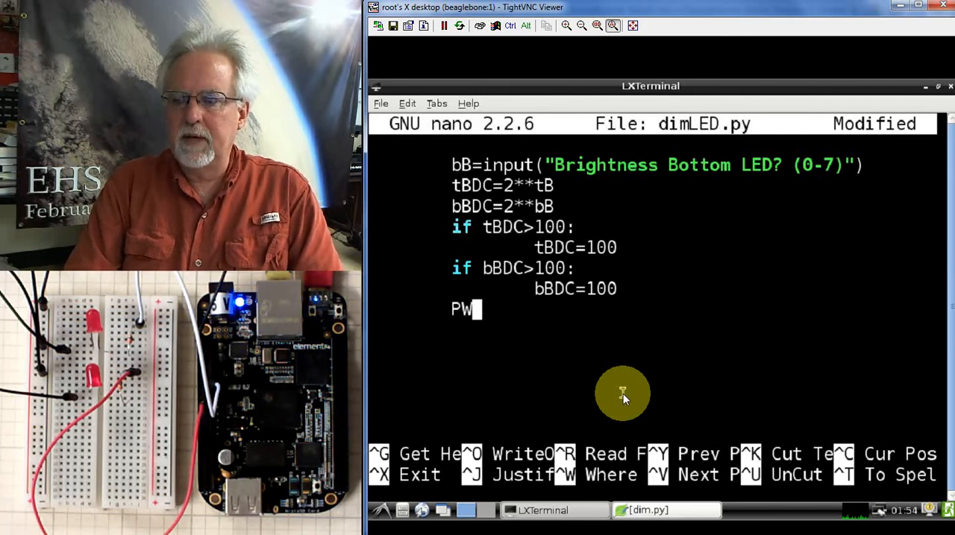
{"action": "type", "text": "M.se"}
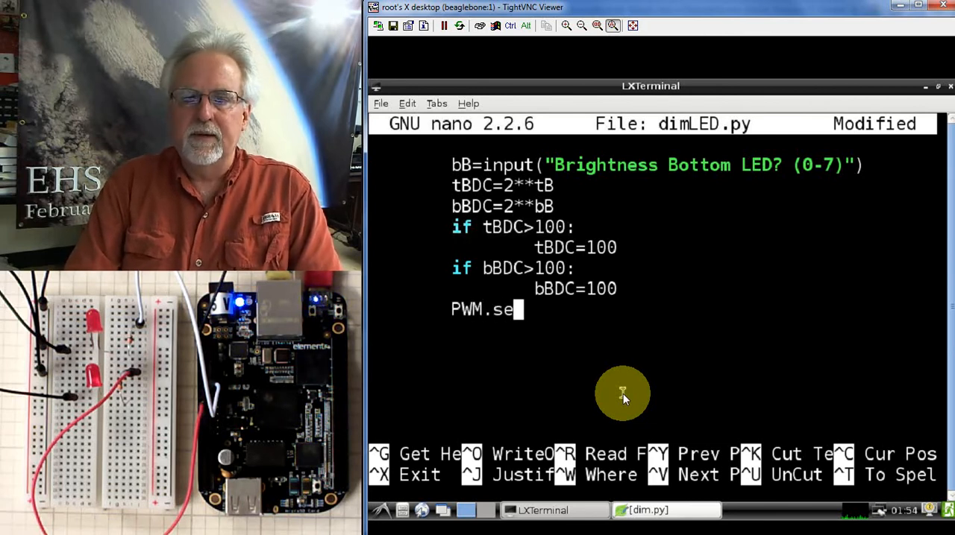
{"action": "type", "text": "t_du"}
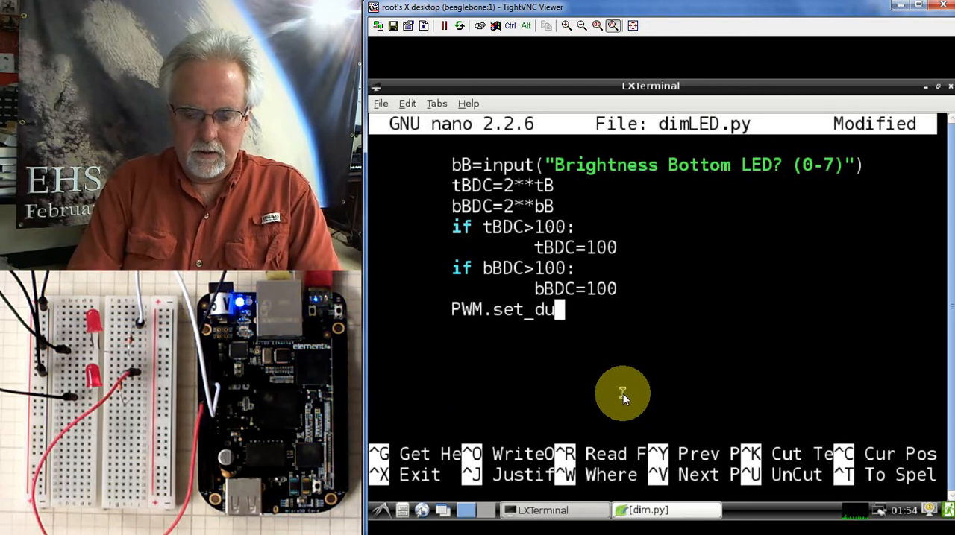
{"action": "type", "text": "ty_cyc"}
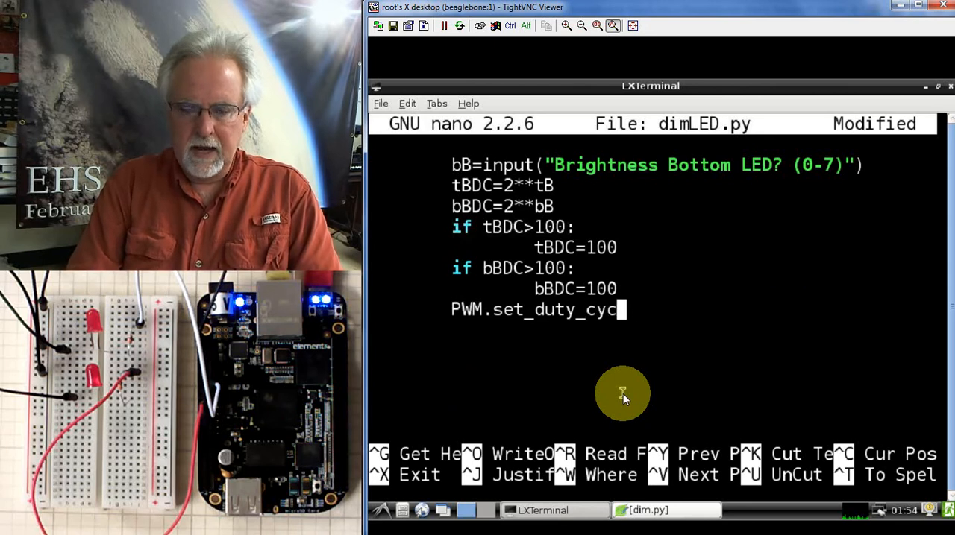
{"action": "type", "text": "le("}
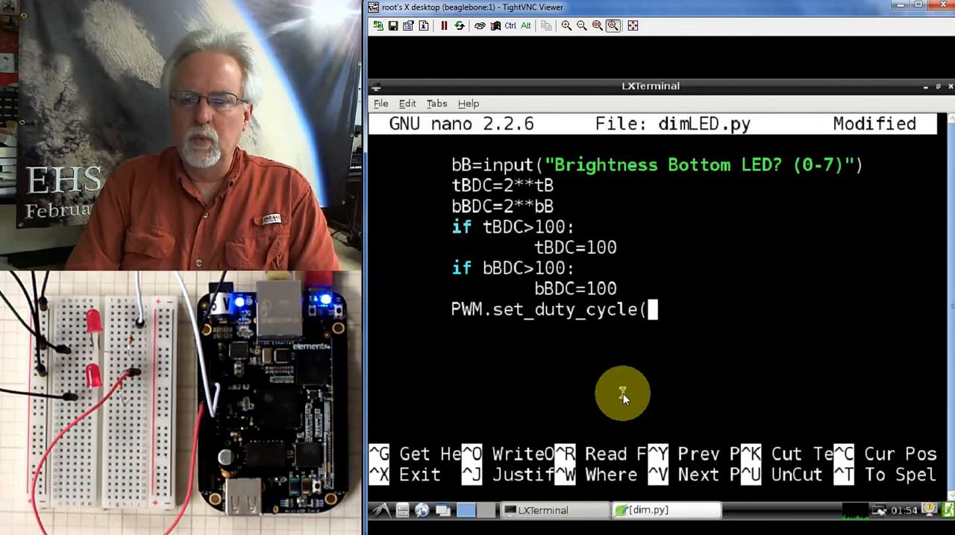
{"action": "type", "text": "t"}
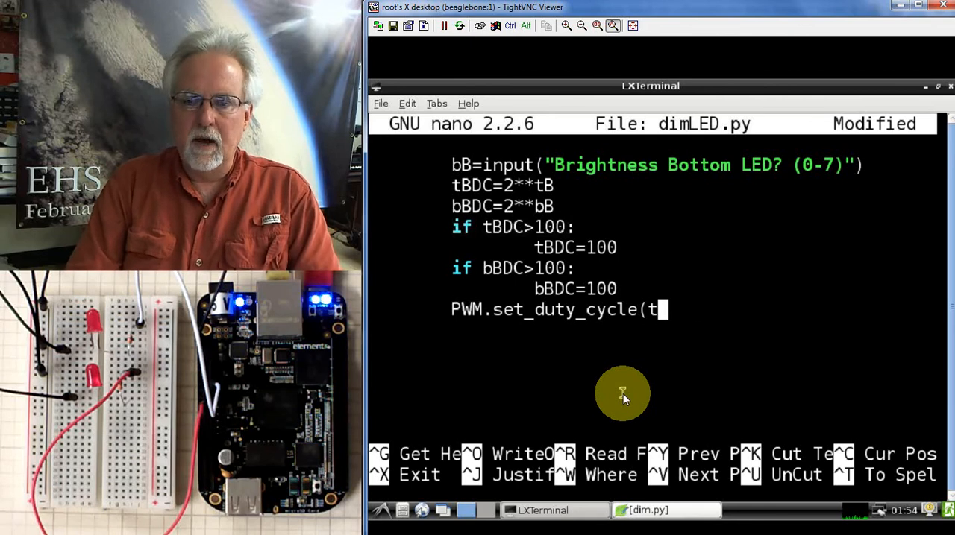
{"action": "type", "text": "LED,"}
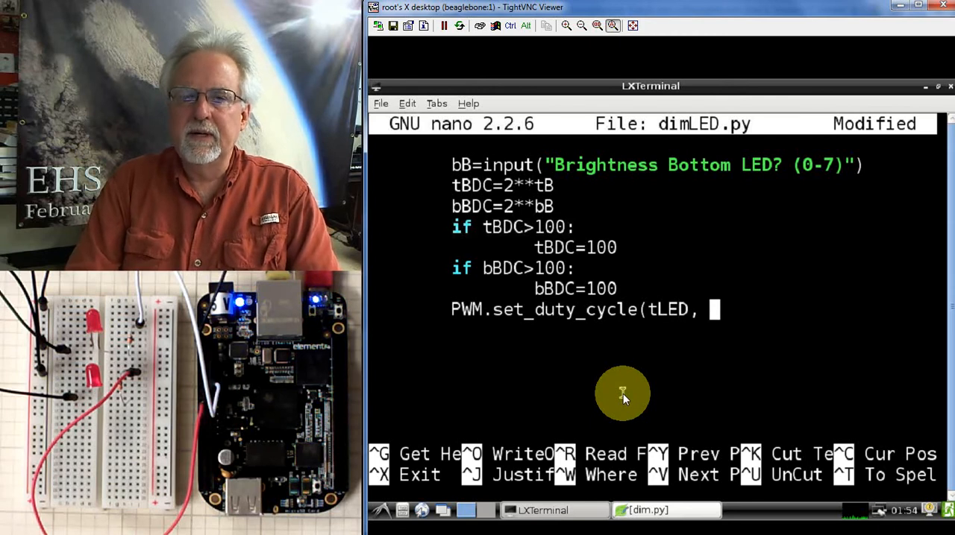
{"action": "type", "text": "t"}
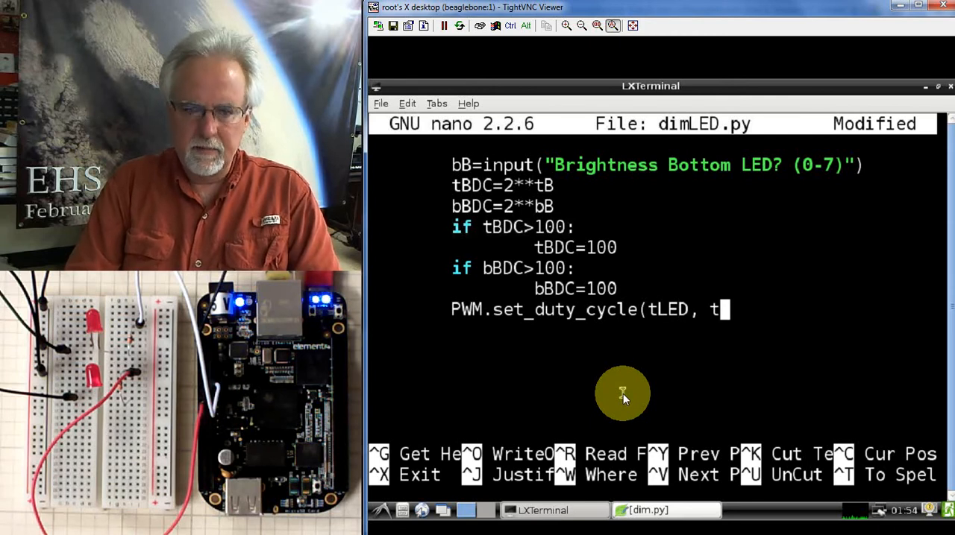
{"action": "type", "text": "BD"}
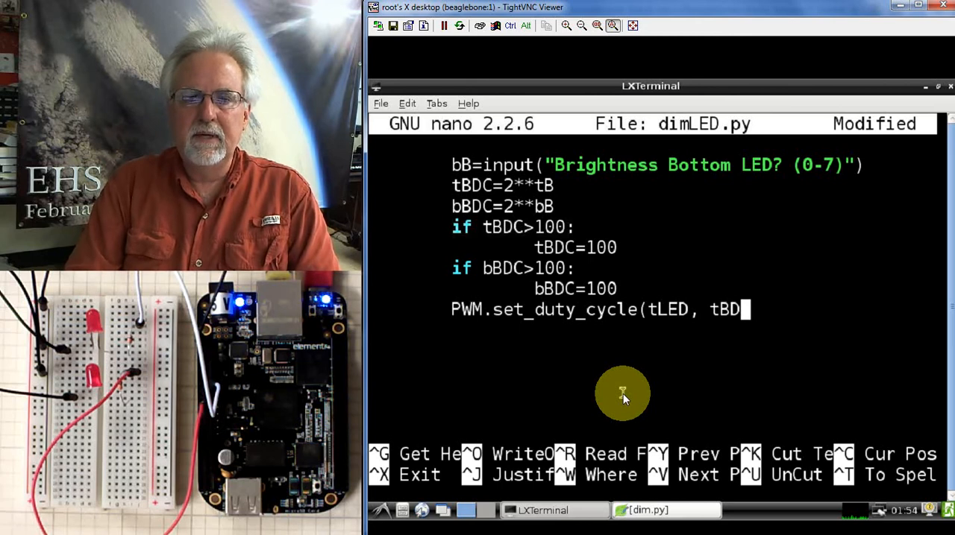
{"action": "type", "text": "C"}
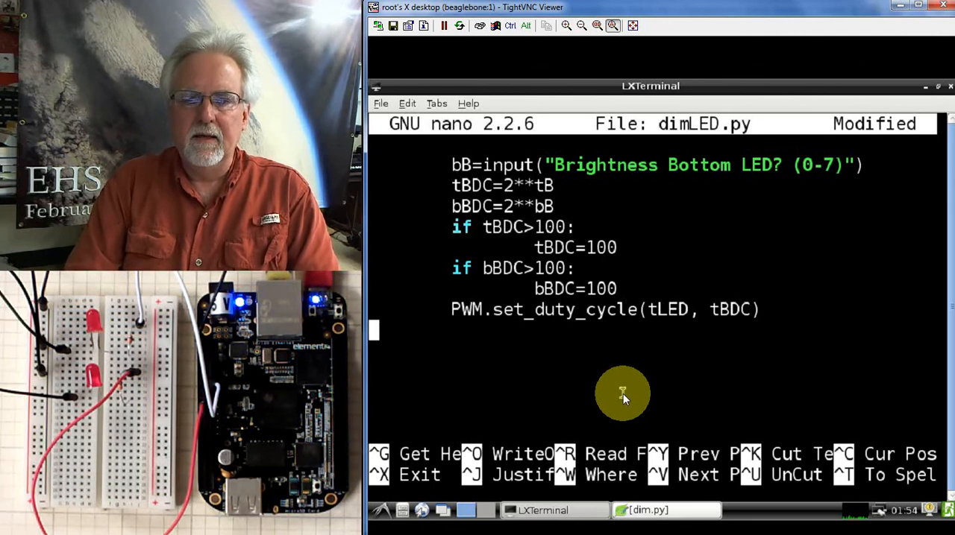
Add PWM.set_duty_cycle(bLED, bBDC) and start a fresh line after the loop
{"action": "type", "text": "P"}
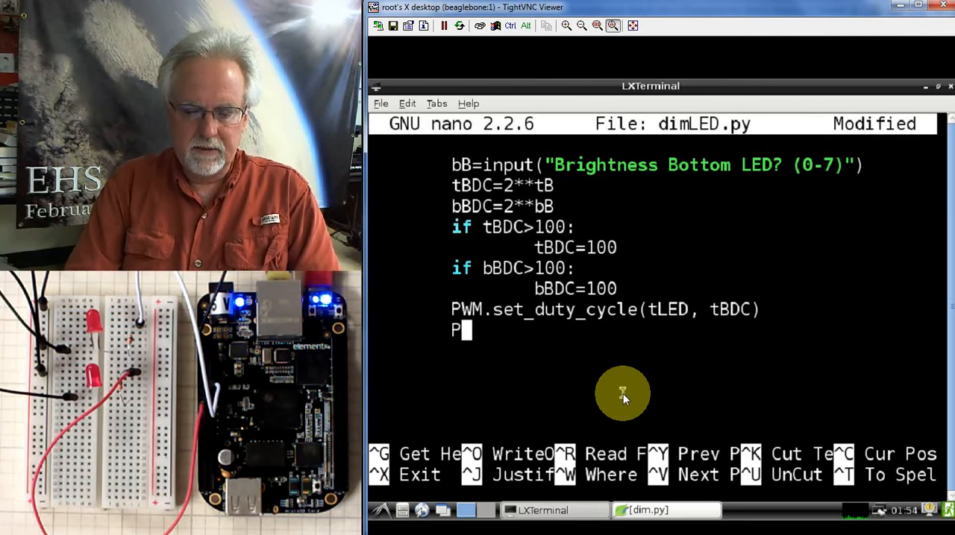
{"action": "type", "text": "WM.se"}
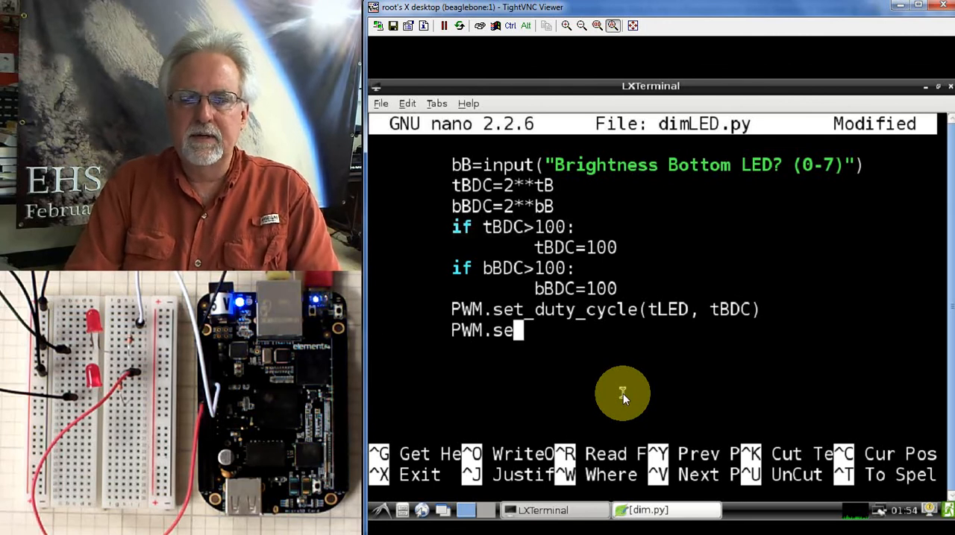
{"action": "type", "text": "t_duty"}
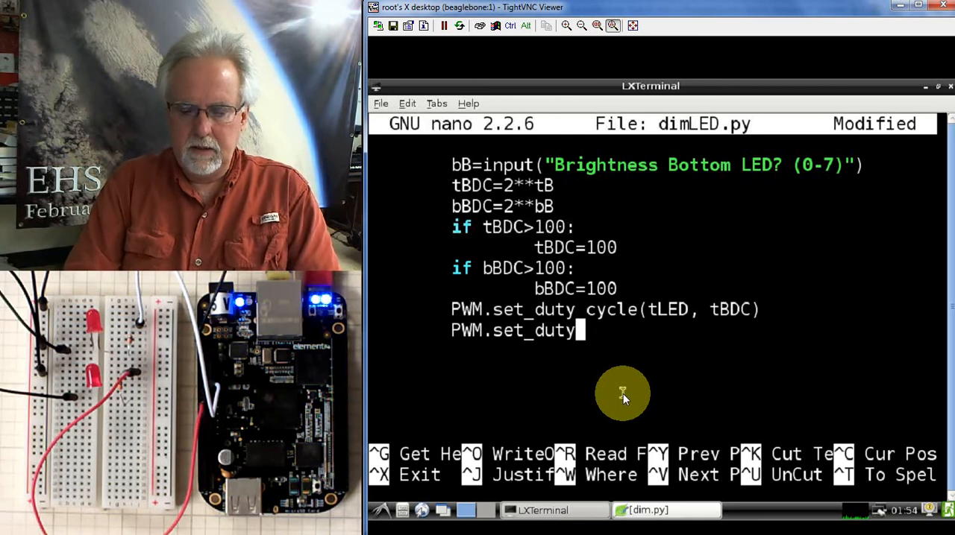
{"action": "type", "text": "_cycle"}
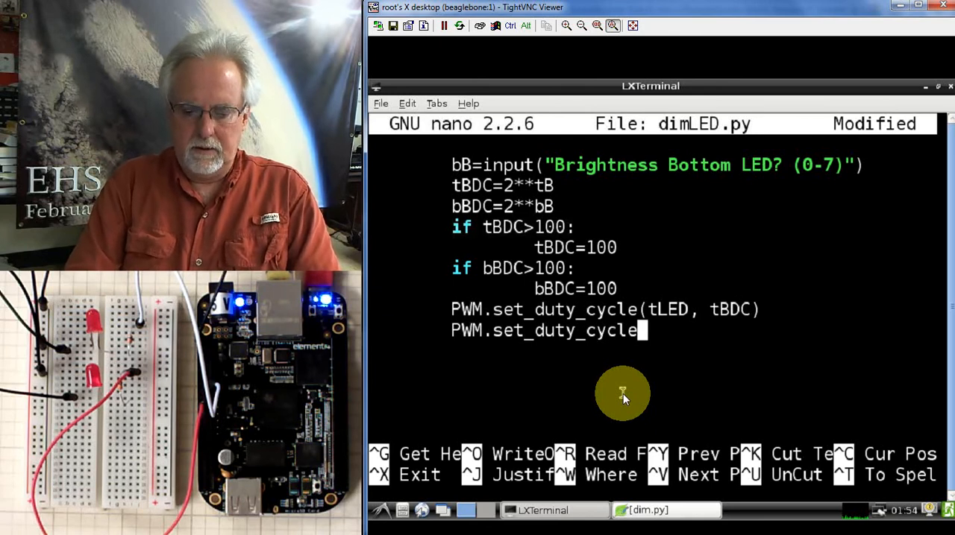
{"action": "type", "text": "(b"}
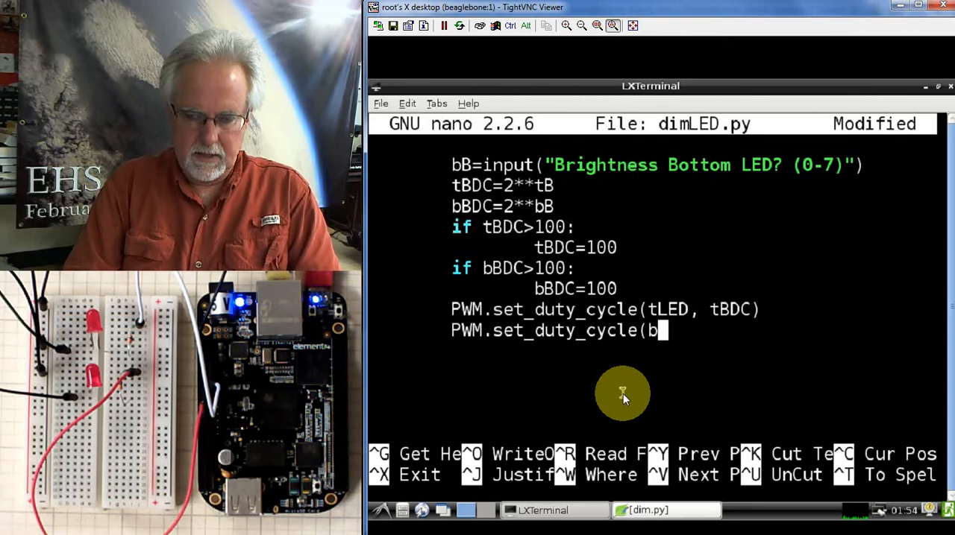
{"action": "type", "text": "LED,"}
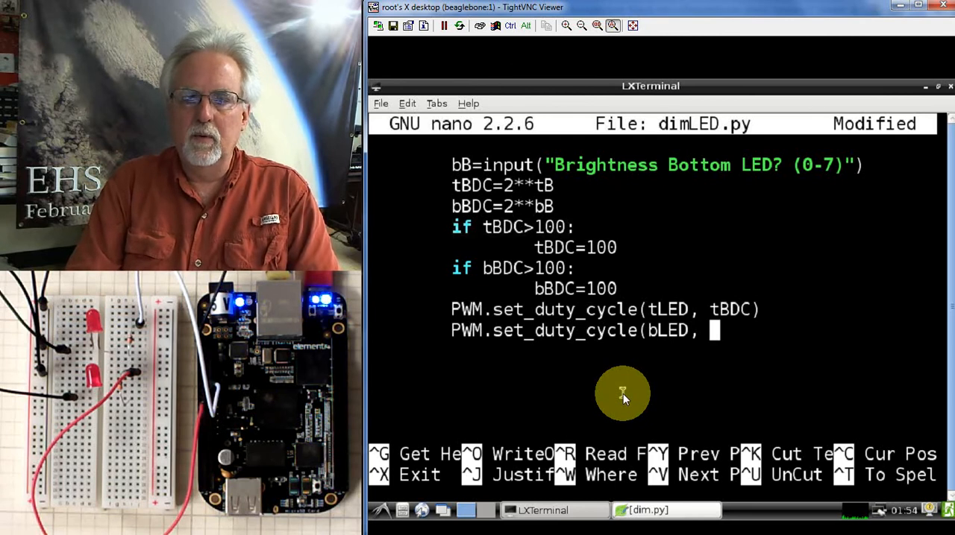
{"action": "type", "text": "b"}
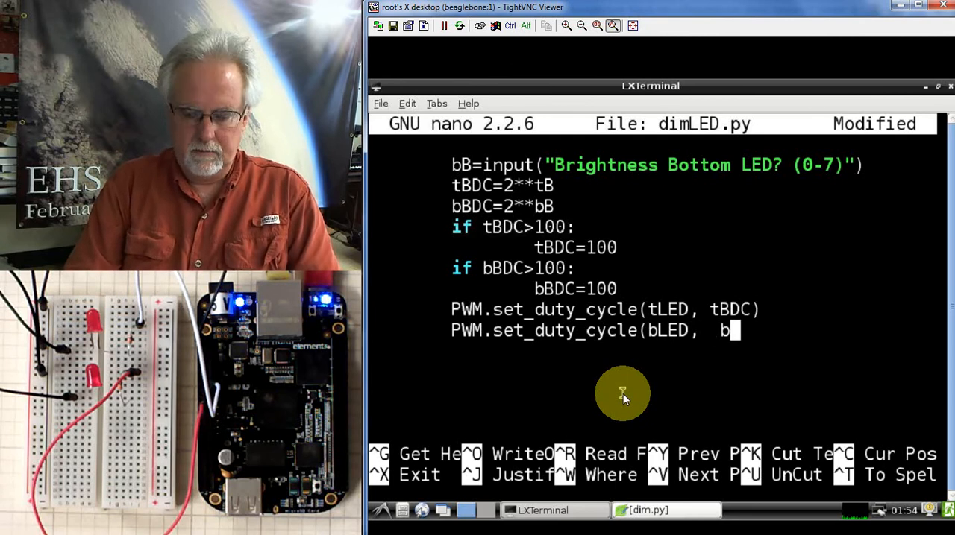
{"action": "type", "text": "BDC"}
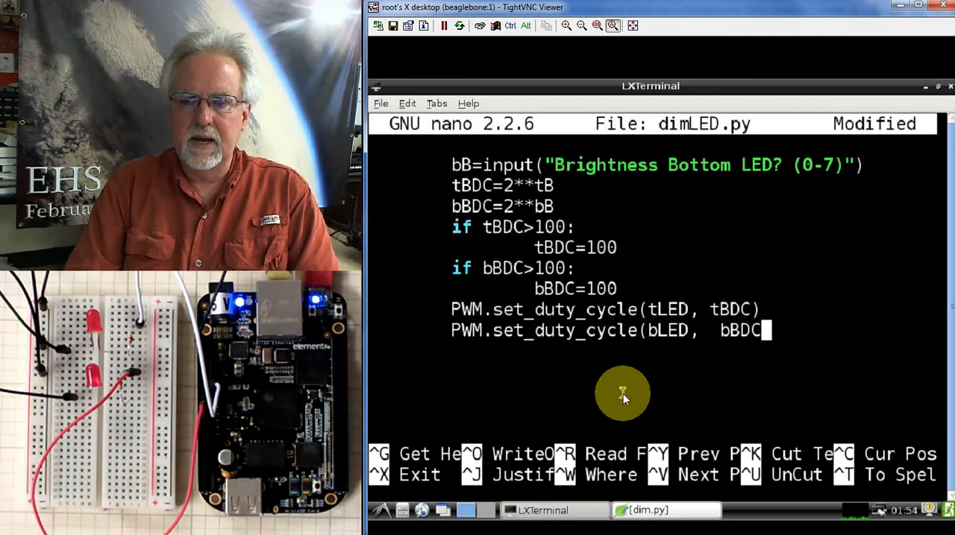
{"action": "type", "text": ")"}
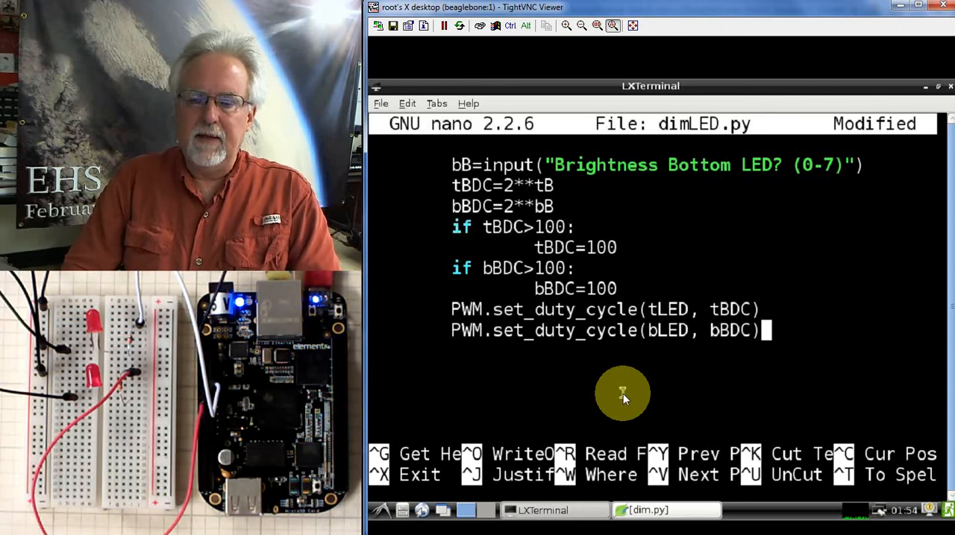
{"action": "key", "text": "Return"}
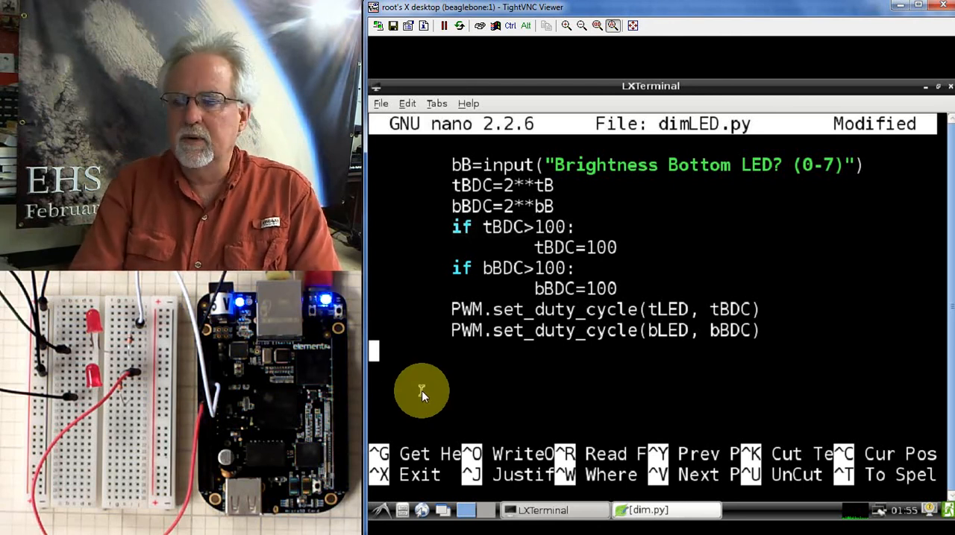
Add PWM.stop(tLED) and PWM.stop(bLED) after the loop
{"action": "type", "text": "PWM.st"}
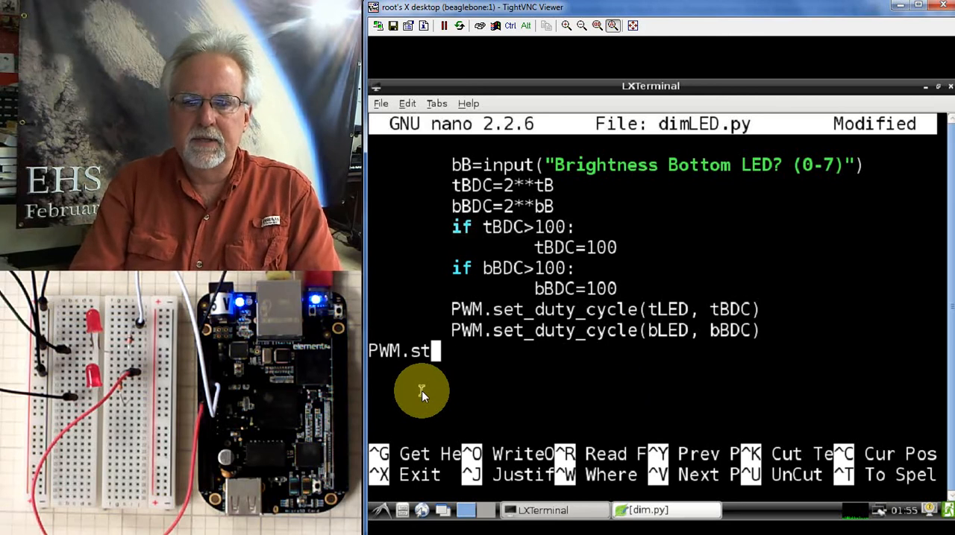
{"action": "type", "text": "op("}
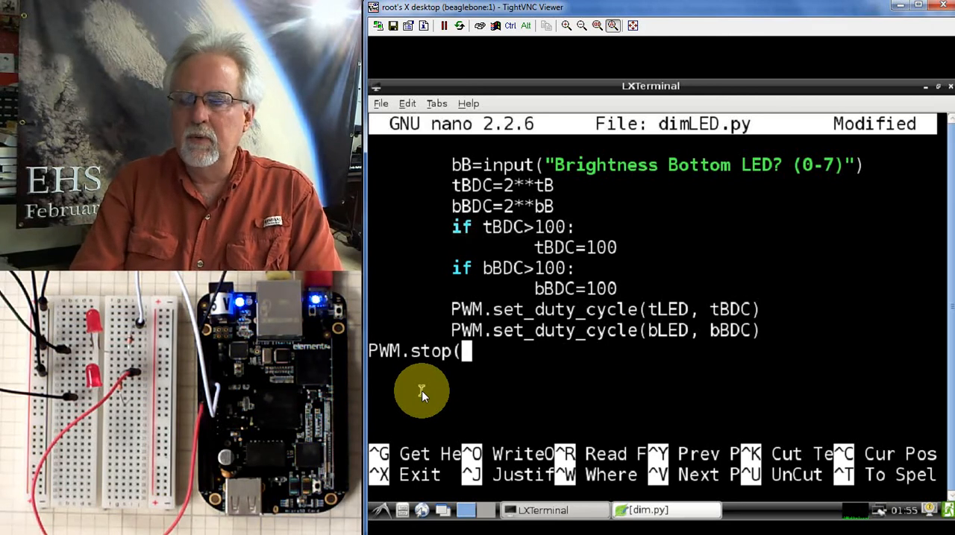
{"action": "type", "text": "t"}
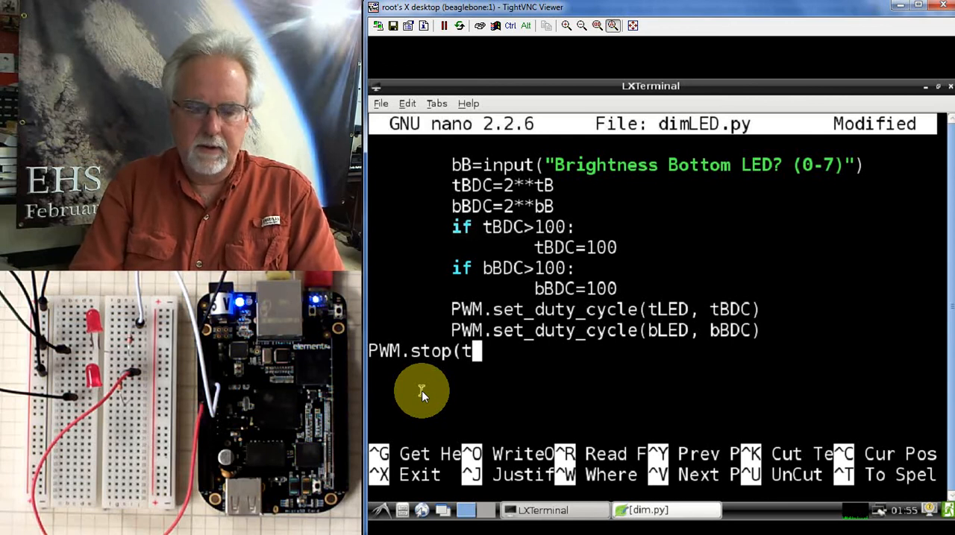
{"action": "type", "text": "LED"}
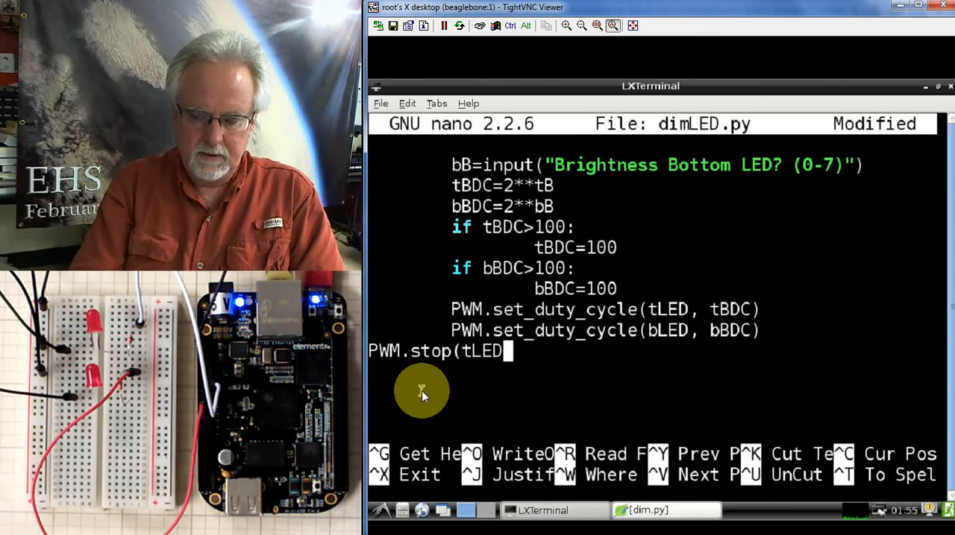
{"action": "type", "text": "PWM.stop"}
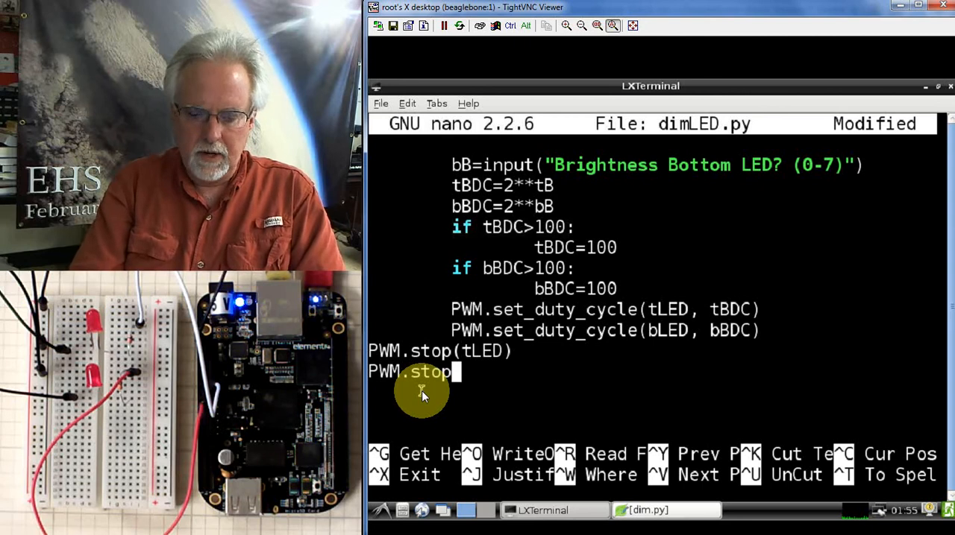
{"action": "type", "text": "(b"}
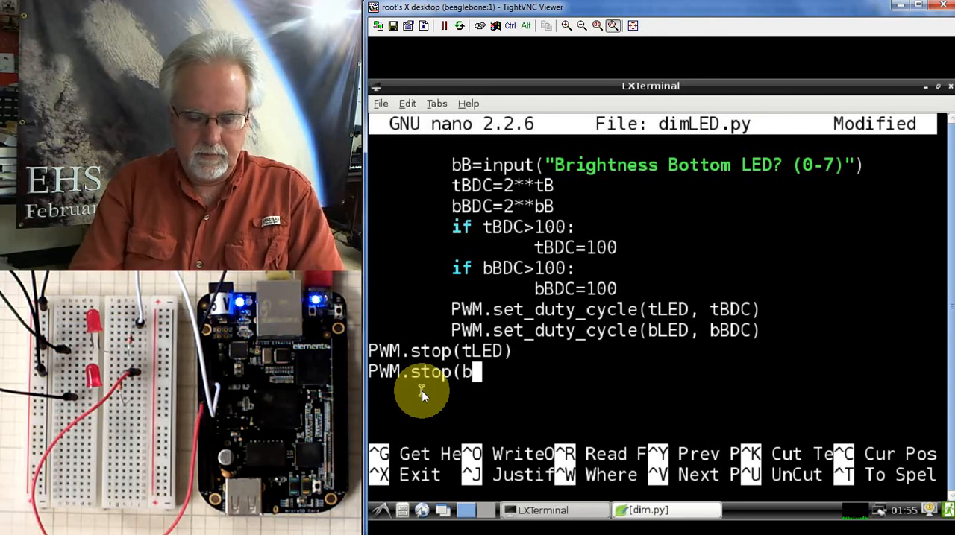
{"action": "type", "text": "LED)"}
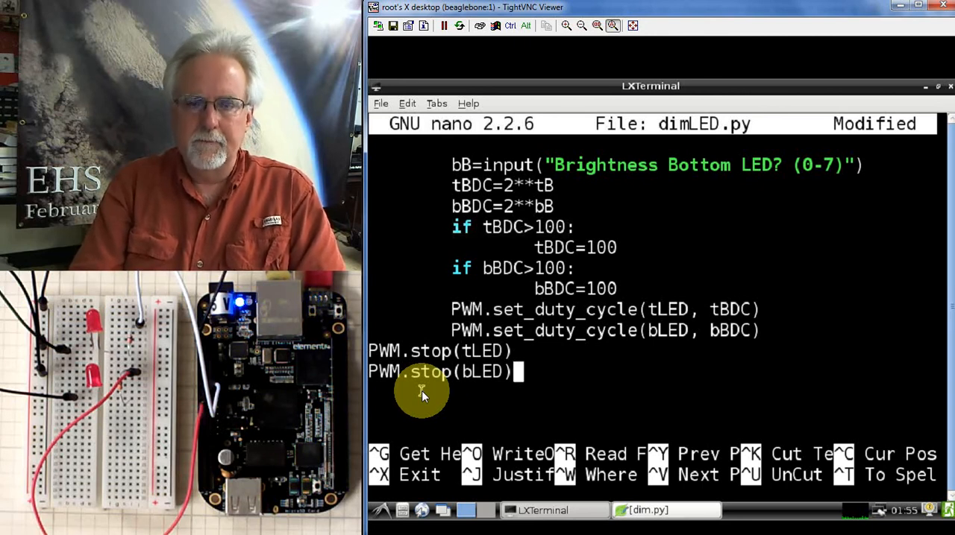
{"action": "key", "text": "Return"}
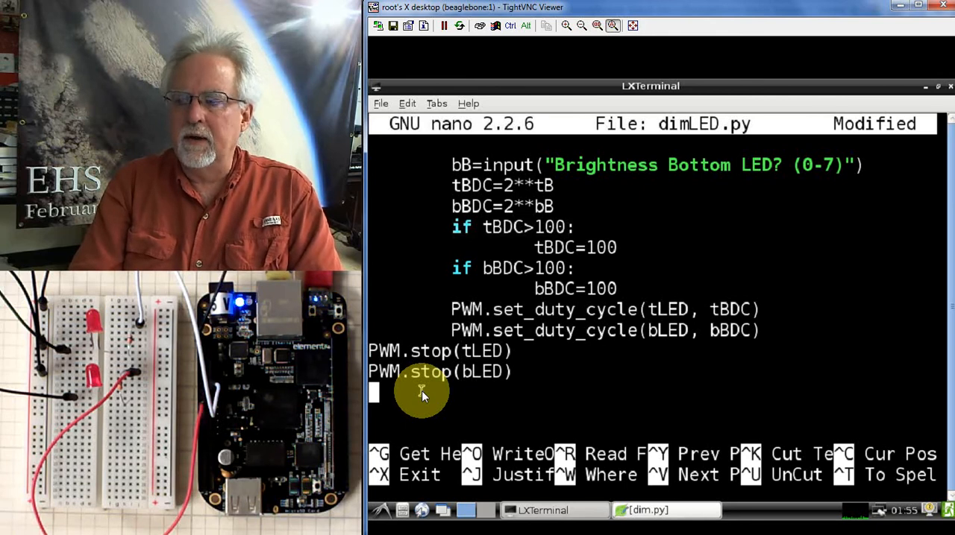
Add the closing PWM.cleanup() call
{"action": "type", "text": "PWM."}
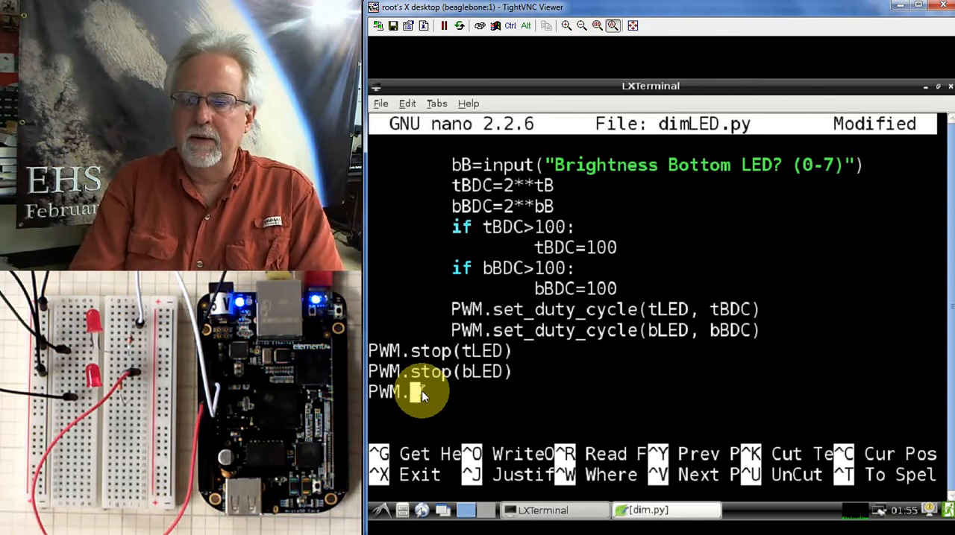
{"action": "type", "text": "cleanu"}
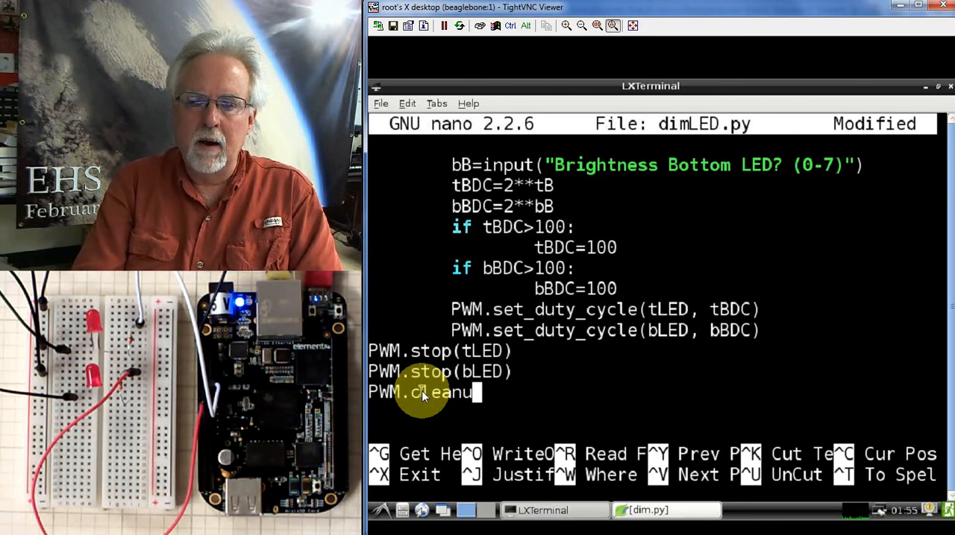
{"action": "type", "text": "p()"}
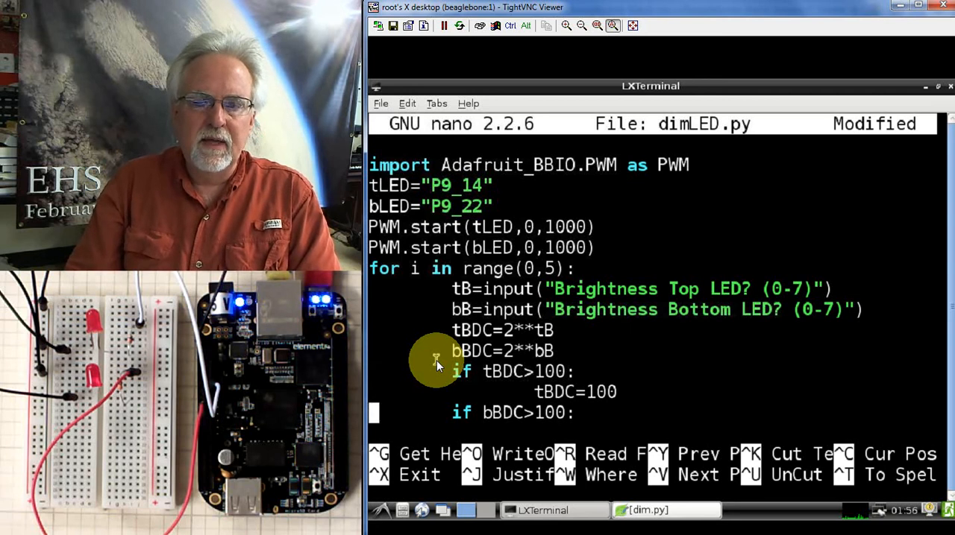
Scroll through the finished dimLED.py code and bring up nano's save prompt
{"action": "scroll", "scroll_direction": "down", "scroll_amount": 3}
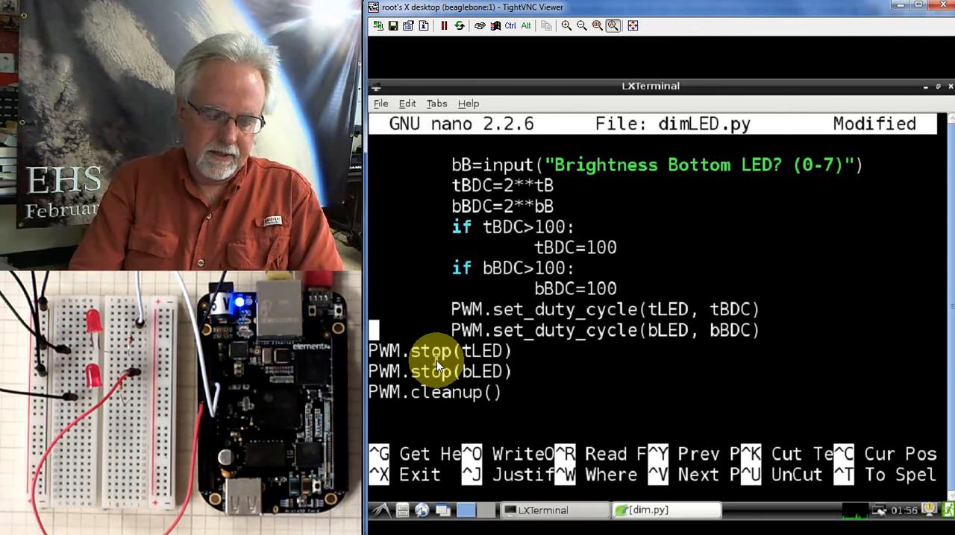
{"action": "key", "text": "ctrl+o"}
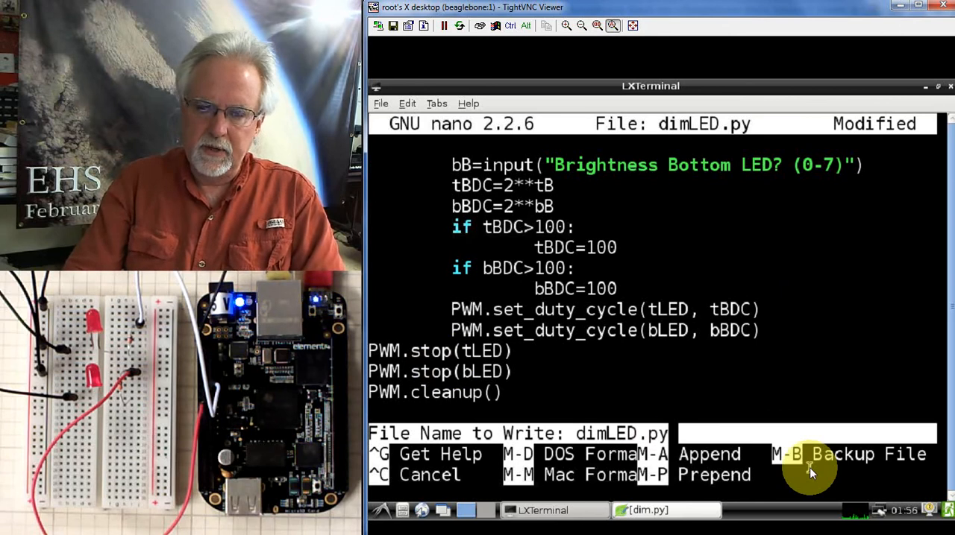
Save the script as dimLED.py, then run it with python dimLED.py
{"action": "key", "text": "Return"}
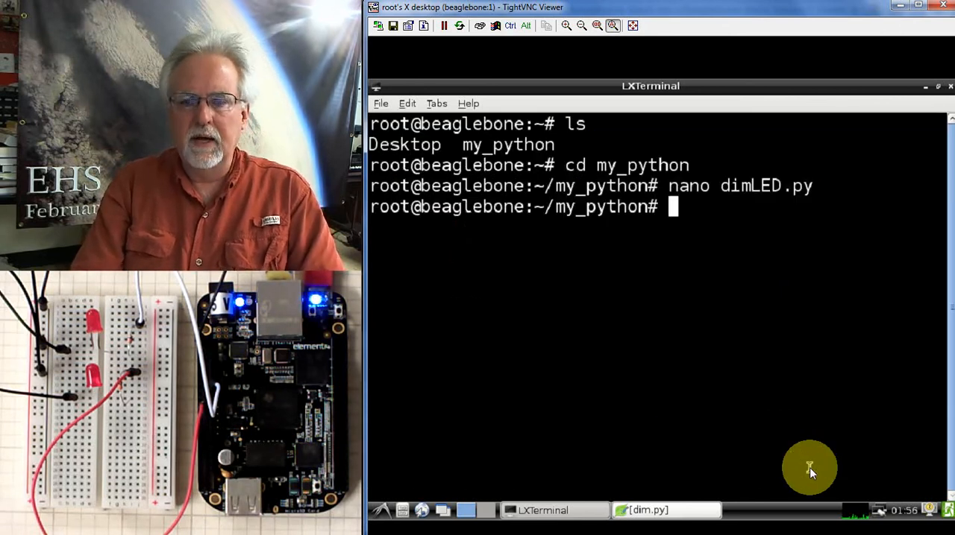
{"action": "type", "text": "nano dimLED.py"}
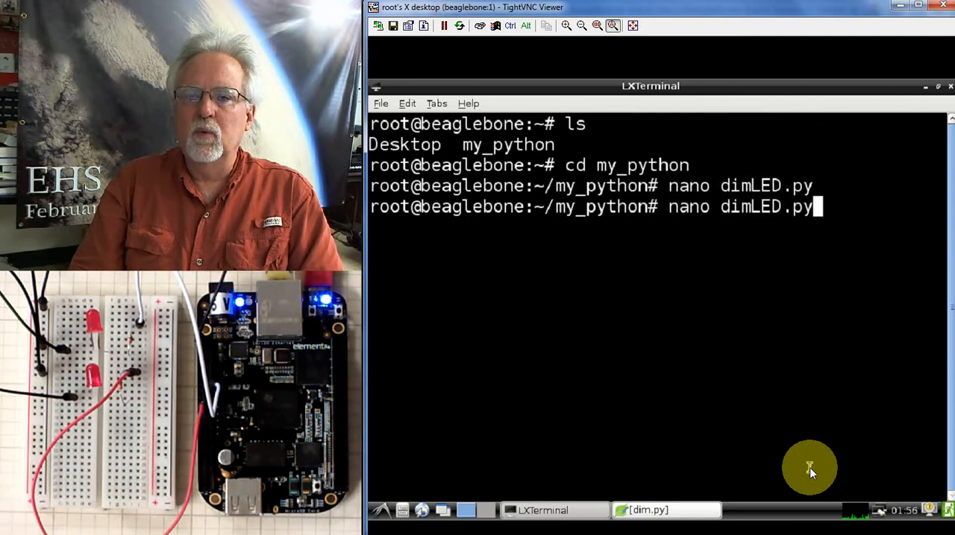
{"action": "type", "text": "ls"}
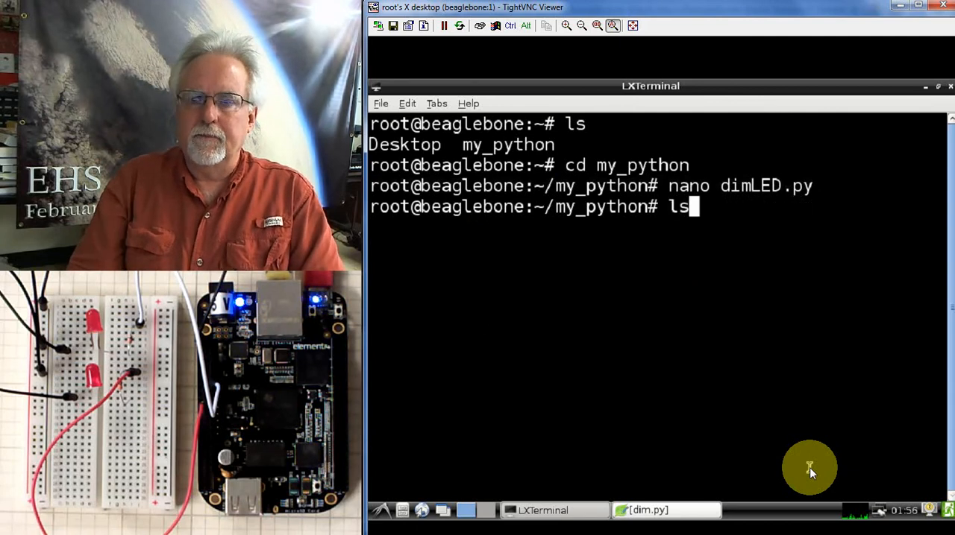
{"action": "type", "text": "py"}
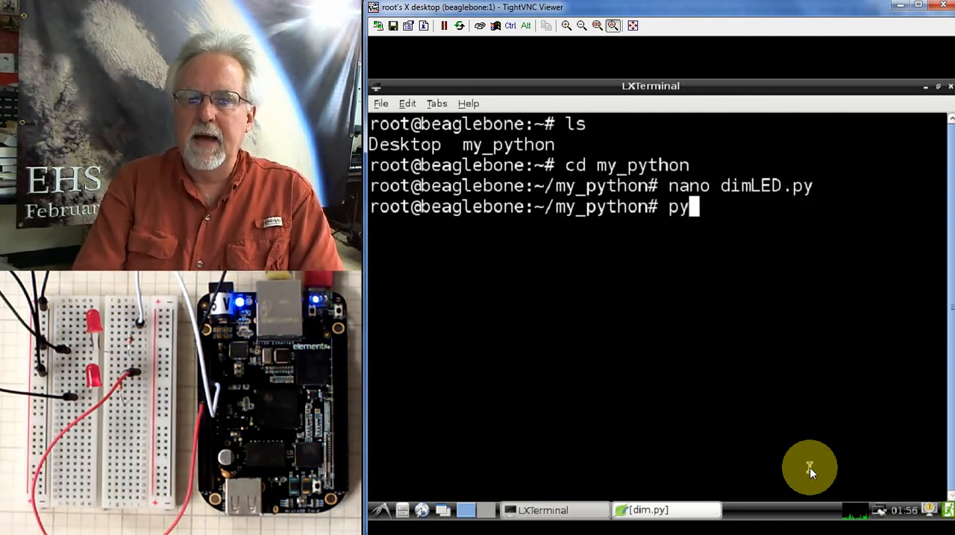
{"action": "type", "text": "thon dim"}
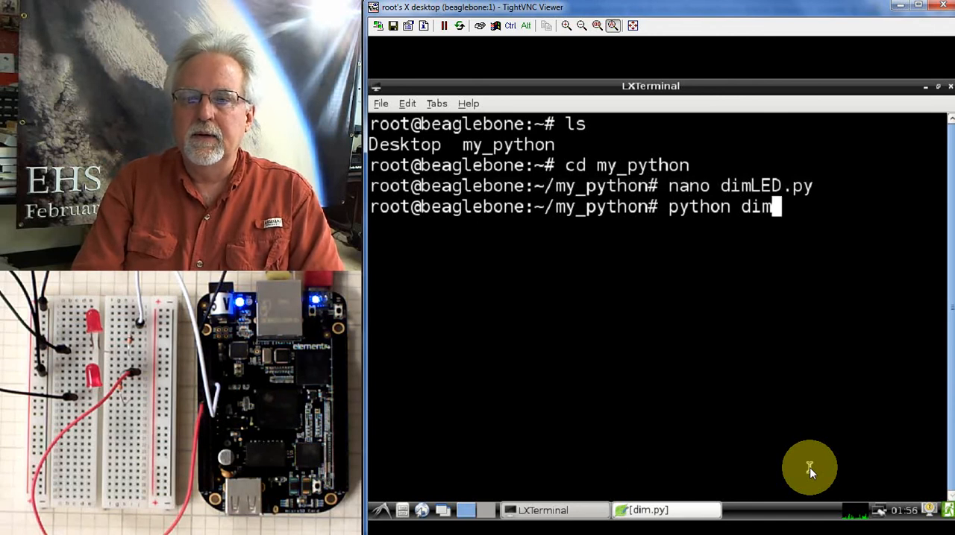
{"action": "type", "text": "LED.py"}
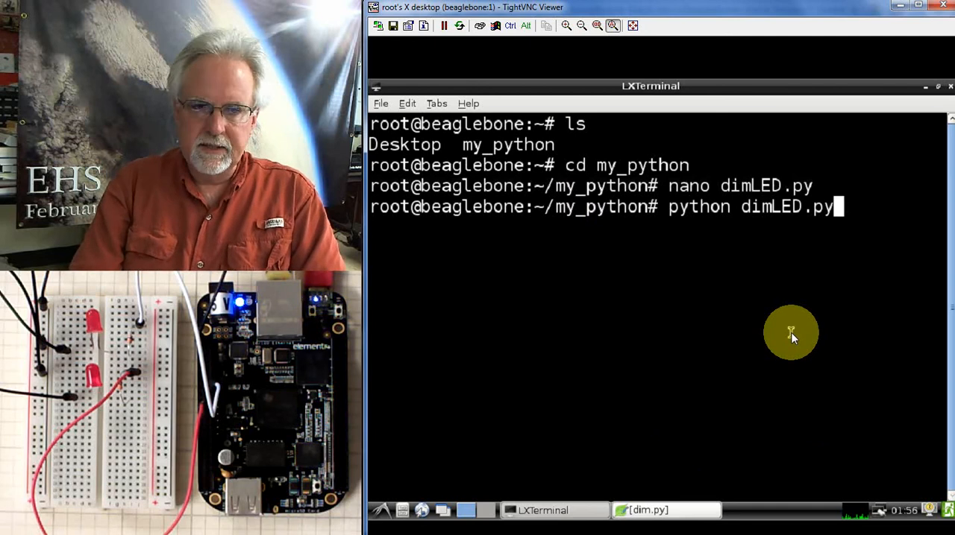
{"action": "key", "text": "Return"}
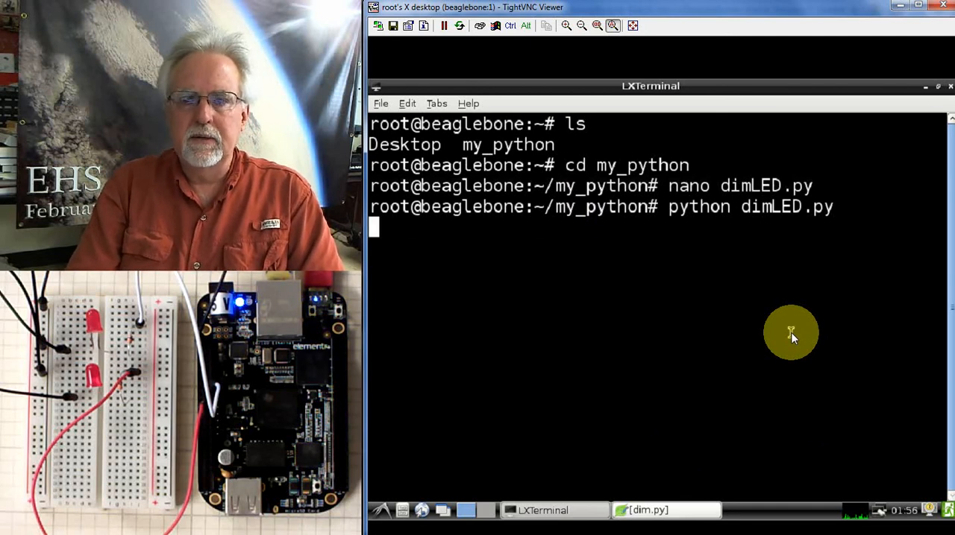
Enter brightness 2 for the top LED and 7 for the bottom LED
{"action": "key", "text": "Return"}
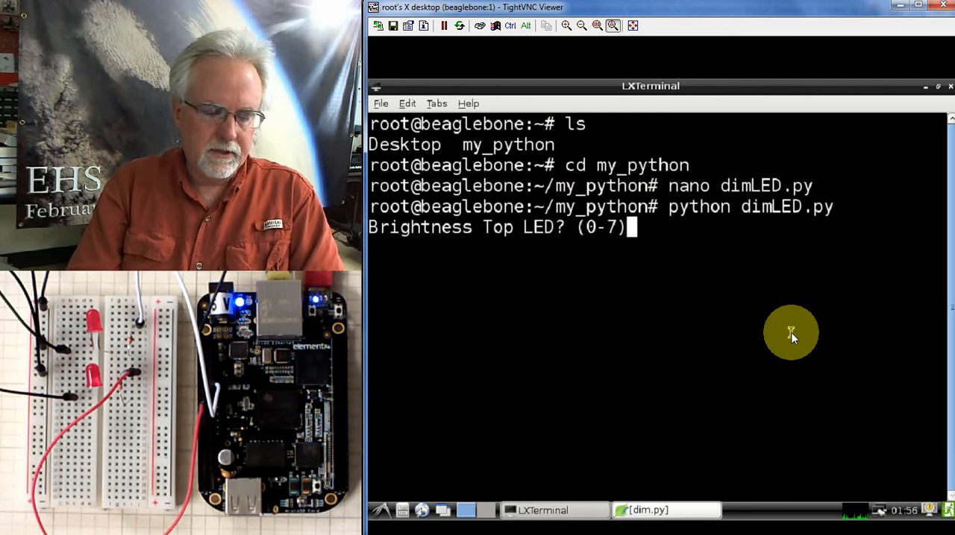
{"action": "type", "text": "2"}
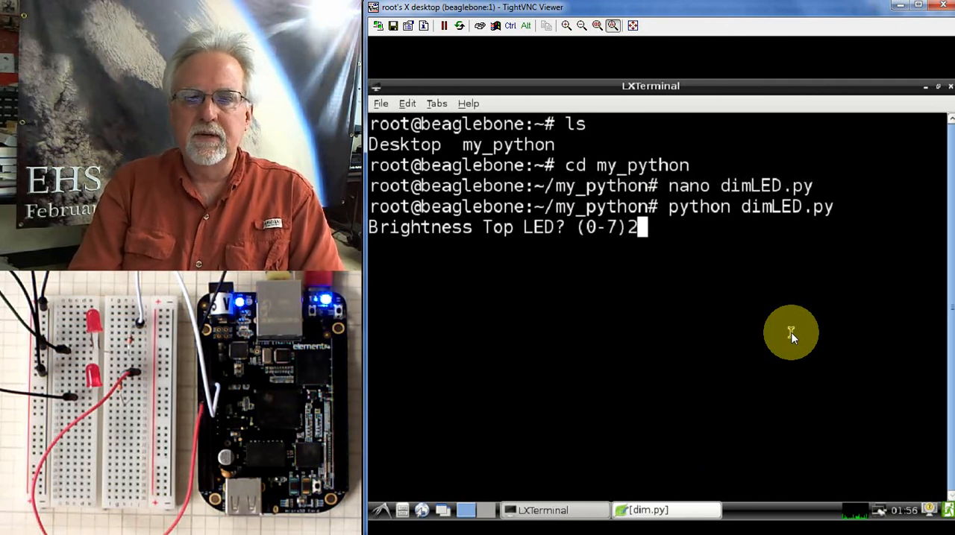
{"action": "key", "text": "Return"}
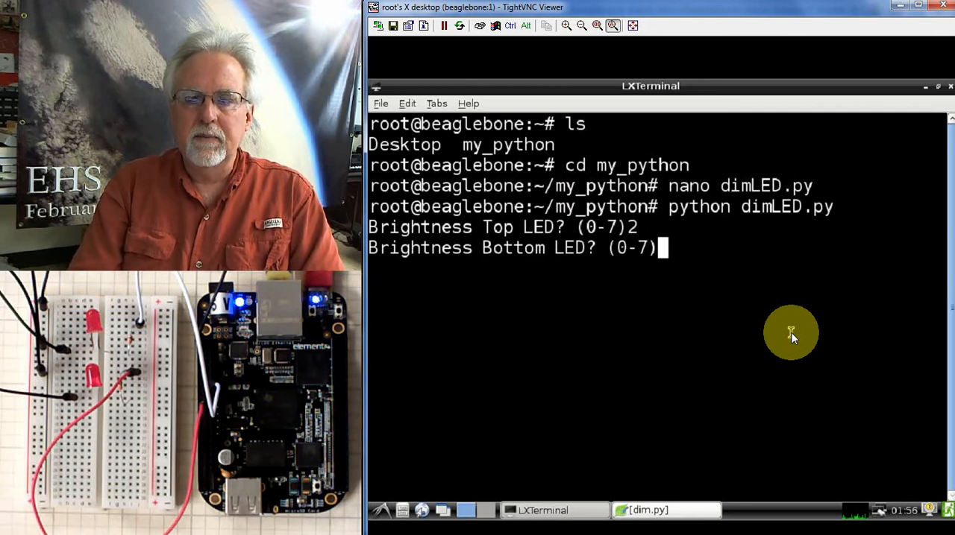
{"action": "type", "text": "7"}
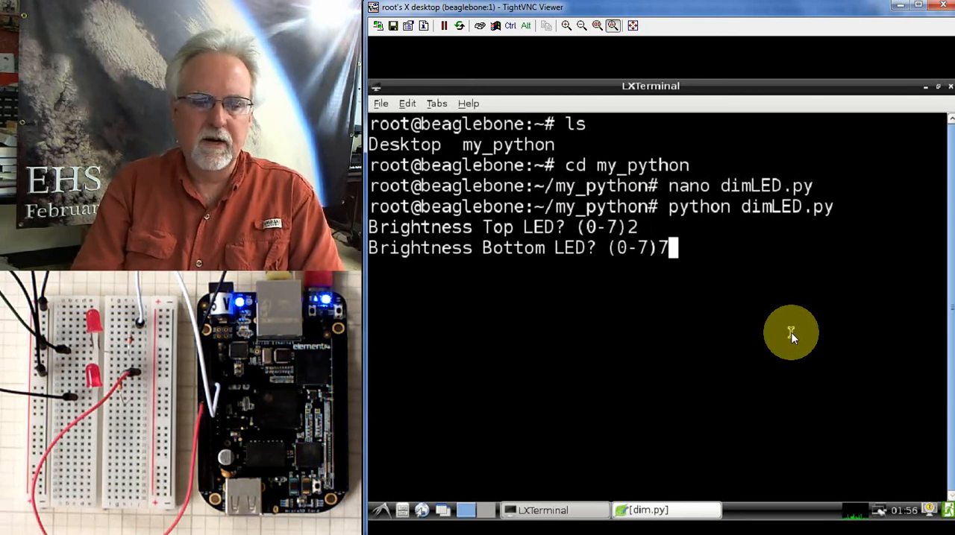
{"action": "key", "text": "Return"}
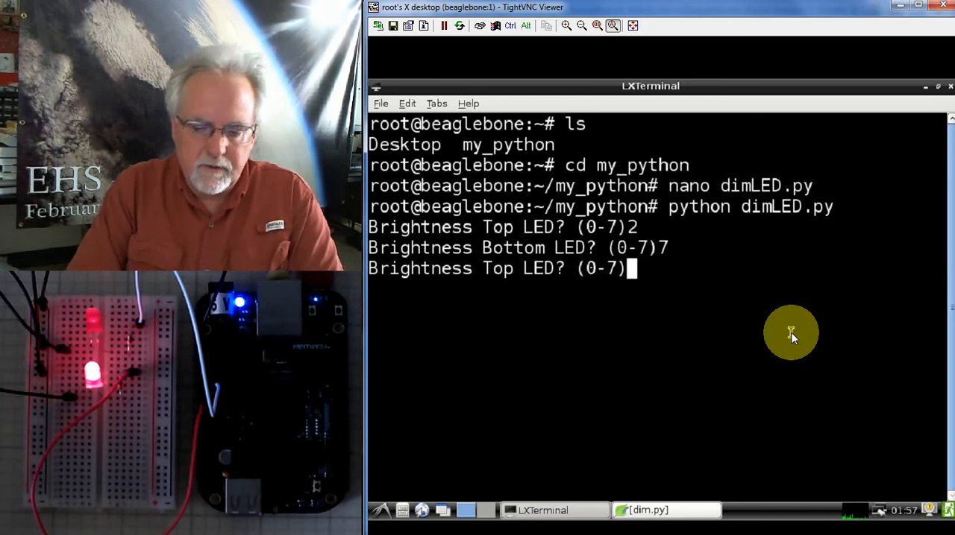
Enter top/bottom brightness pairs 7/1, 7/0, 7/0 and 0/7 until the program exits
{"action": "type", "text": "7"}
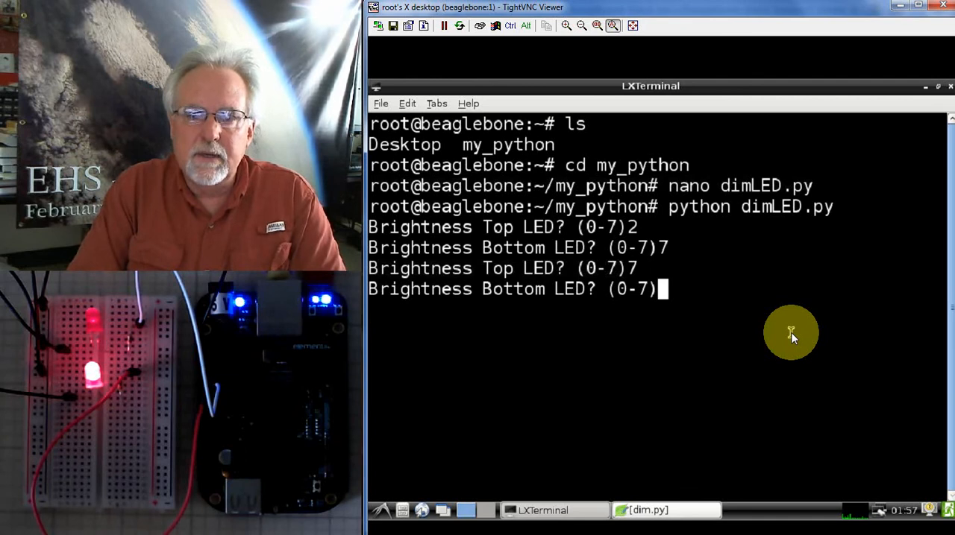
{"action": "type", "text": "1"}
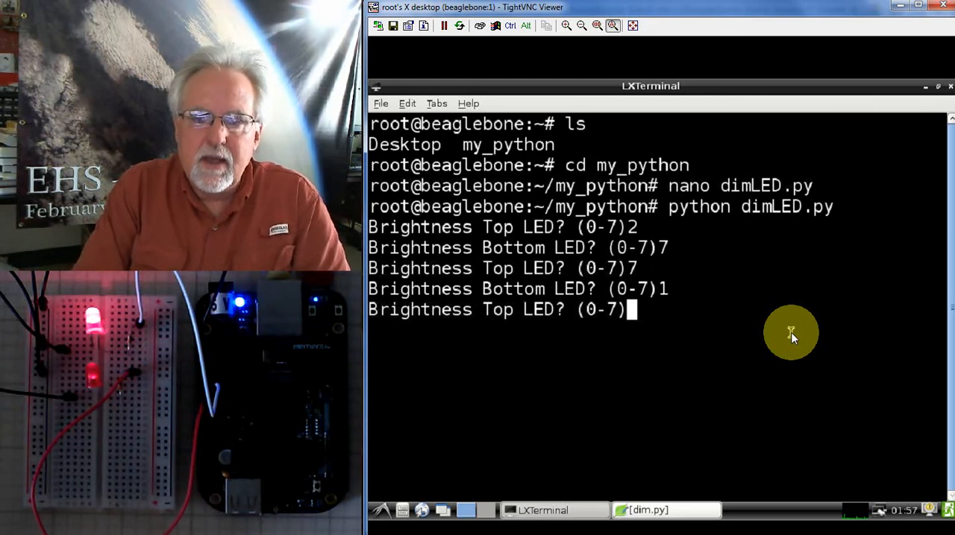
{"action": "type", "text": "7"}
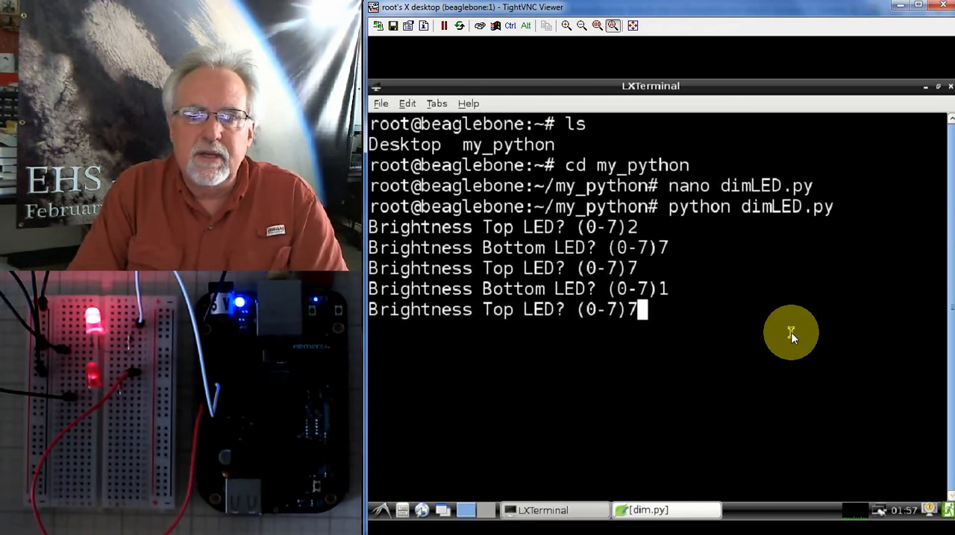
{"action": "key", "text": "Return"}
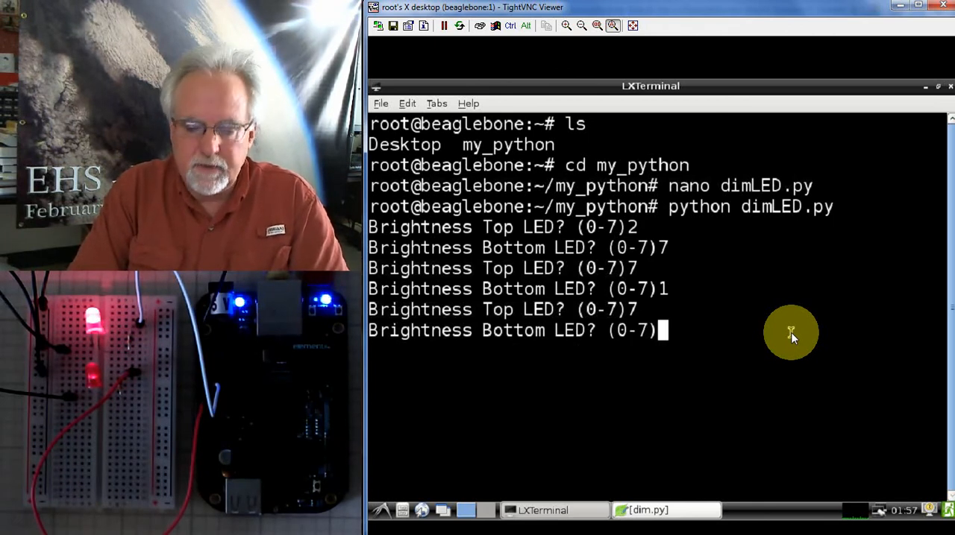
{"action": "type", "text": "0"}
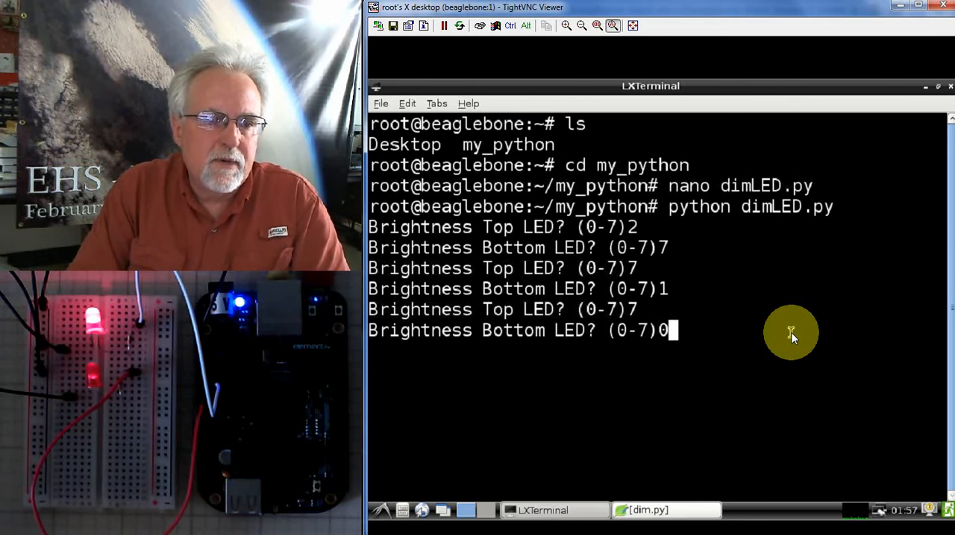
{"action": "key", "text": "Return"}
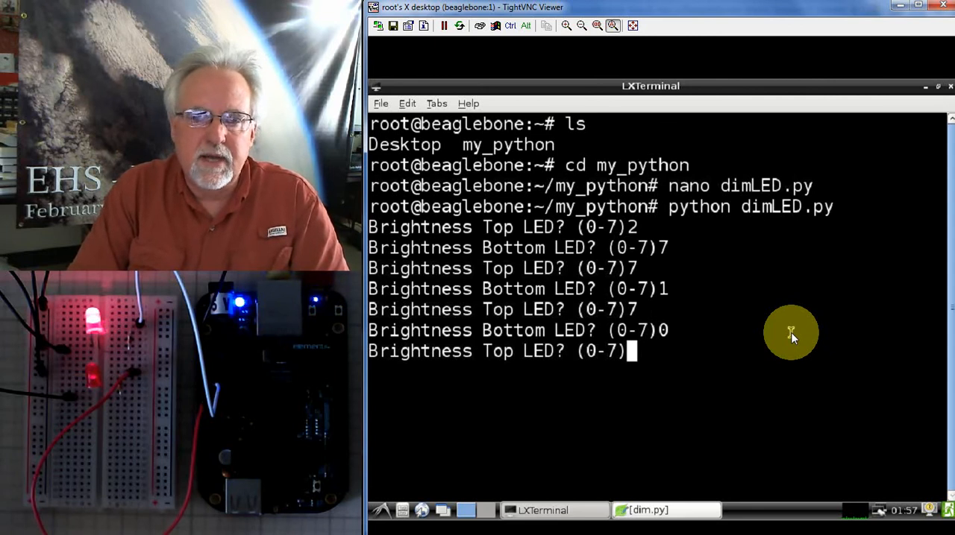
{"action": "type", "text": "7"}
{"action": "type", "text": "0"}
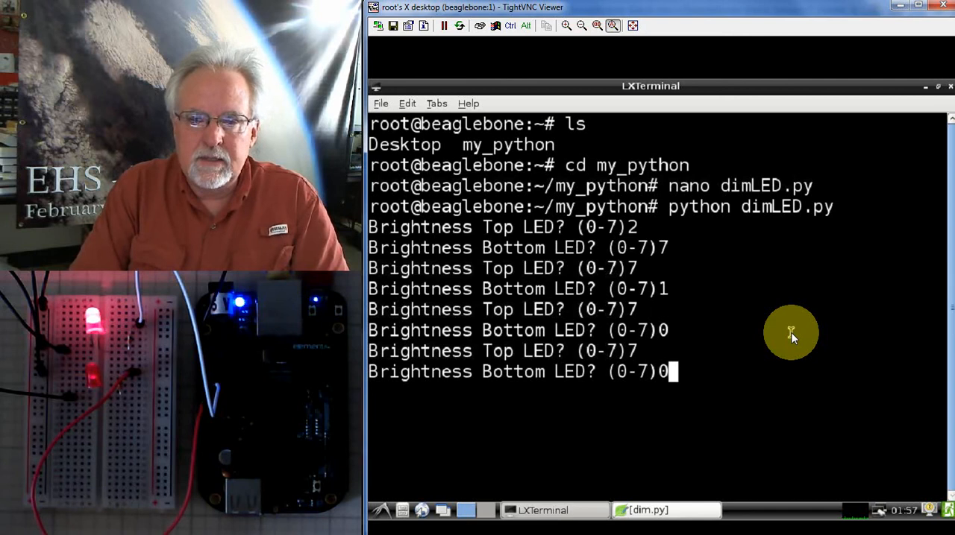
{"action": "key", "text": "Return"}
{"action": "type", "text": "0"}
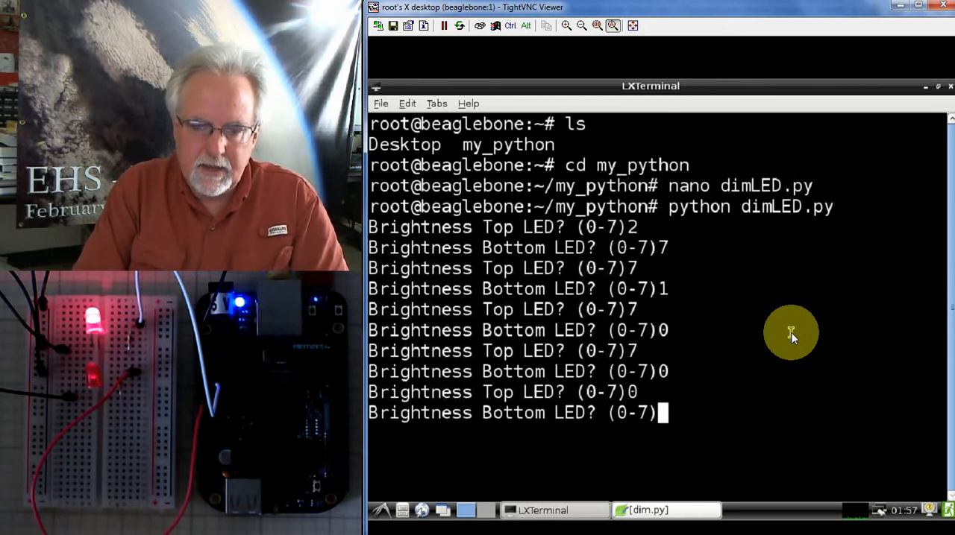
{"action": "type", "text": "7"}
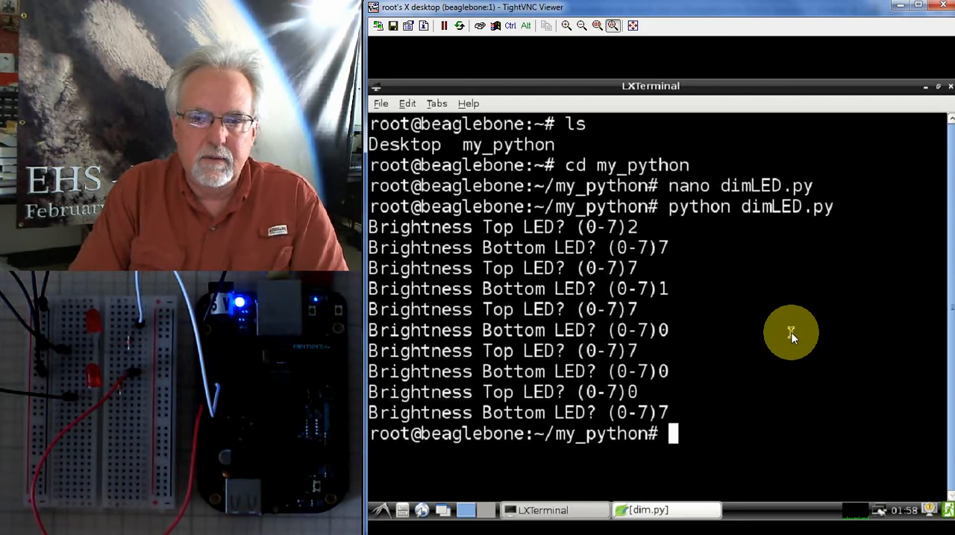
Relaunch dimLED.py, enter brightness pairs 7/0 and 0/7, then type 3 for the next top LED
{"action": "type", "text": "python dimLED.py"}
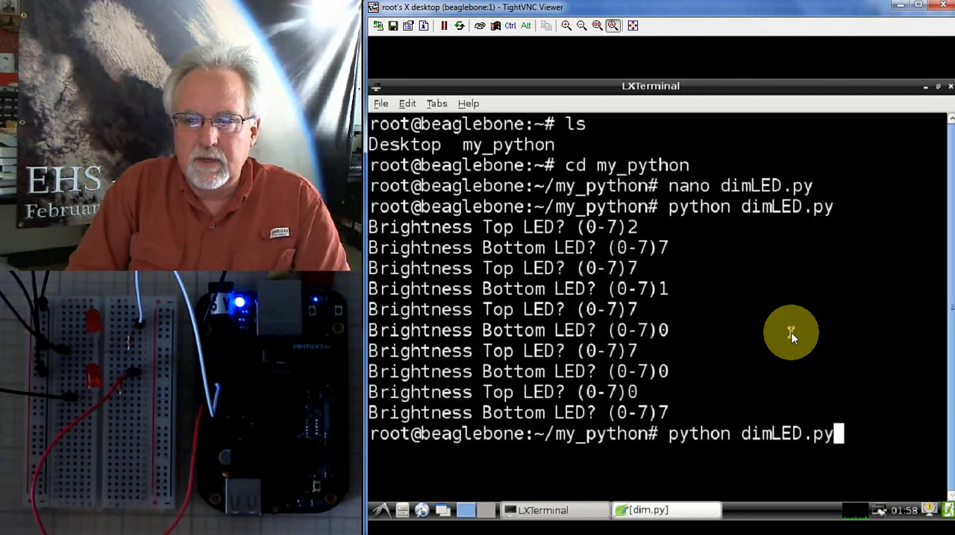
{"action": "key", "text": "Return"}
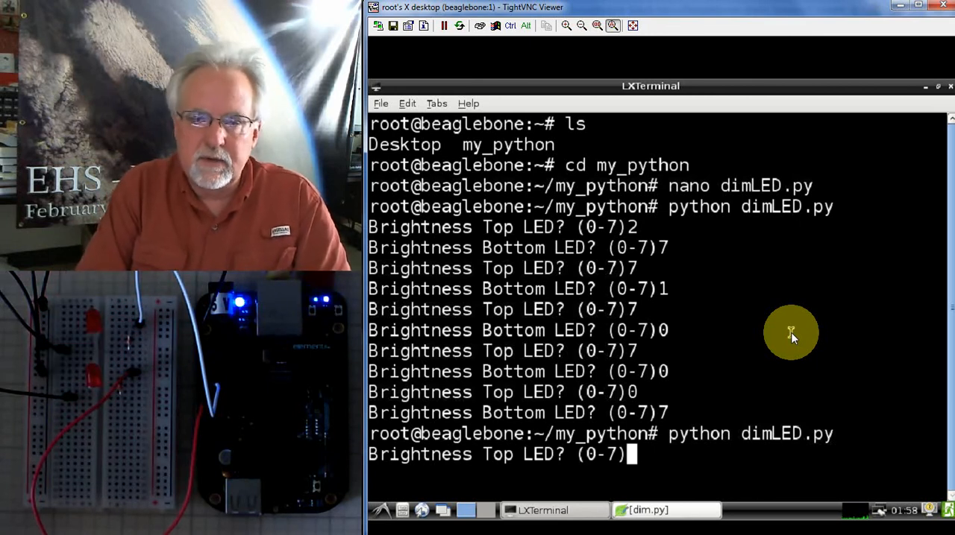
{"action": "type", "text": "7"}
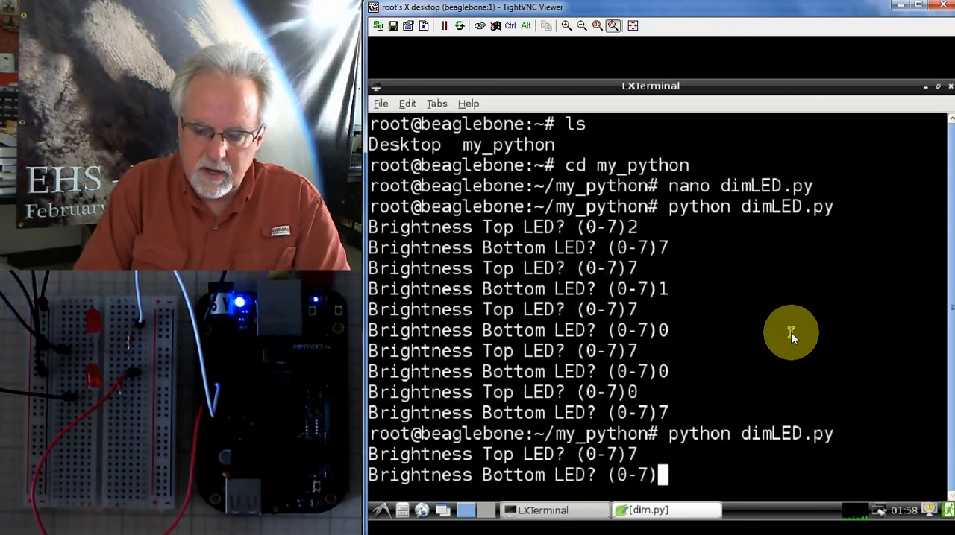
{"action": "type", "text": "0"}
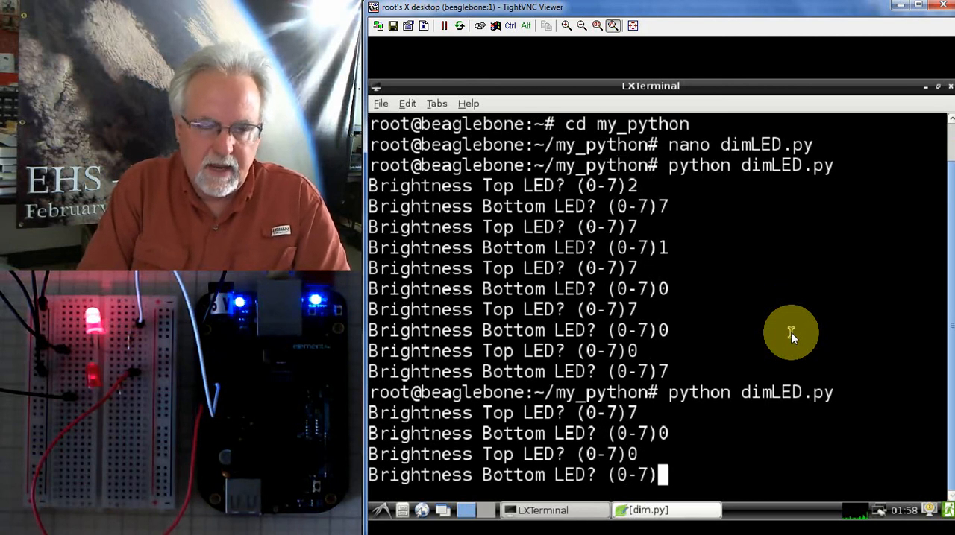
{"action": "type", "text": "7"}
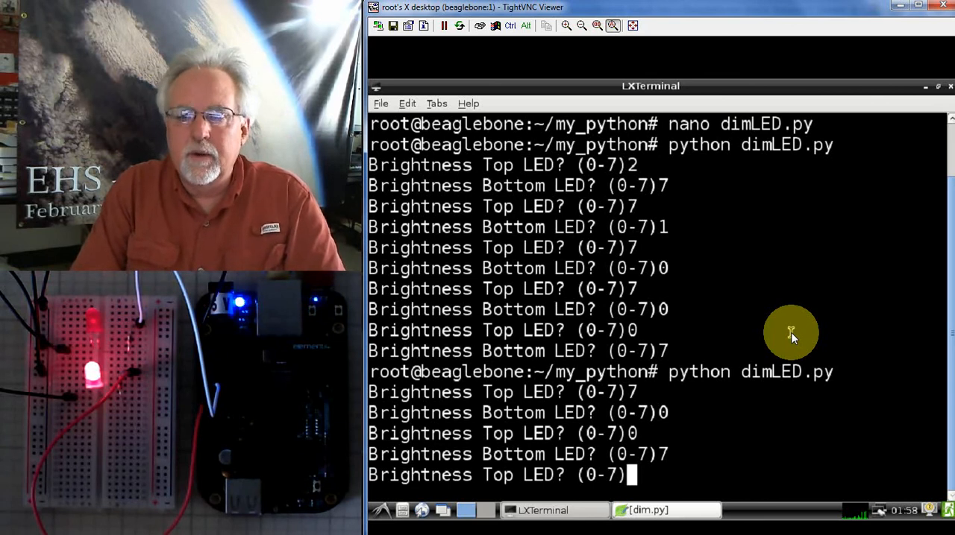
{"action": "type", "text": "3"}
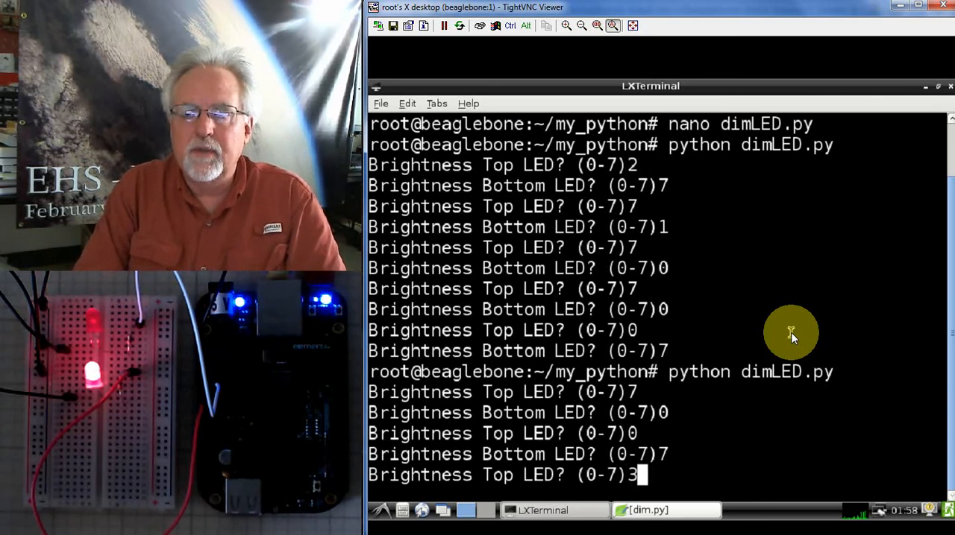